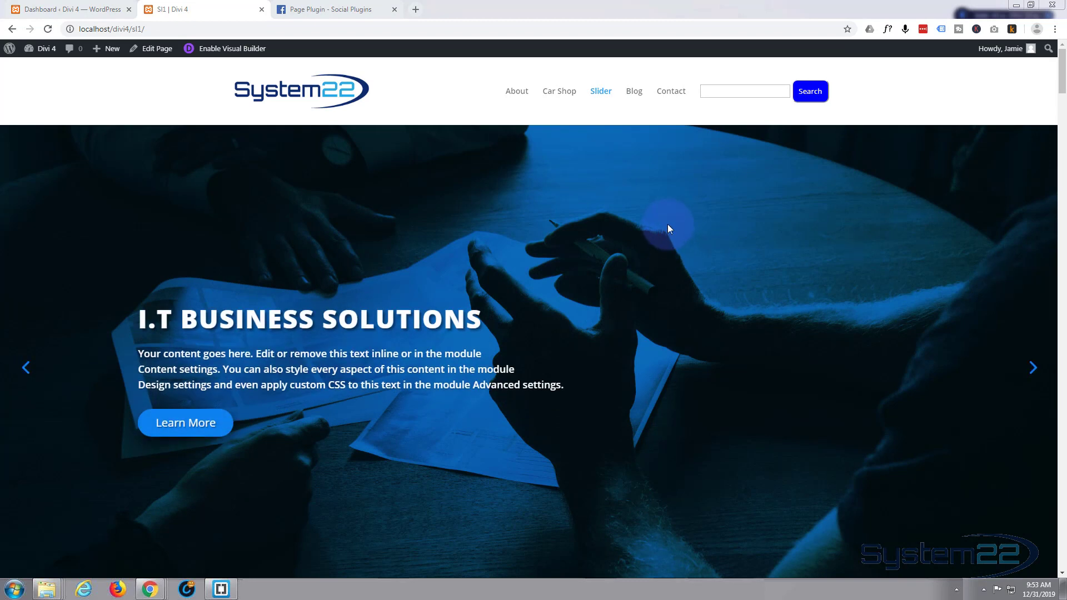
# Enable the Visual Builder on the page from the WordPress admin bar.
pyautogui.scroll(-3)
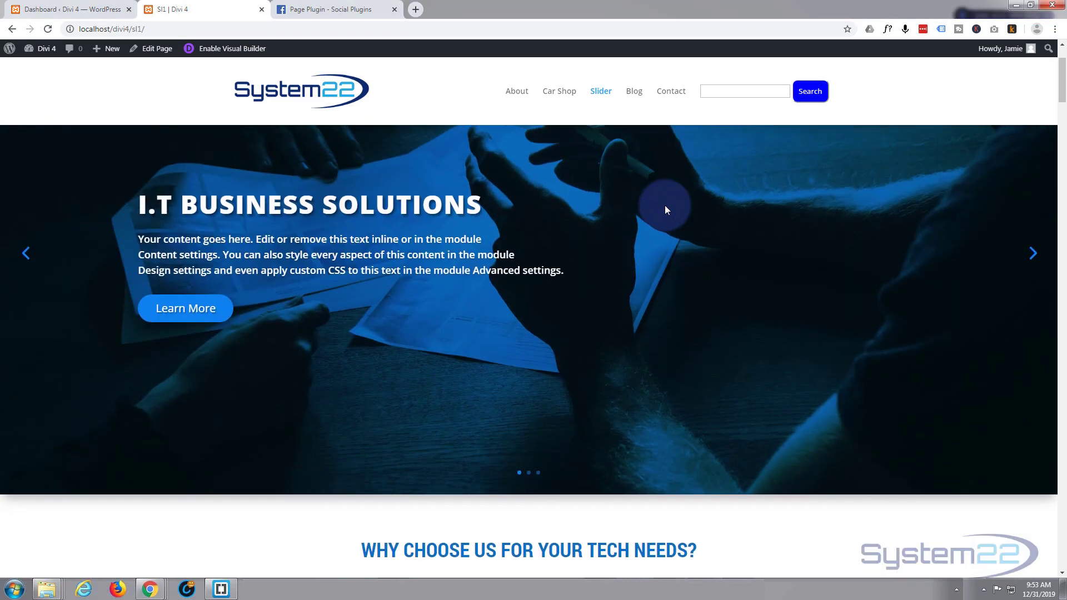
pyautogui.scroll(-3)
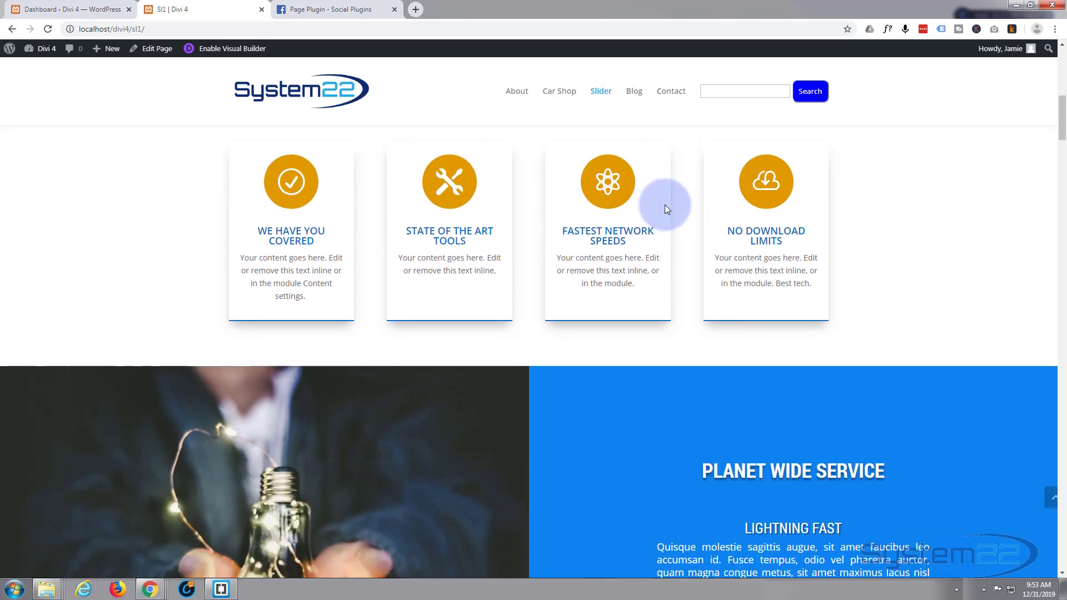
pyautogui.scroll(-3)
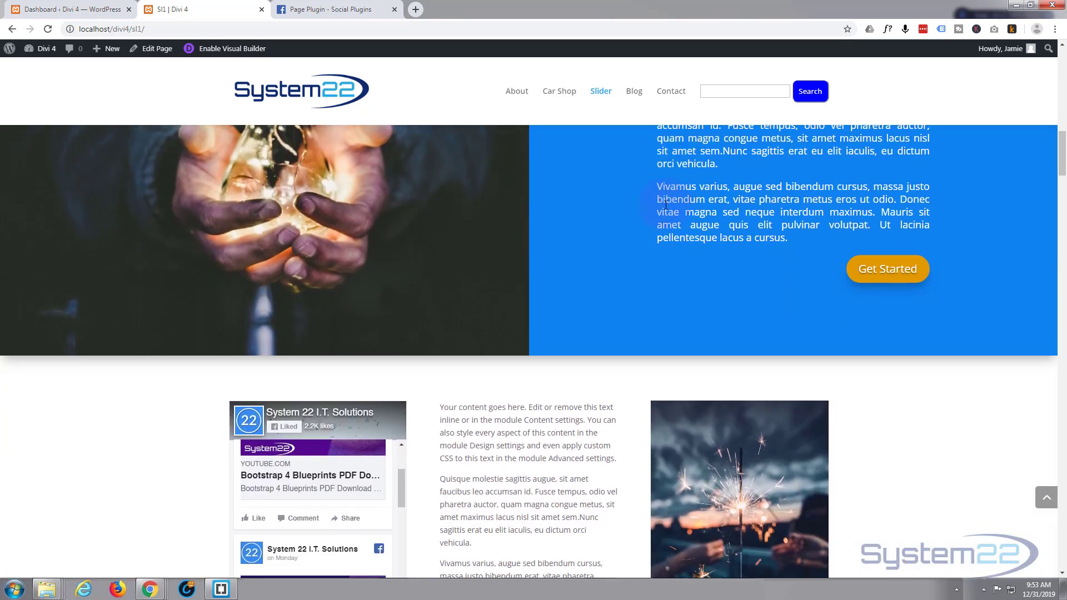
pyautogui.scroll(-3)
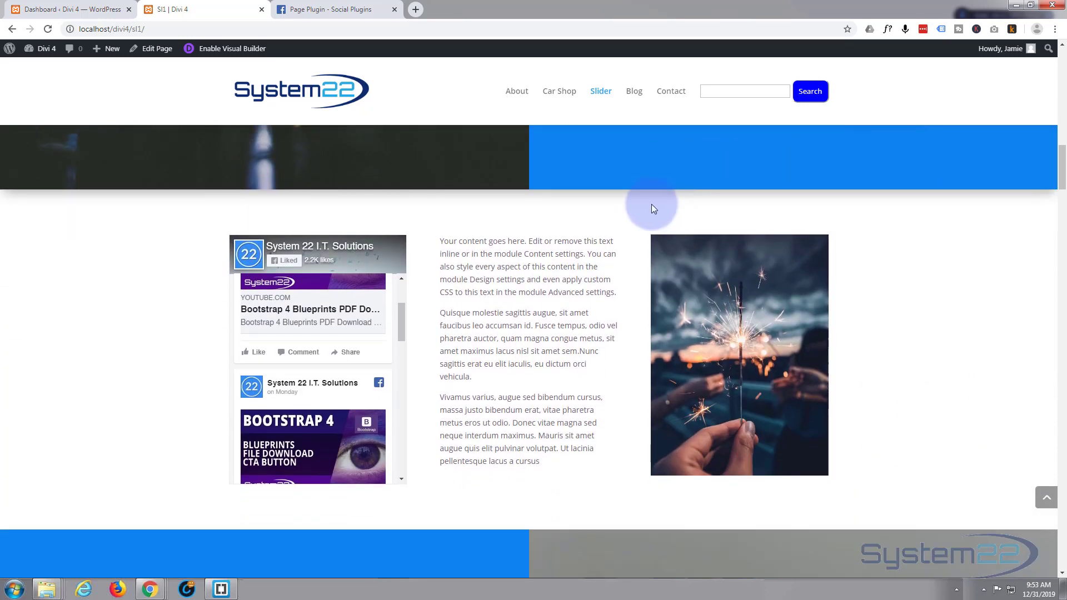
pyautogui.moveTo(640, 206)
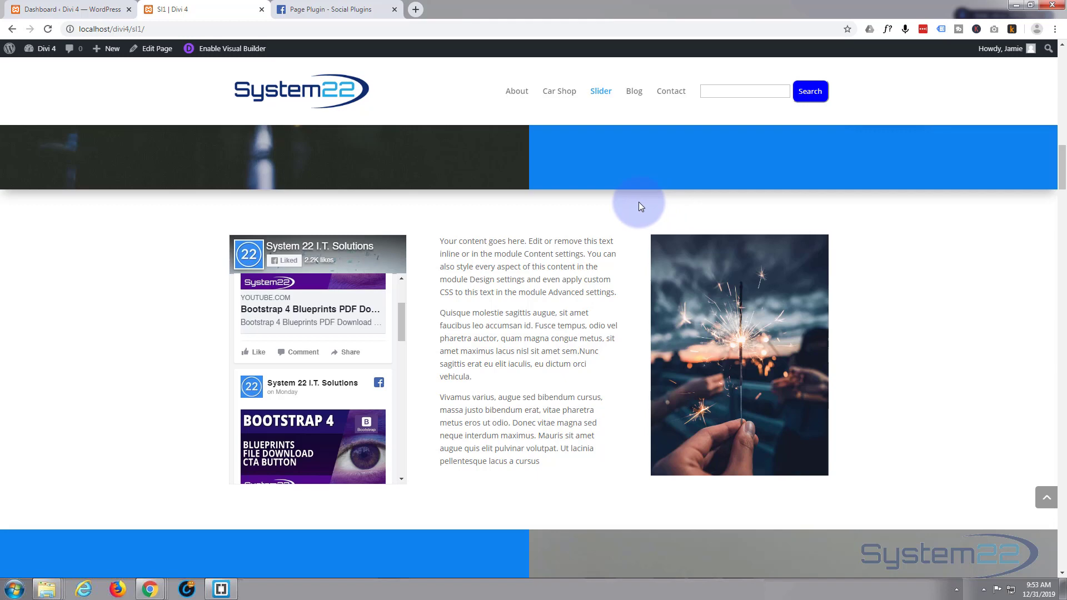
pyautogui.scroll(-3)
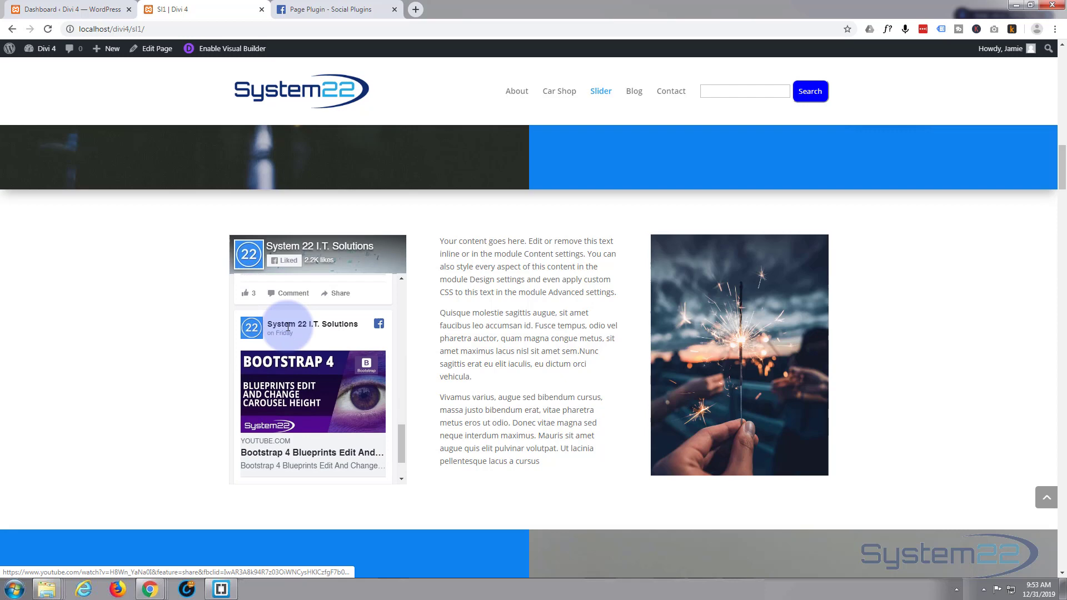
pyautogui.scroll(-3)
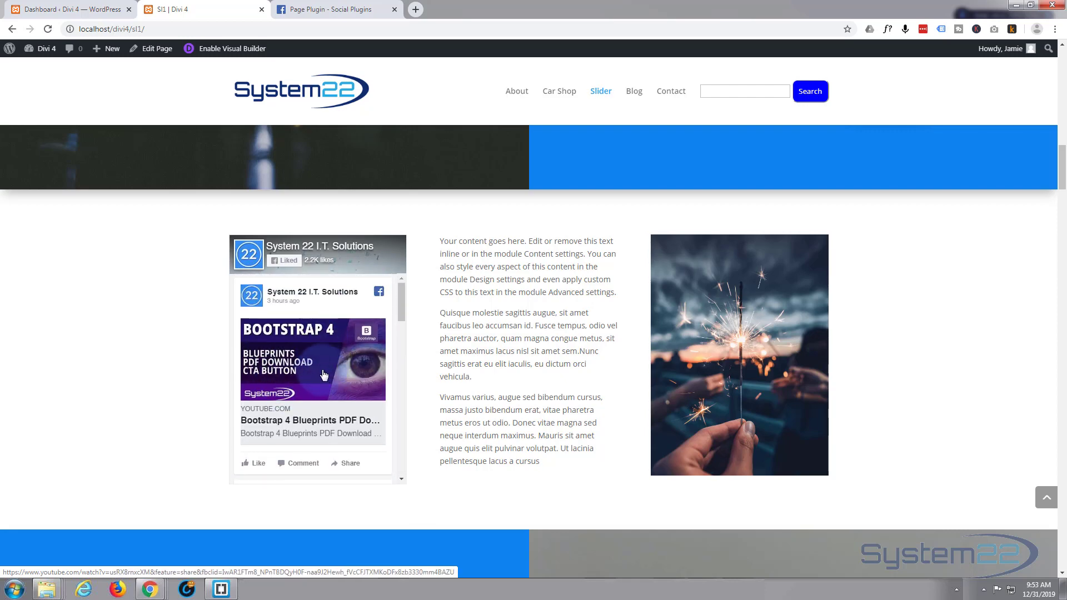
pyautogui.moveTo(327, 320)
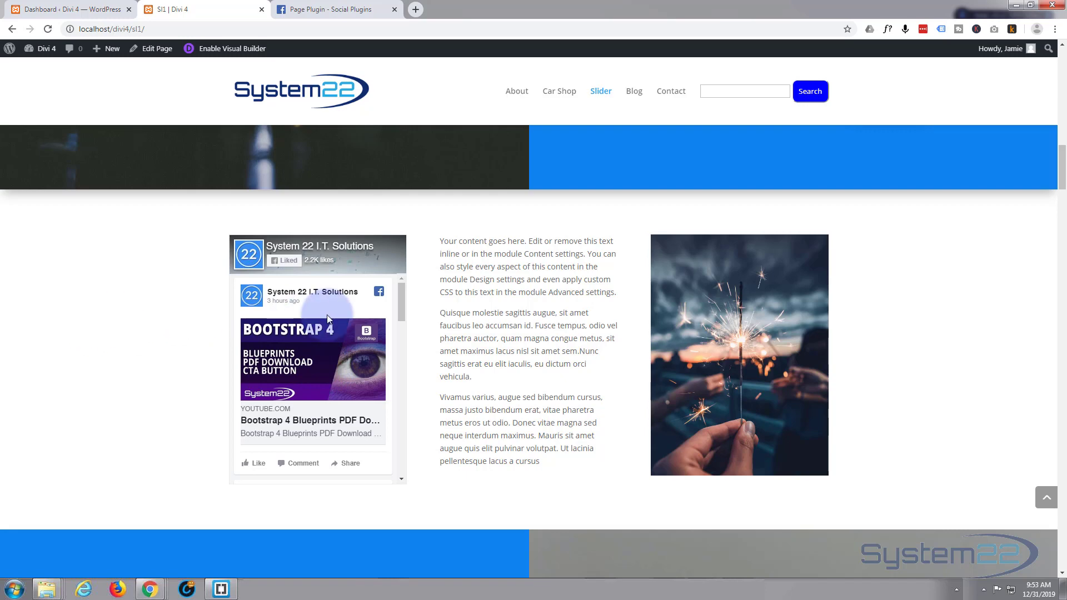
pyautogui.moveTo(332, 388)
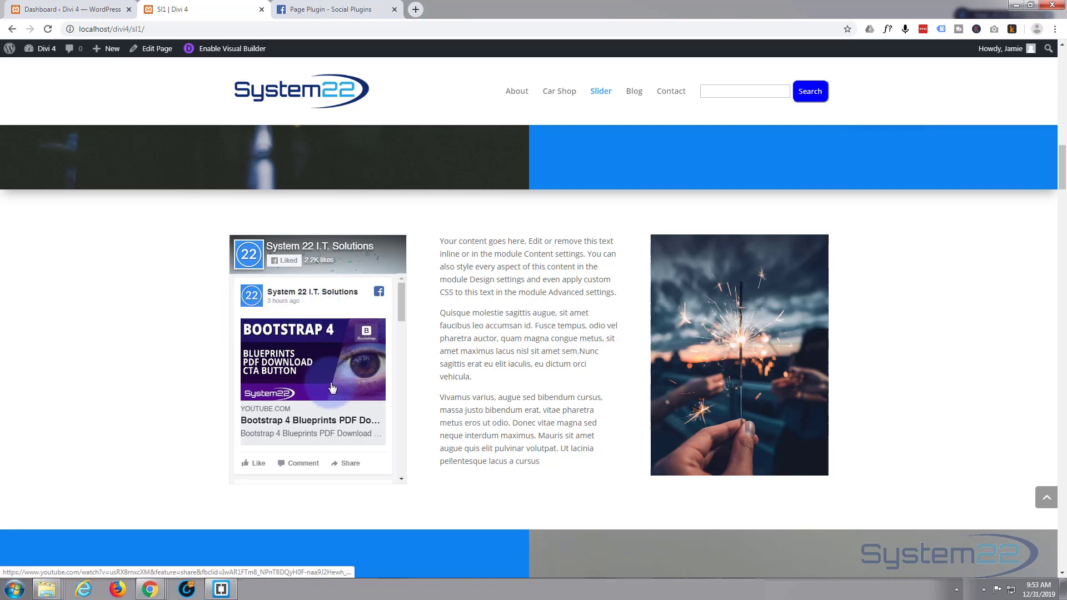
pyautogui.scroll(-3)
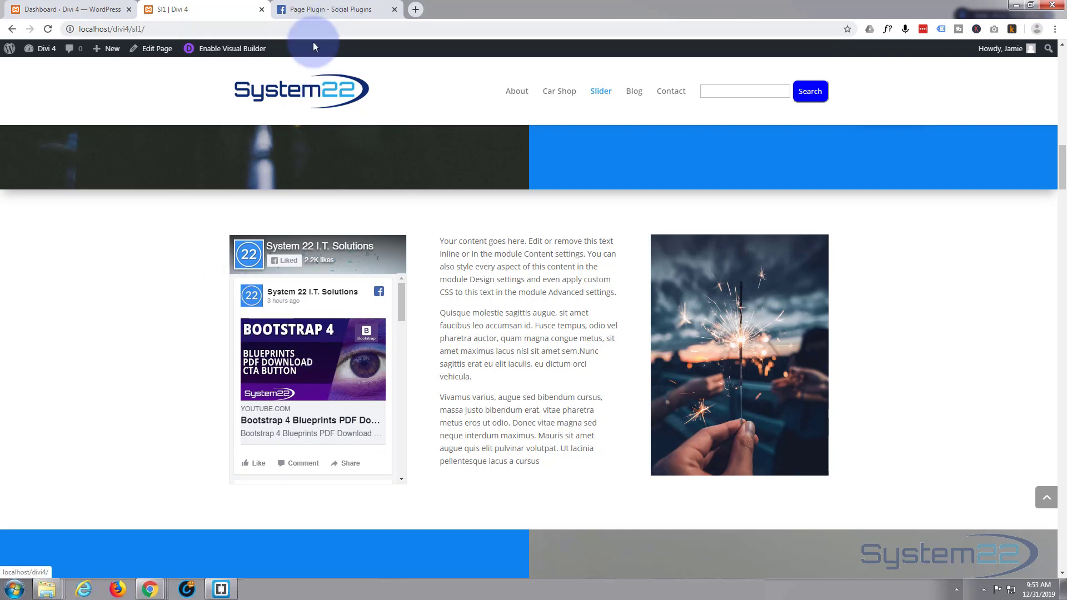
pyautogui.moveTo(231, 48)
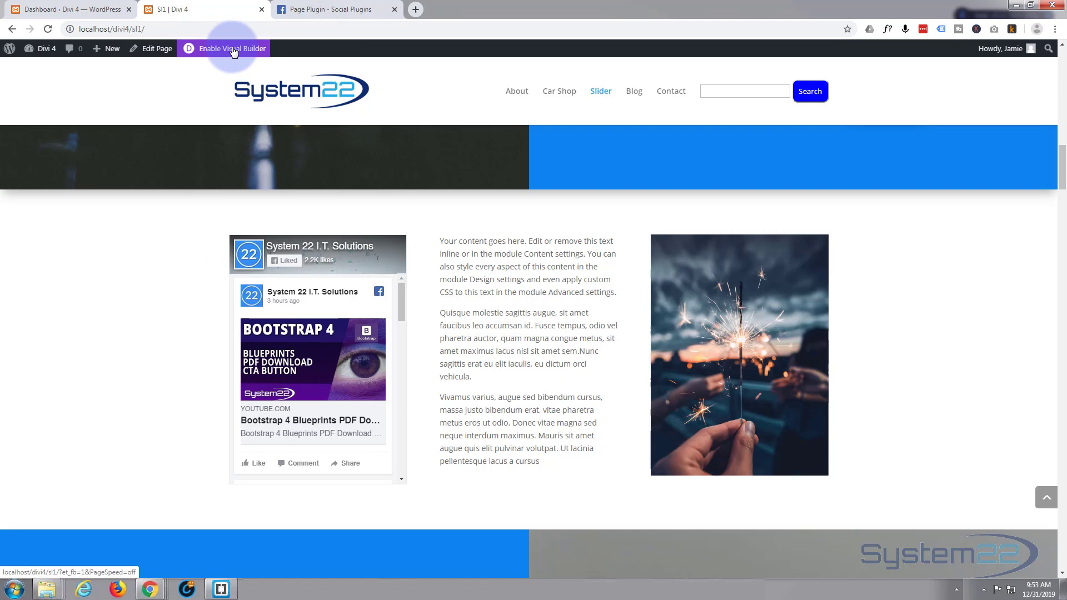
pyautogui.click(230, 48)
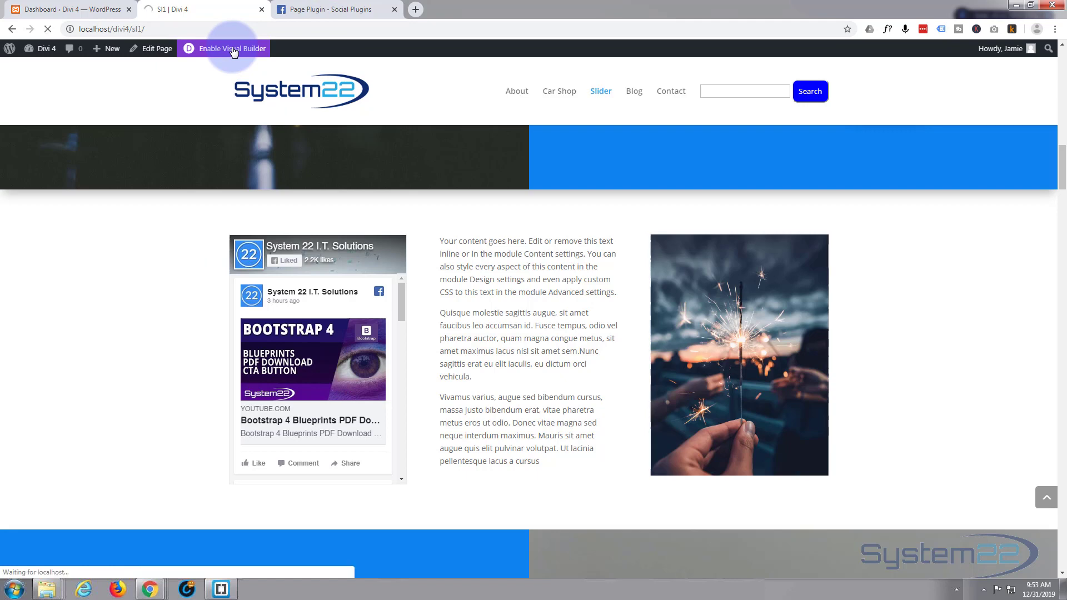
pyautogui.click(231, 48)
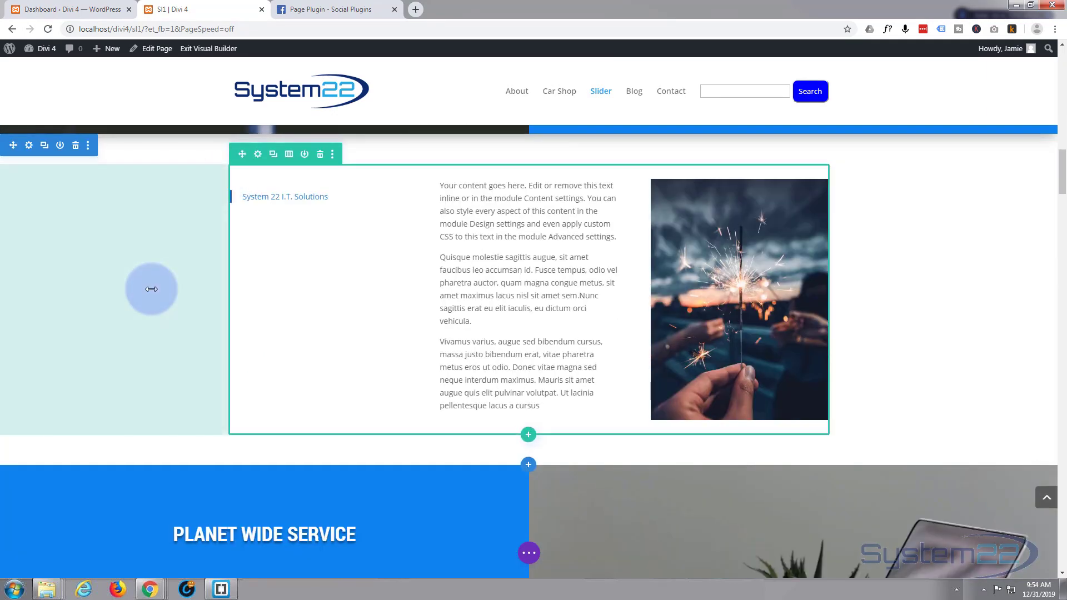
pyautogui.click(208, 47)
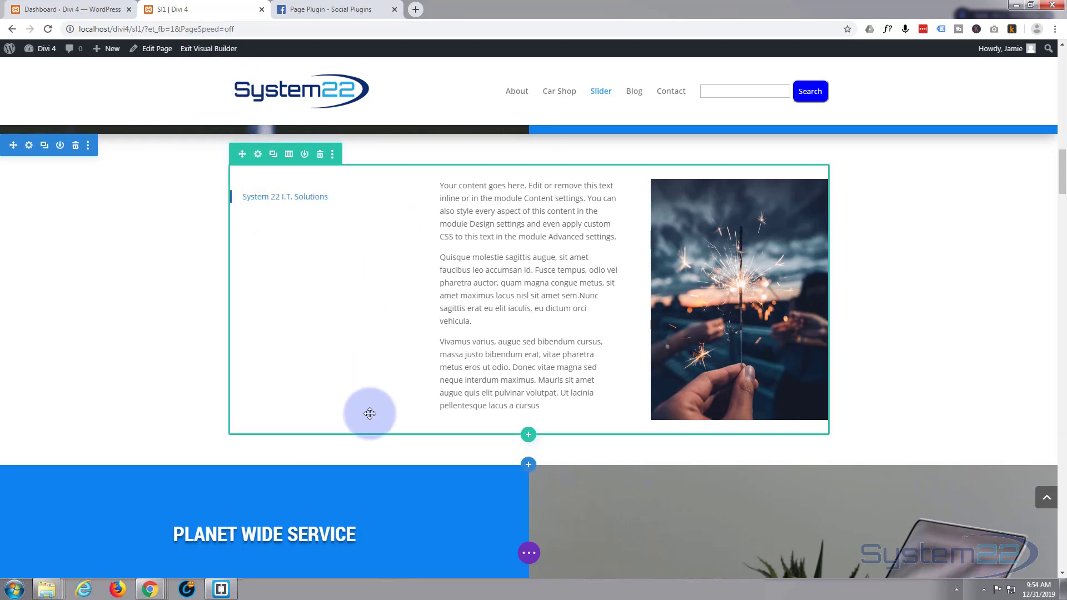
pyautogui.moveTo(267, 219)
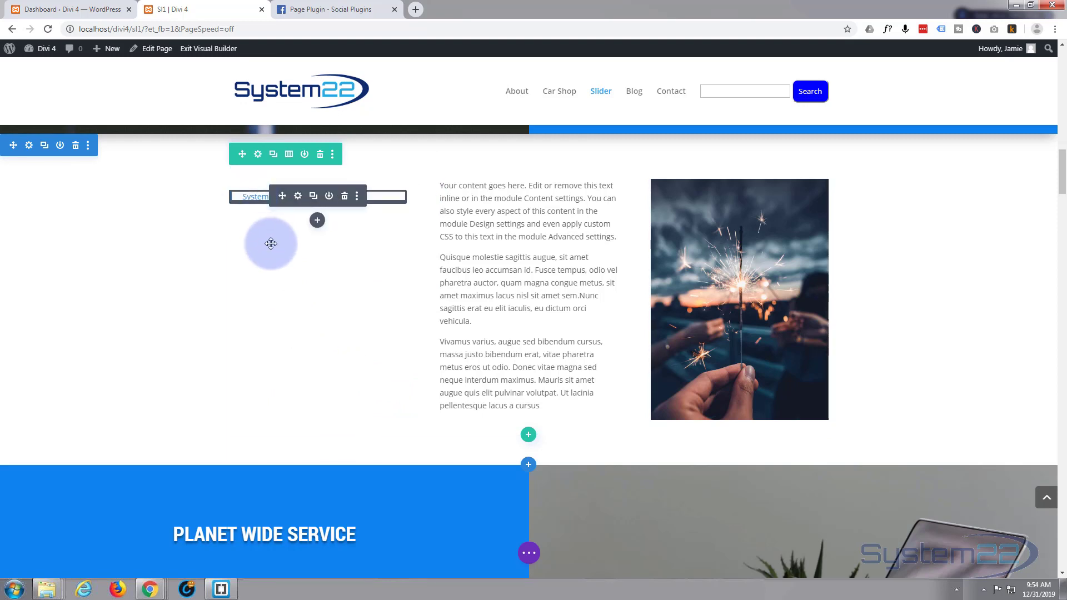
pyautogui.moveTo(330, 202)
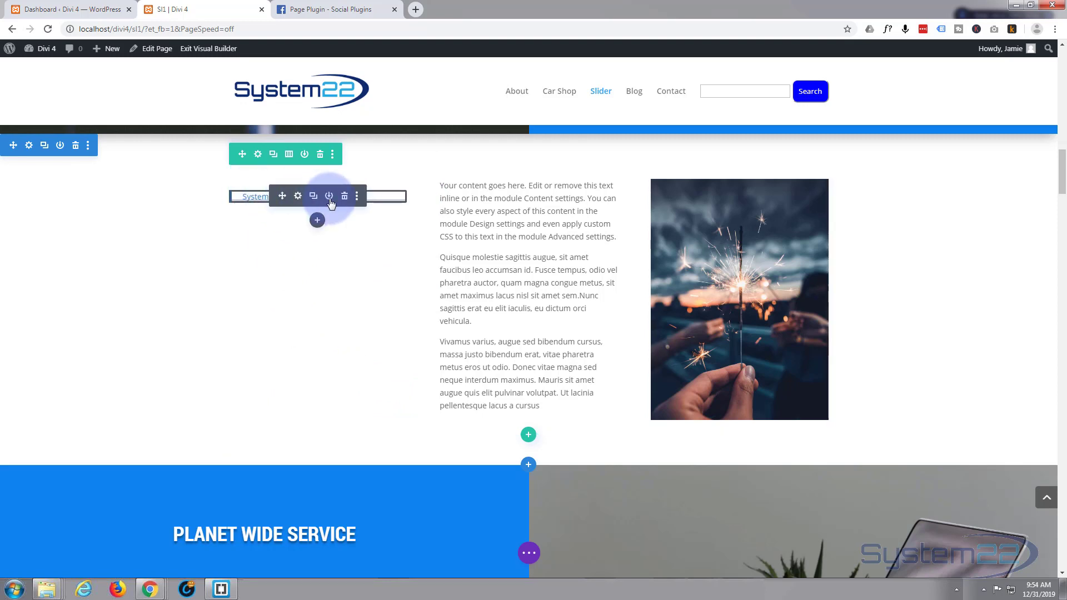
pyautogui.moveTo(343, 196)
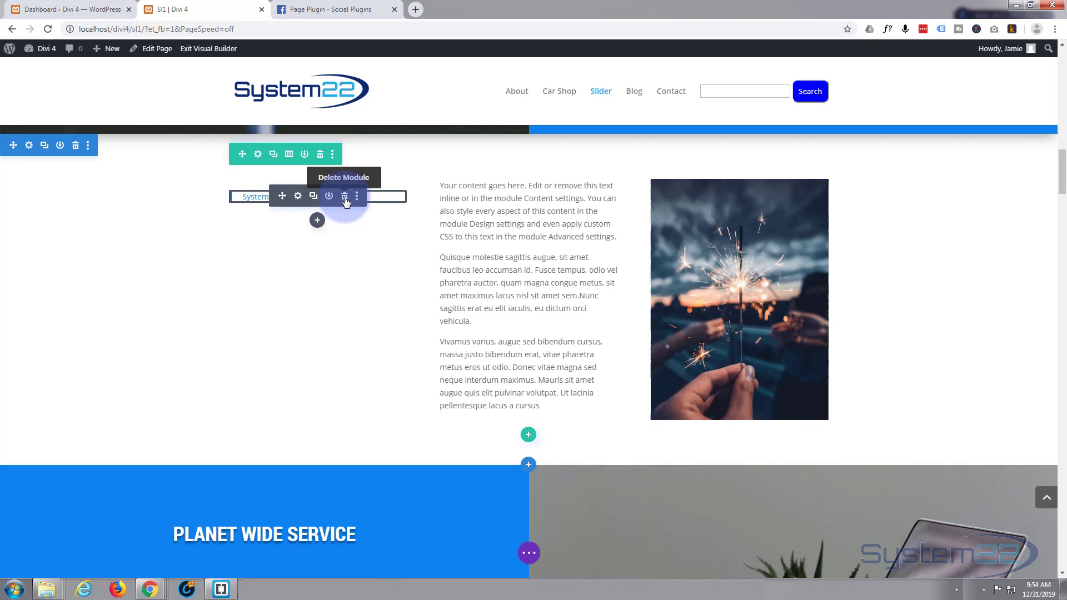
# Delete the old Facebook feed module, leaving its column empty.
pyautogui.click(345, 201)
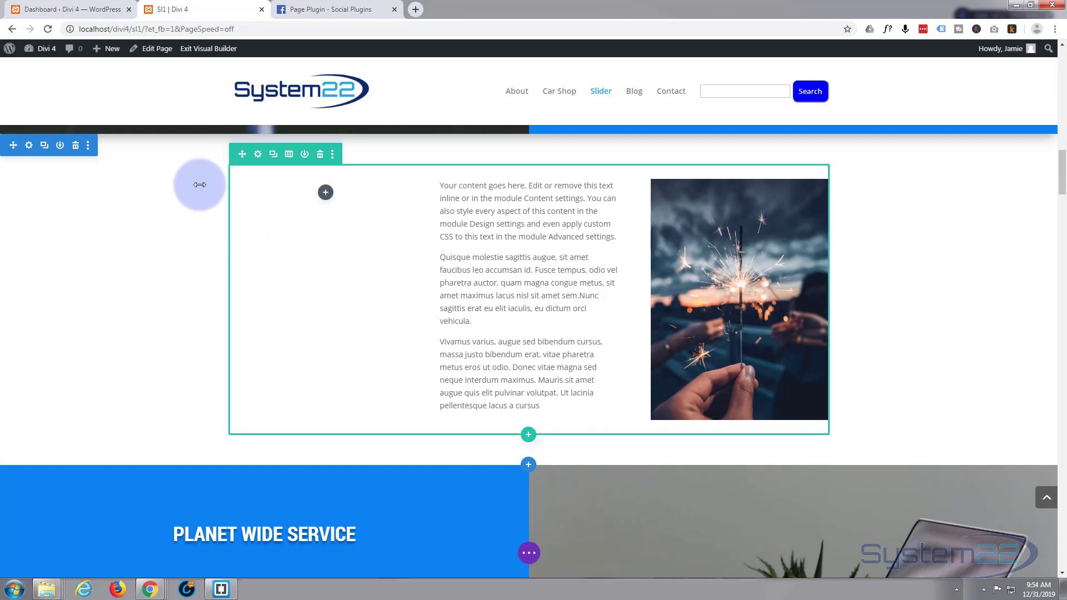
# In the Page Plugin configurator, enable Adapt to plugin container width for the System 22 feed.
pyautogui.click(334, 9)
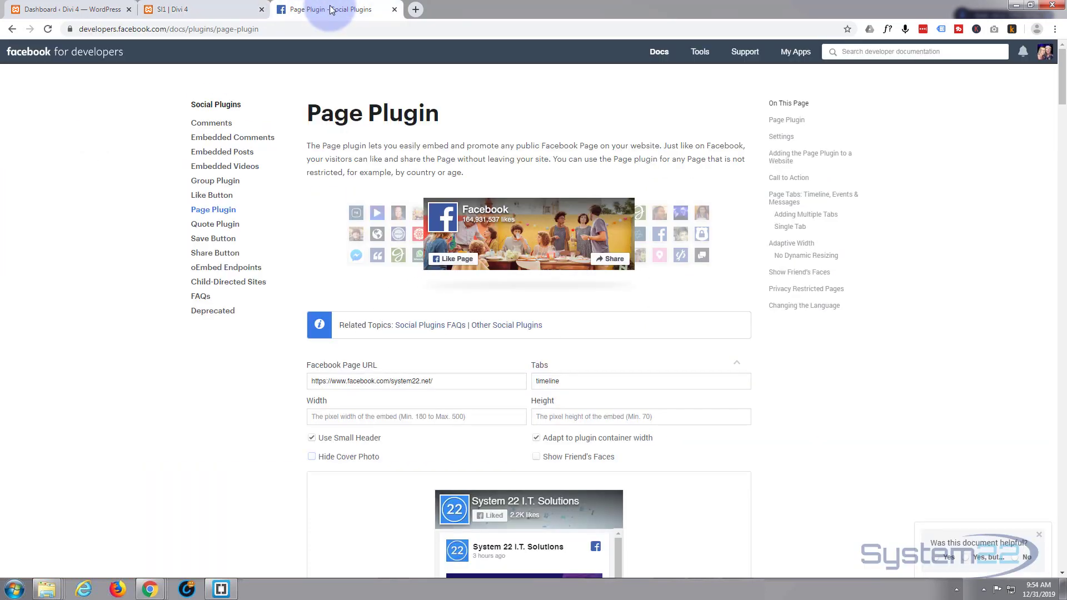
pyautogui.moveTo(111, 129)
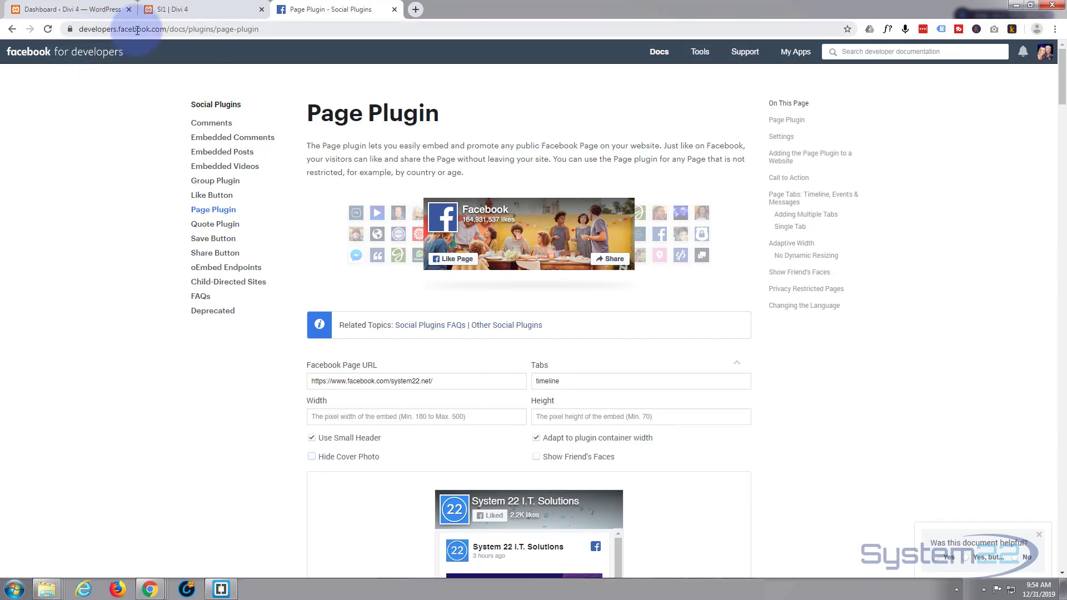
pyautogui.moveTo(145, 274)
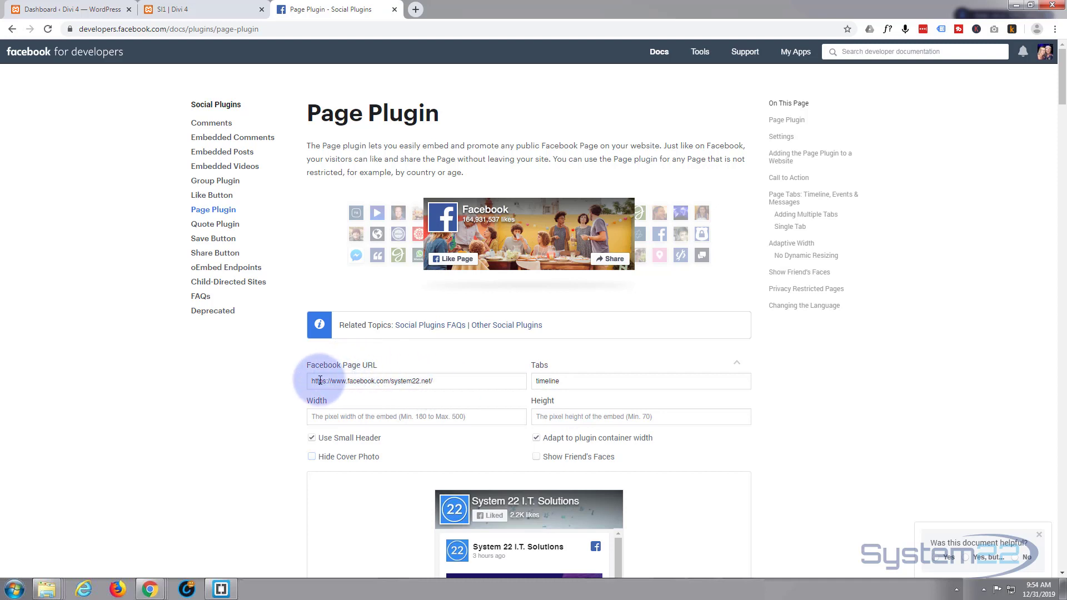
pyautogui.scroll(-3)
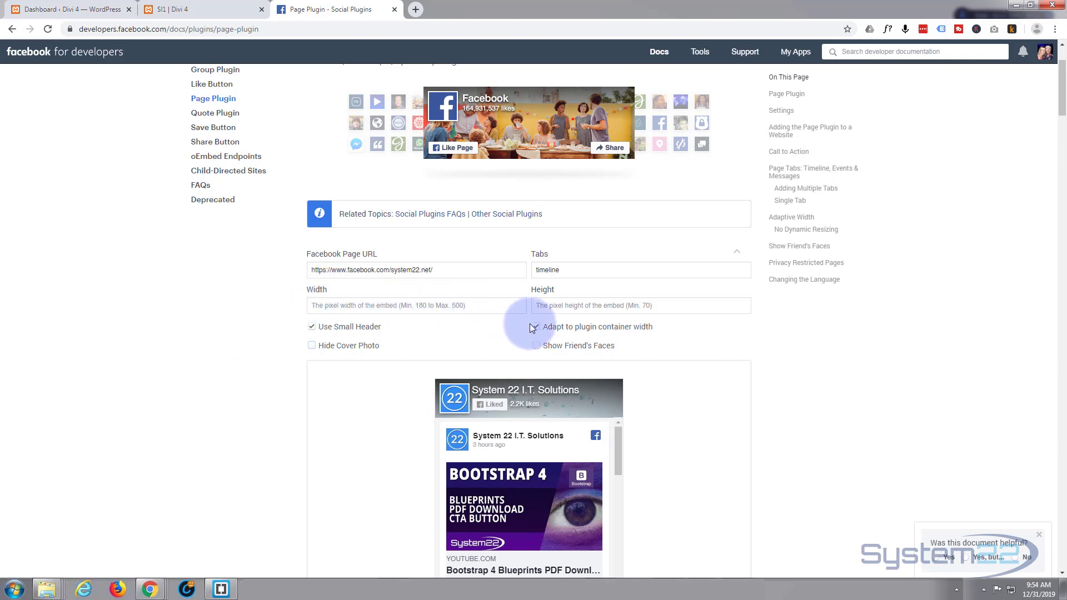
pyautogui.click(535, 327)
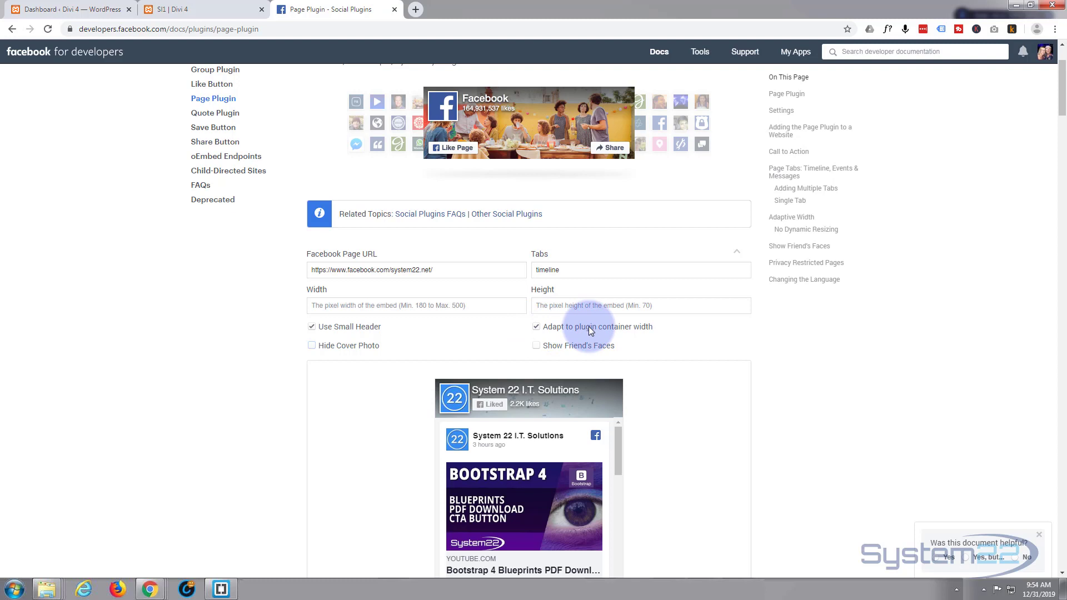
pyautogui.moveTo(192, 359)
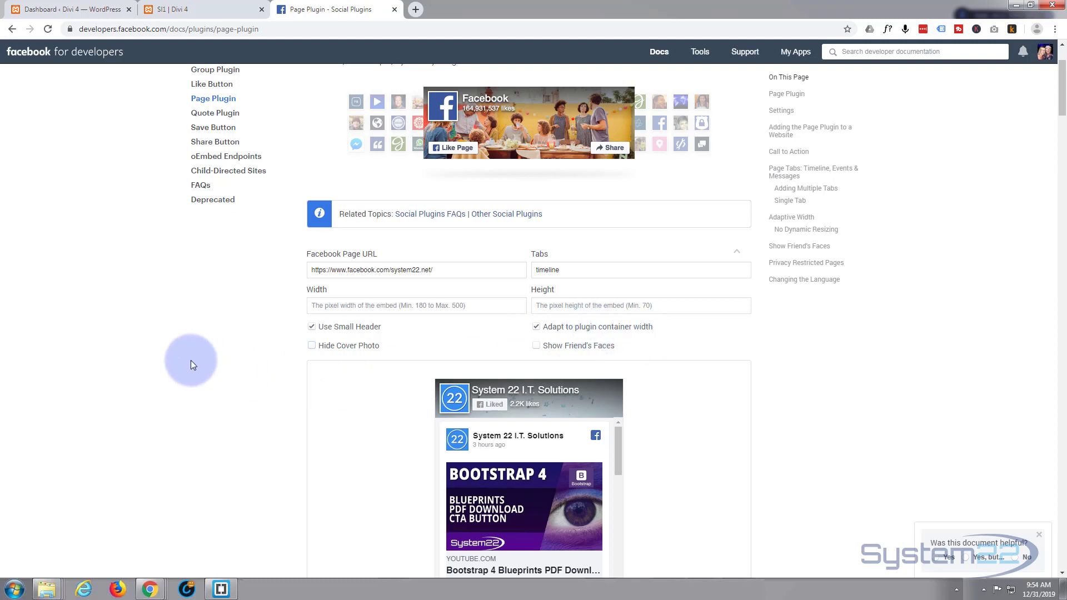
pyautogui.moveTo(181, 424)
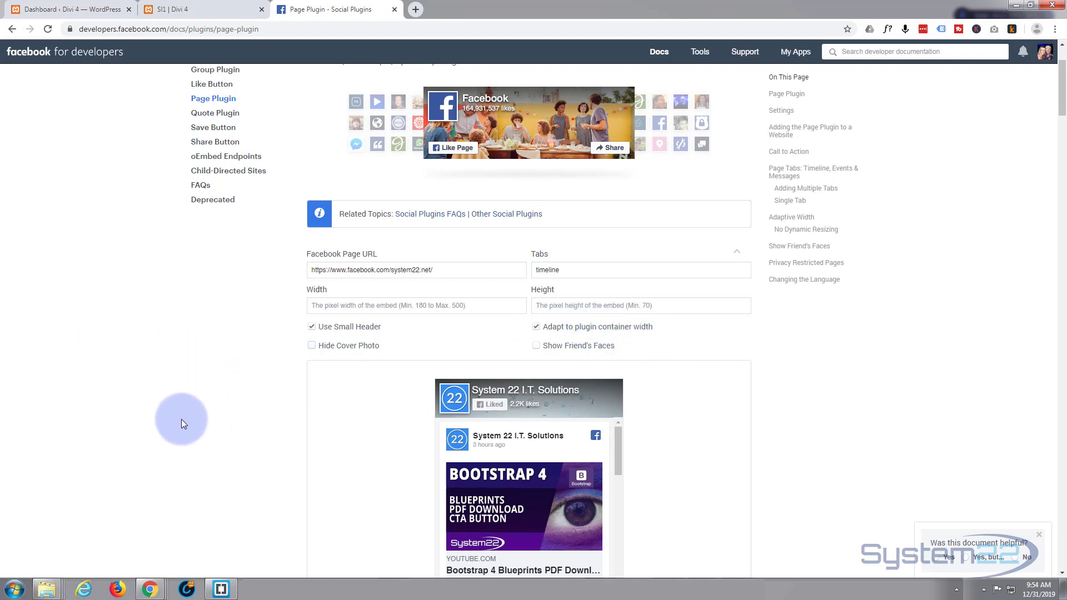
pyautogui.moveTo(396, 343)
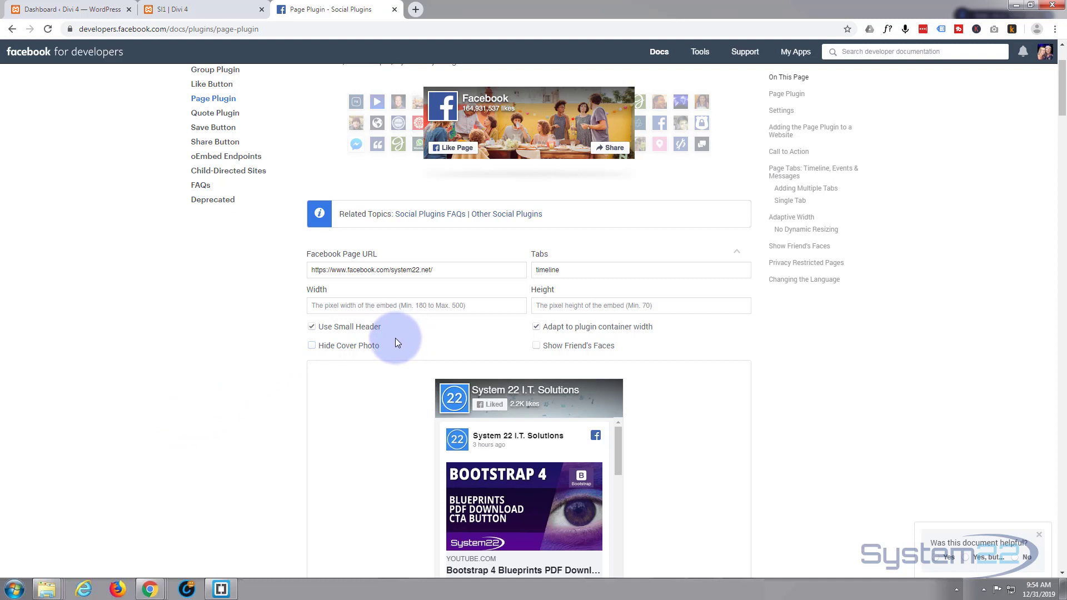
pyautogui.moveTo(538, 284)
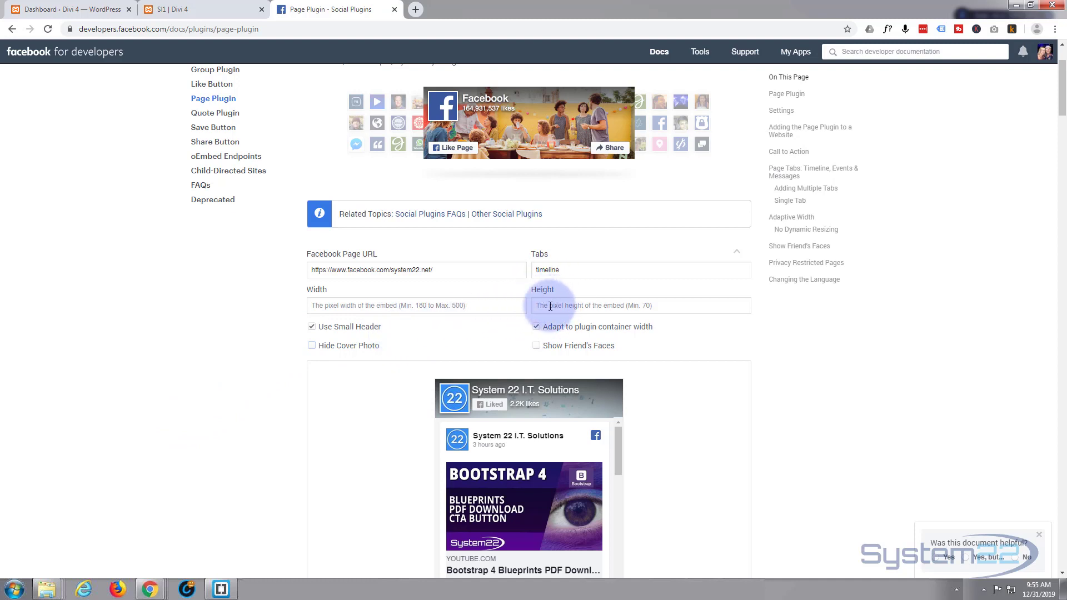
# Try a plugin height of 1500, preview the tall feed, then select the height value to replace it.
pyautogui.scroll(-3)
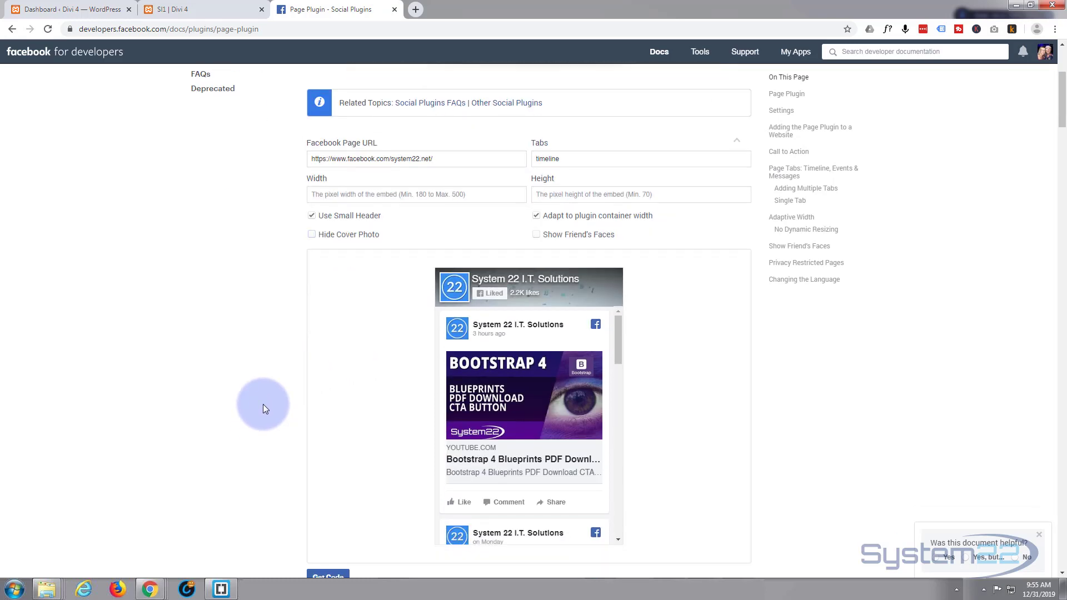
pyautogui.scroll(3)
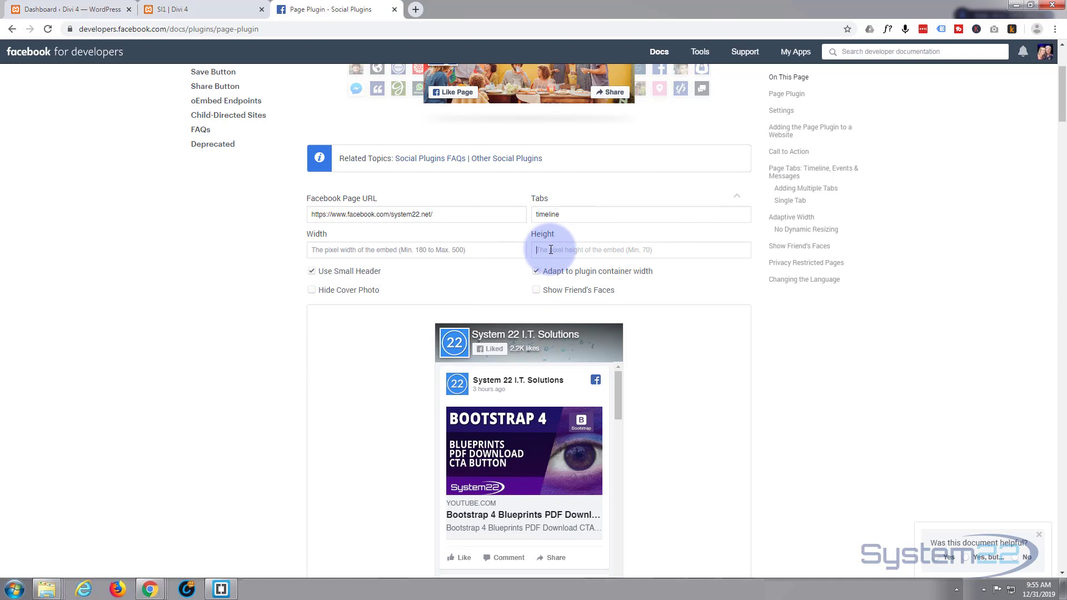
pyautogui.write('1500')
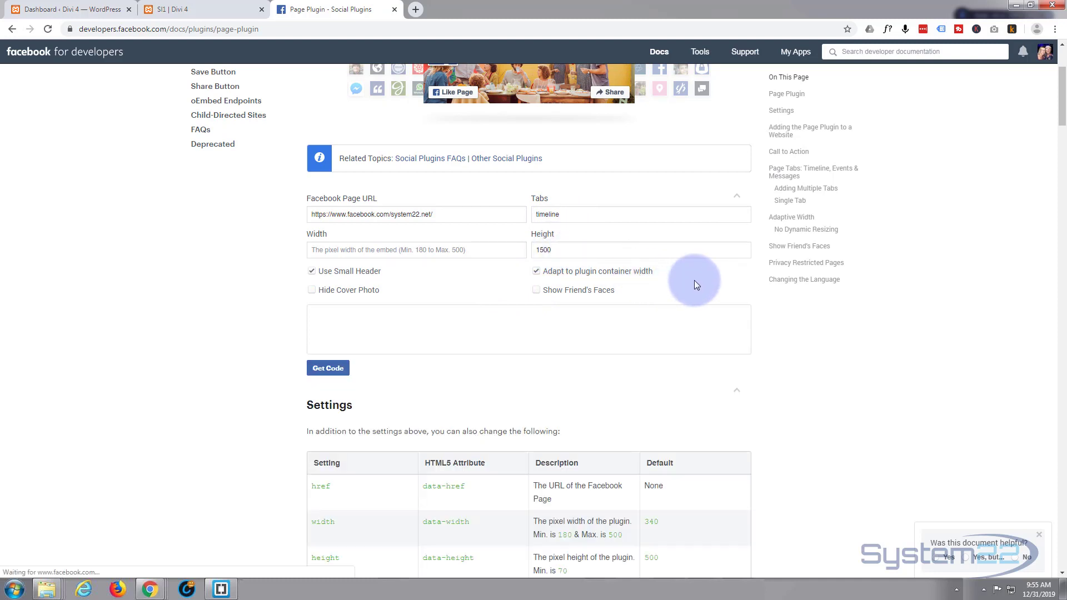
pyautogui.click(326, 367)
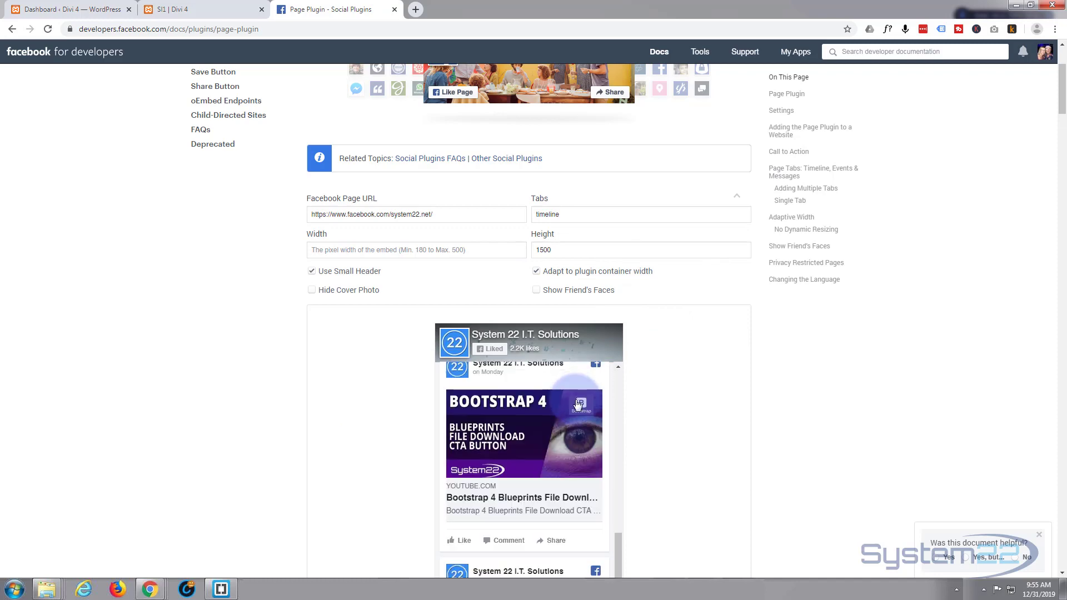
pyautogui.scroll(-3)
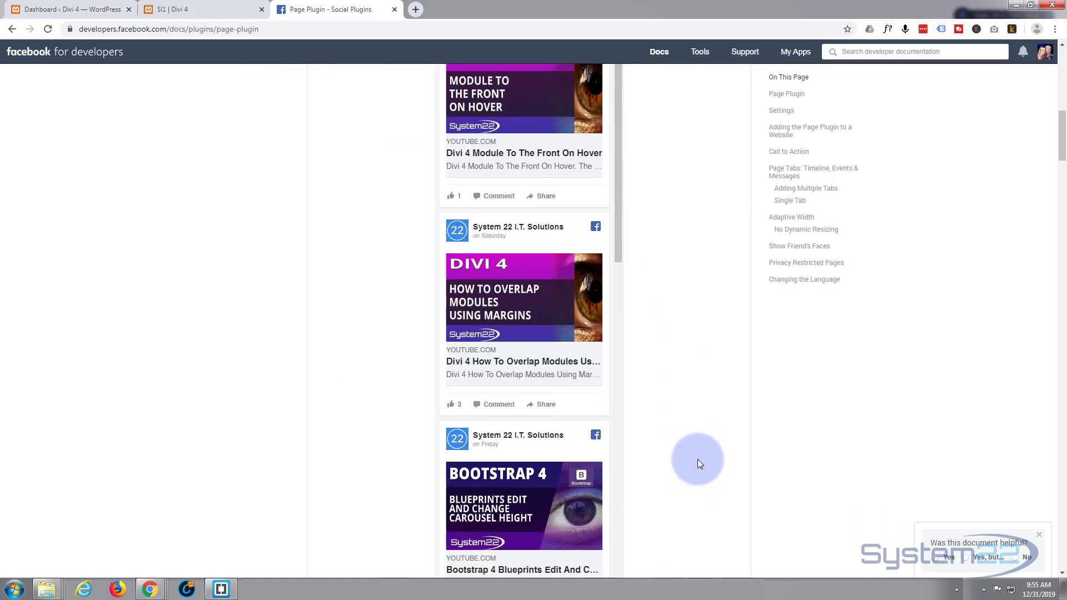
pyautogui.moveTo(691, 450)
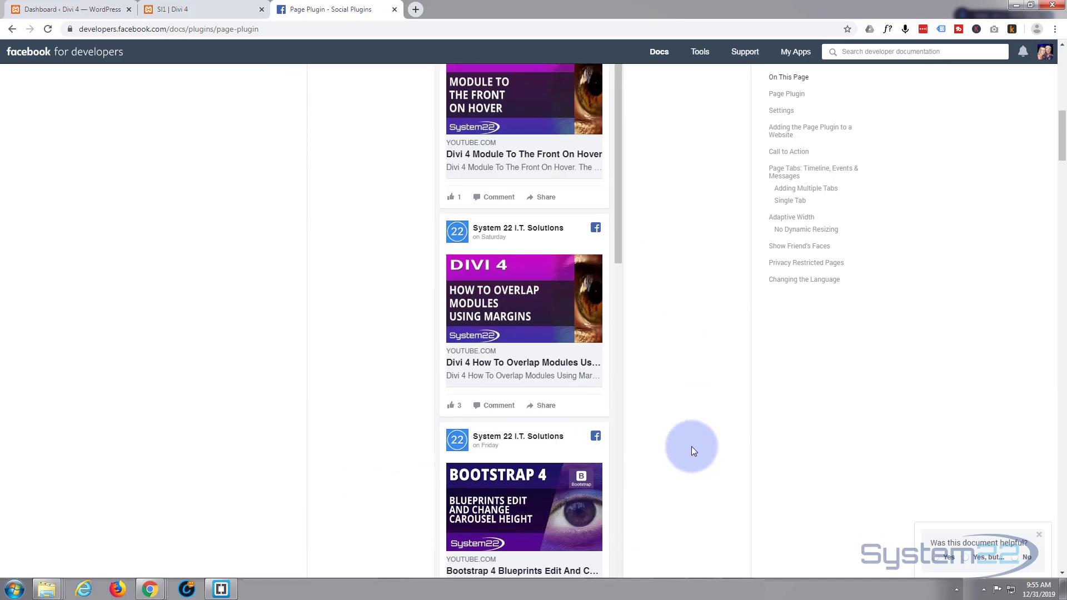
pyautogui.scroll(3)
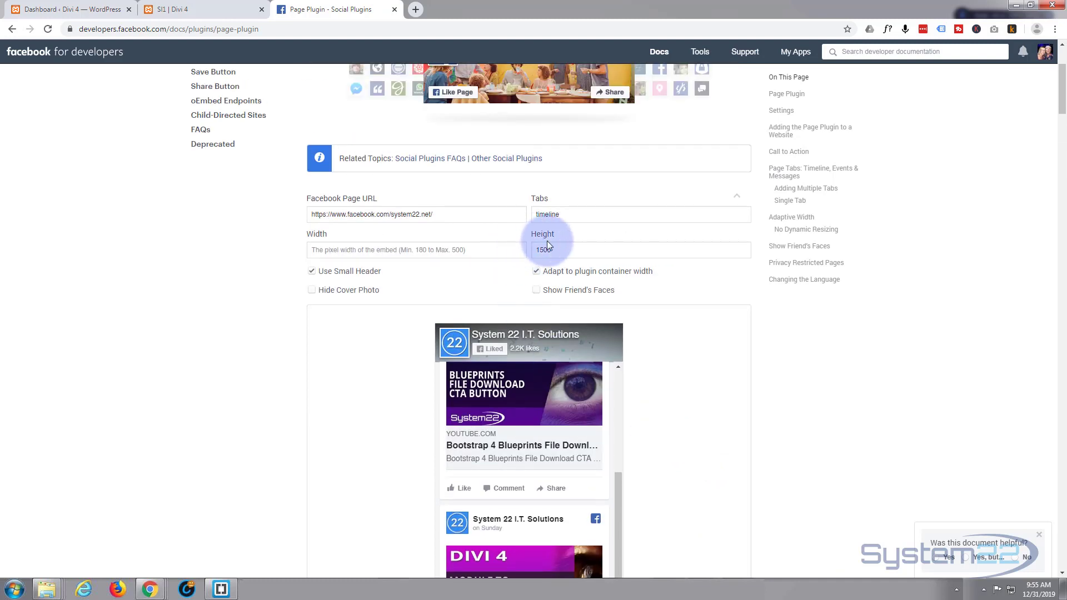
pyautogui.tripleClick(542, 250)
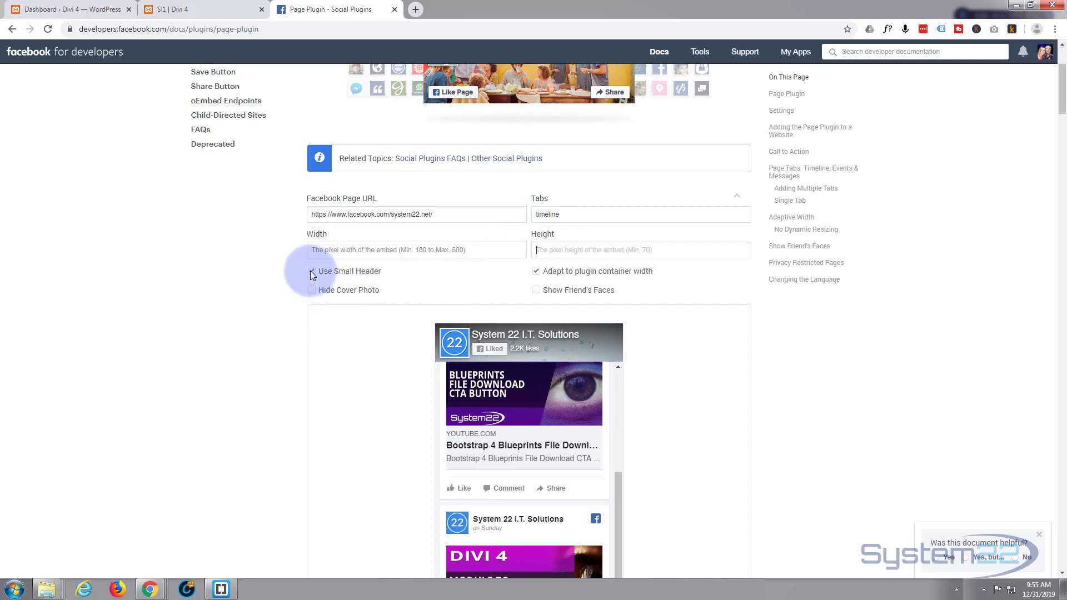
# Test the small header, hidden cover photo and friends' faces options, keeping small header only.
pyautogui.click(311, 271)
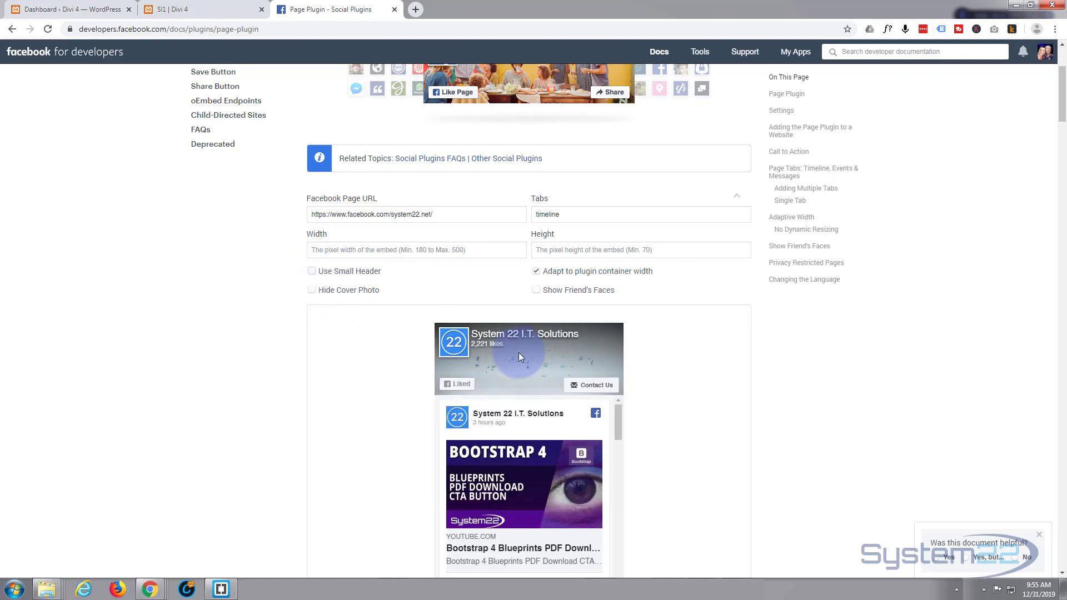
pyautogui.click(311, 272)
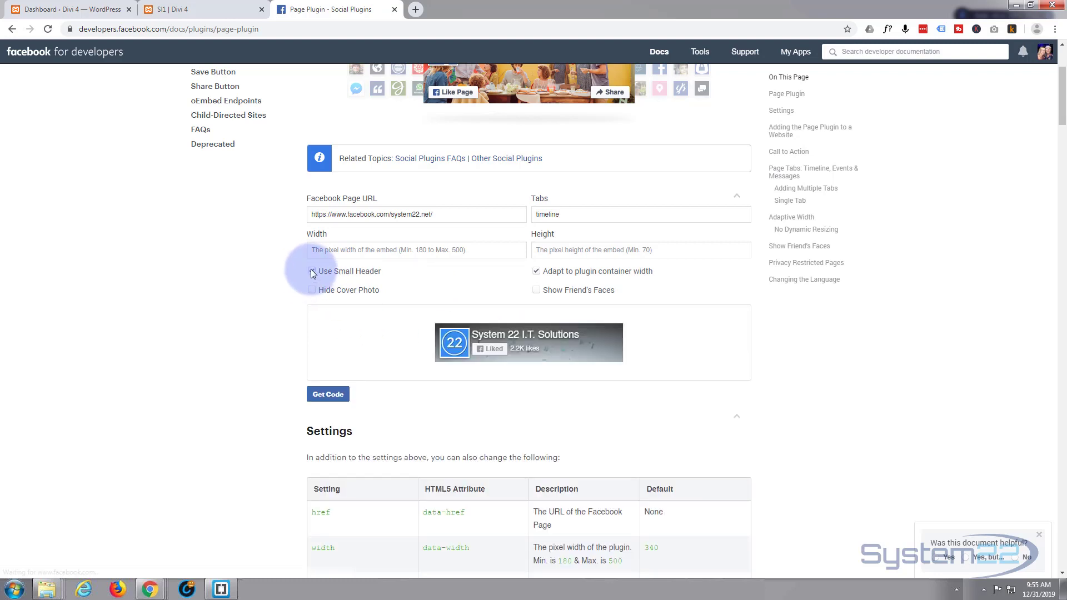
pyautogui.click(311, 271)
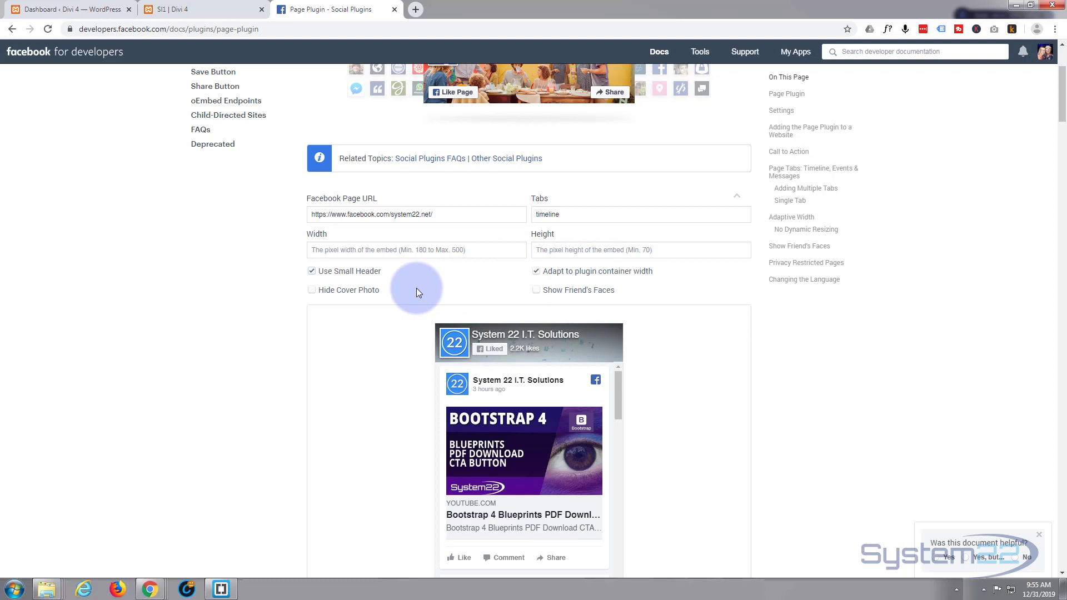
pyautogui.moveTo(515, 347)
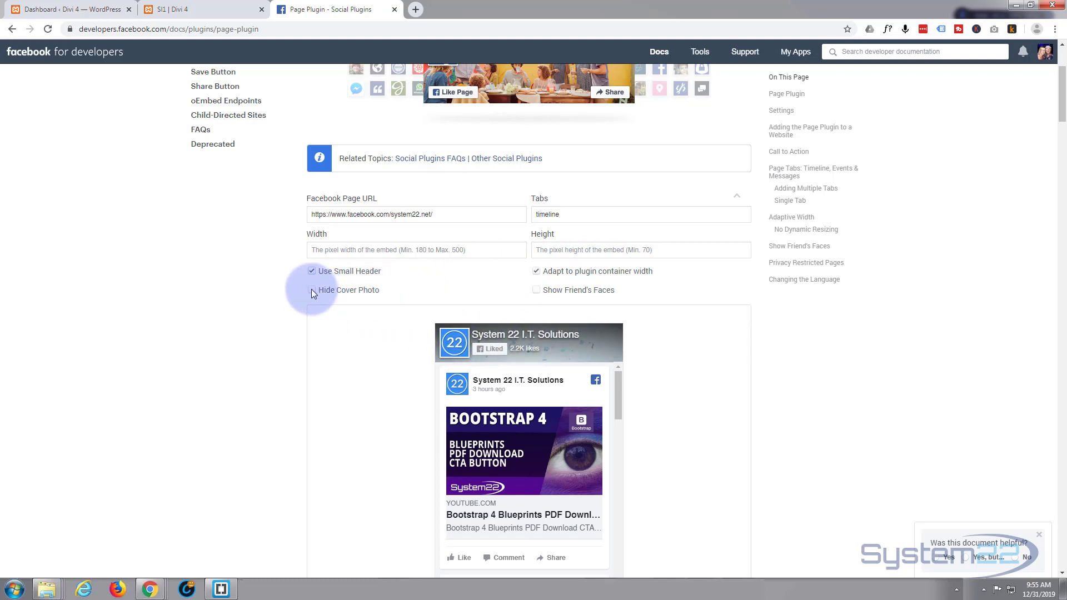
pyautogui.click(312, 289)
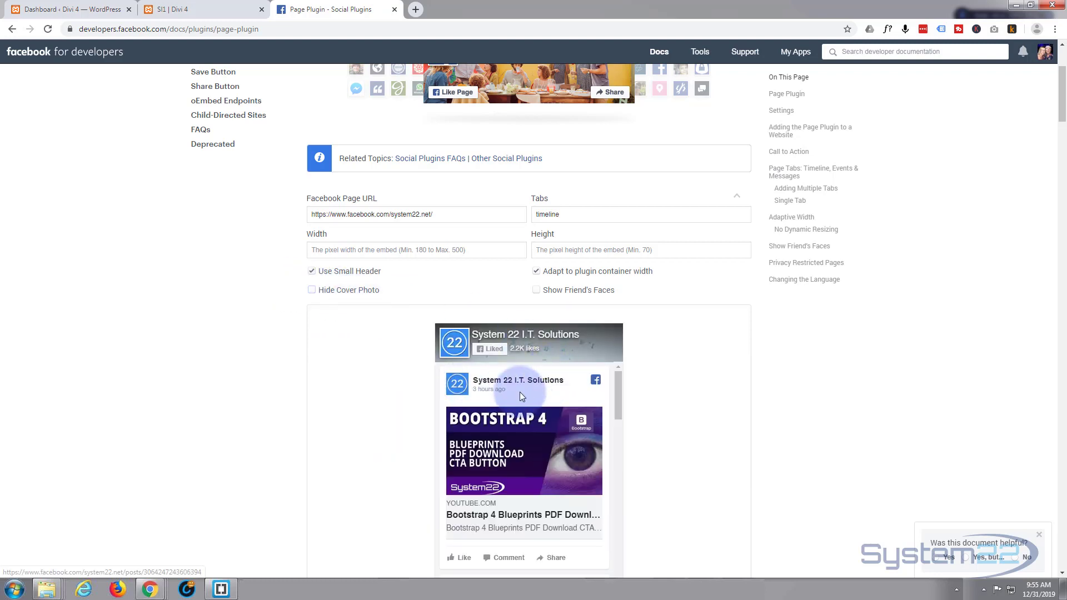
pyautogui.moveTo(537, 292)
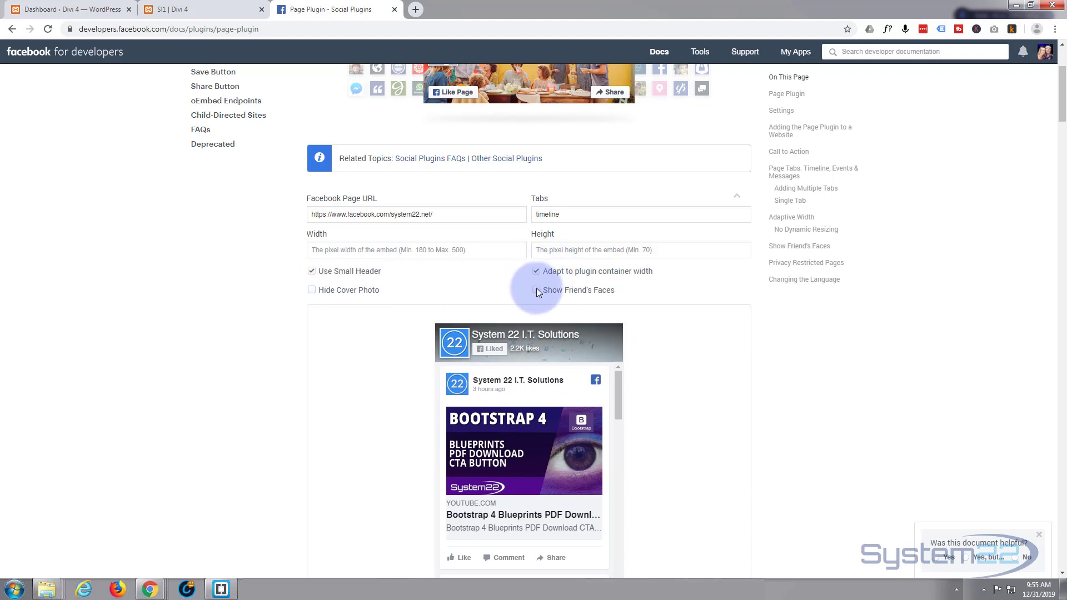
pyautogui.click(535, 290)
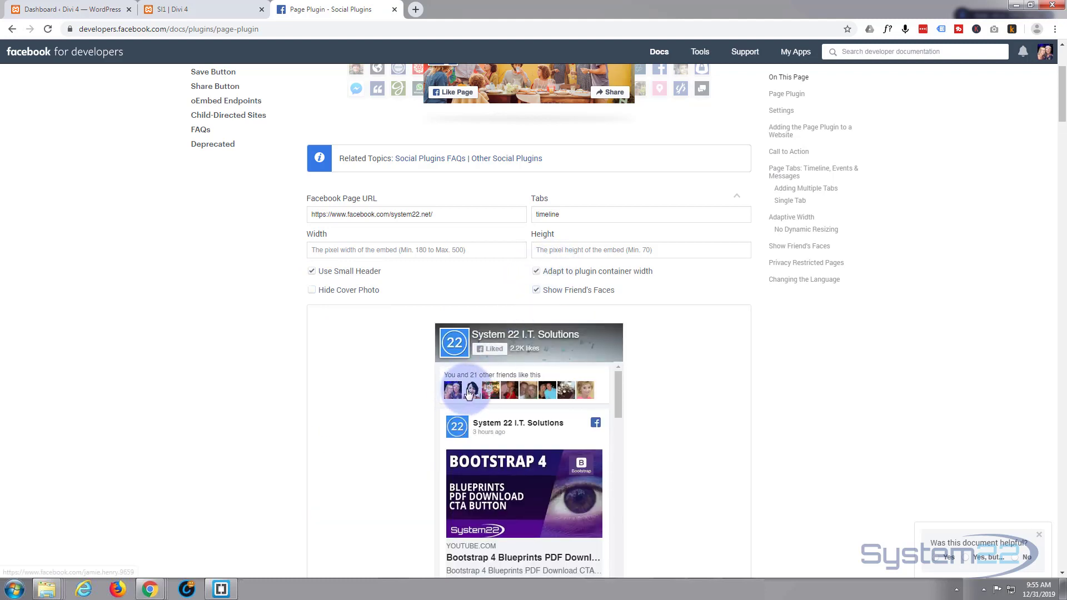
pyautogui.click(536, 290)
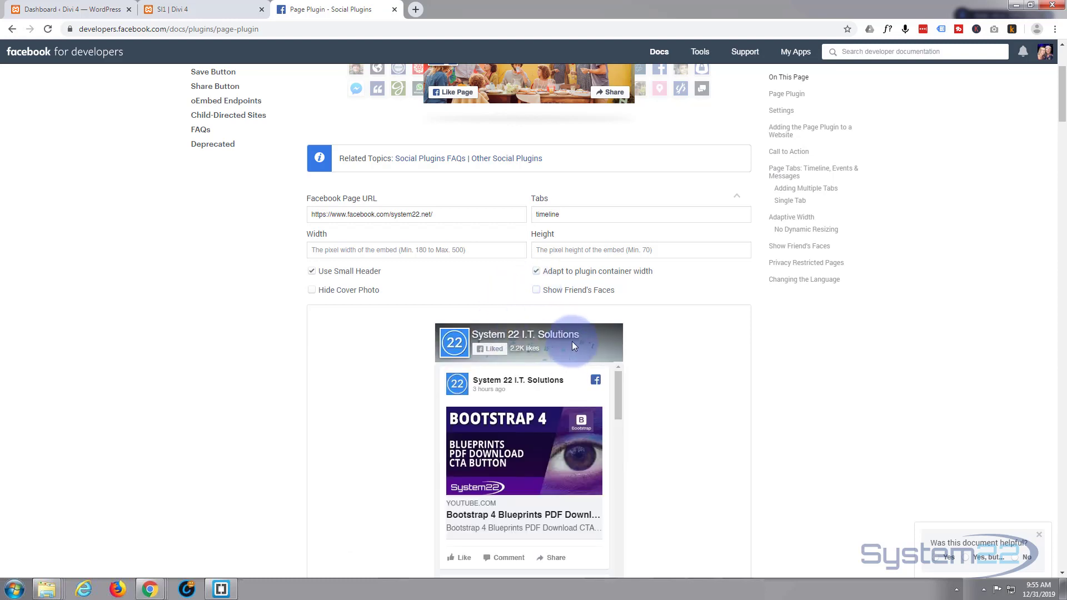
pyautogui.scroll(-3)
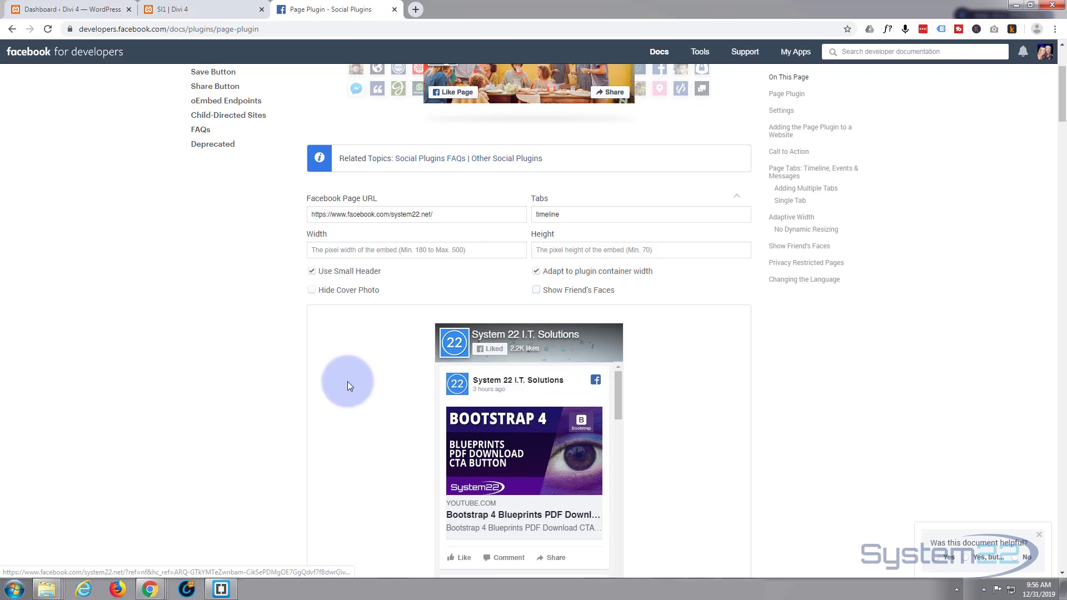
pyautogui.moveTo(221, 254)
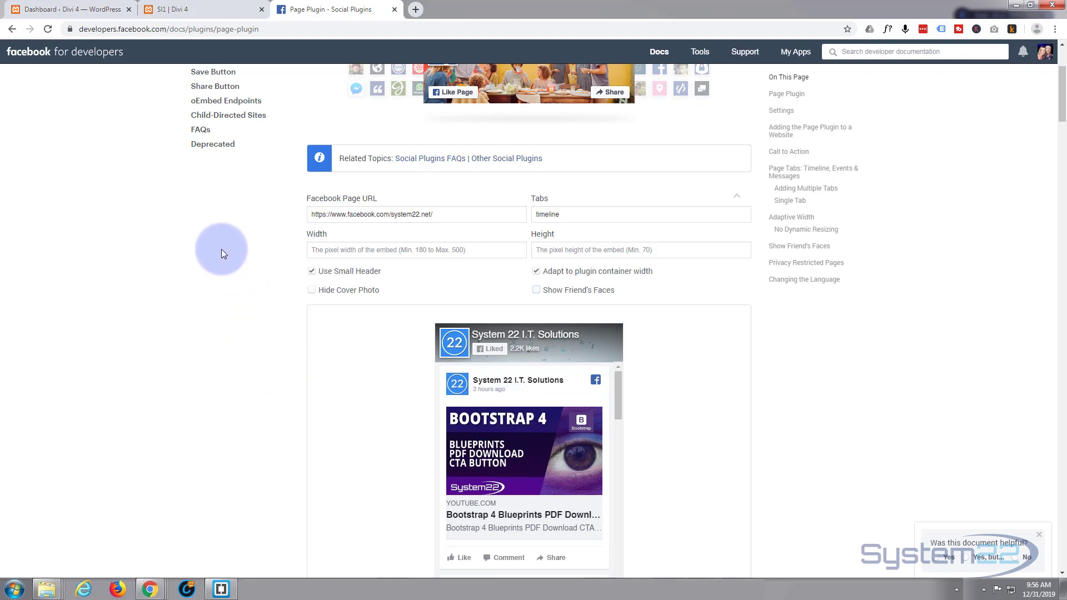
pyautogui.scroll(-3)
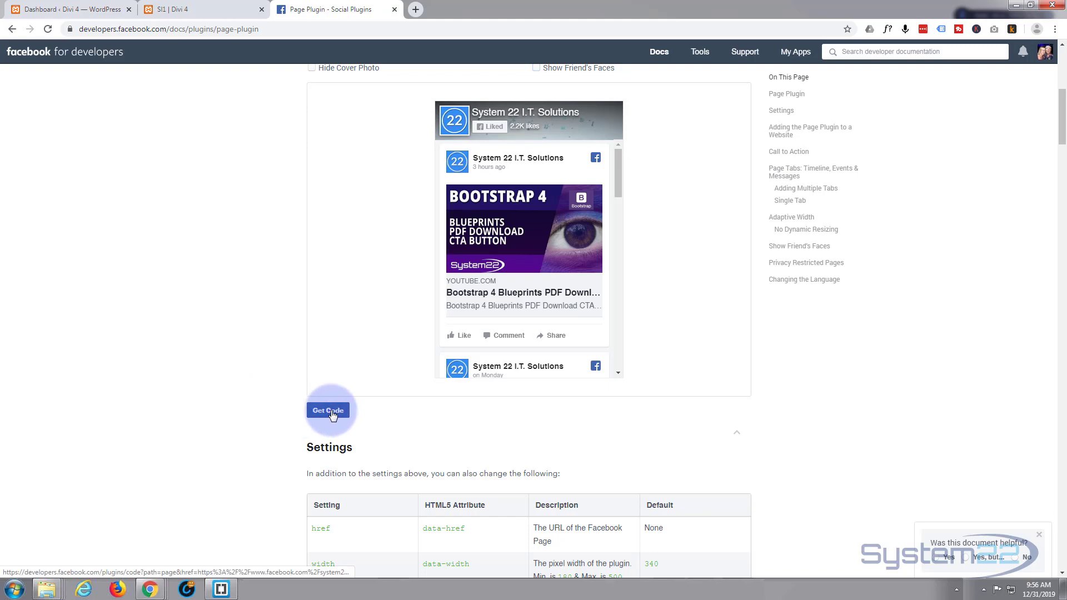
# Generate the Page Plugin embed code with Get Code.
pyautogui.click(328, 410)
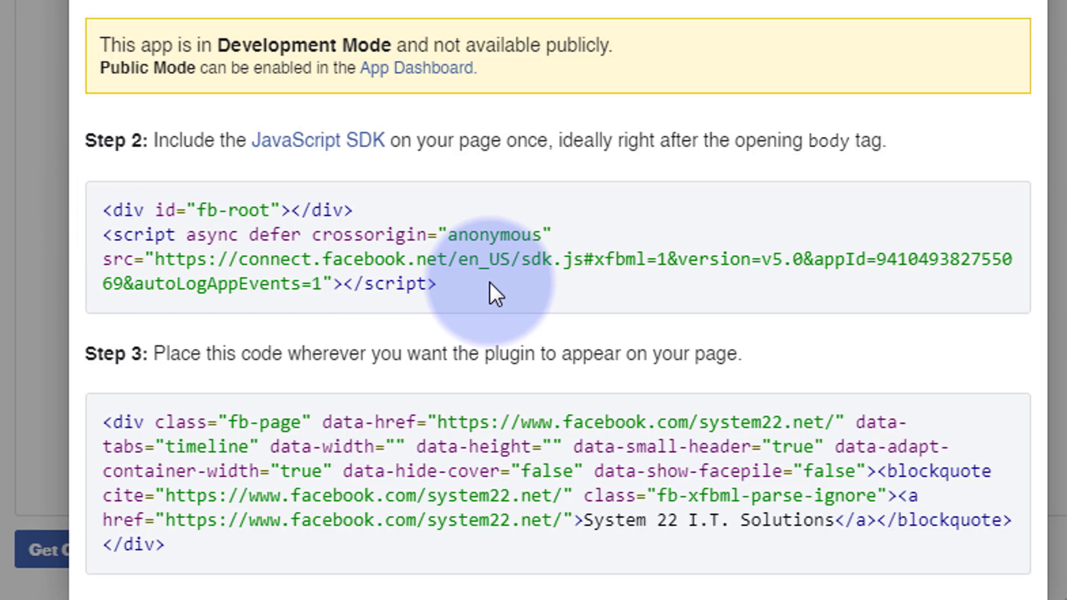
pyautogui.moveTo(235, 422)
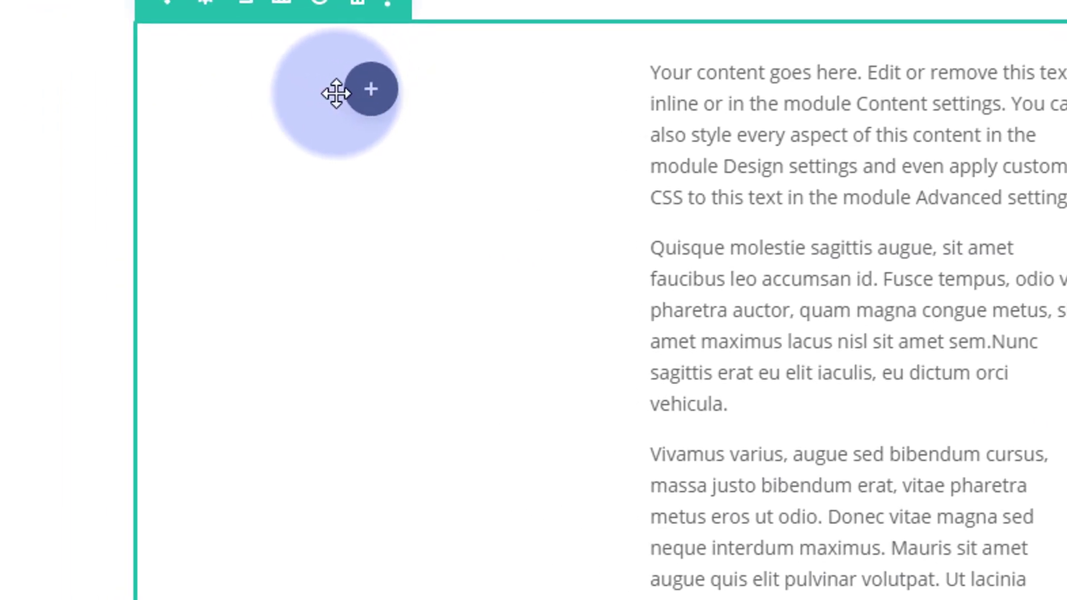
pyautogui.moveTo(373, 88)
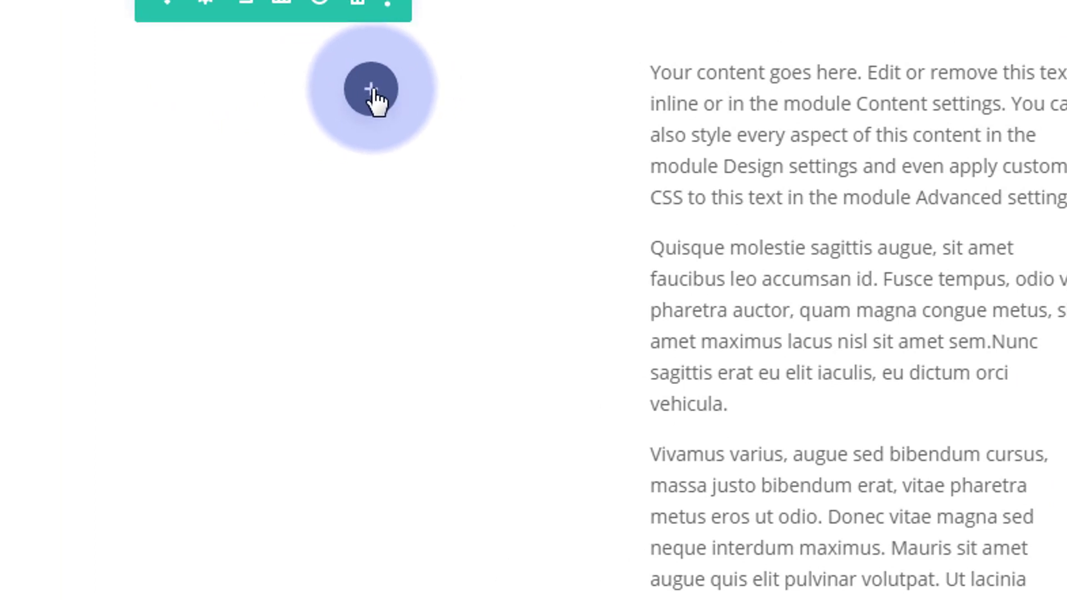
# Insert a Code module in the empty column and paste the Facebook SDK snippet into it.
pyautogui.click(371, 89)
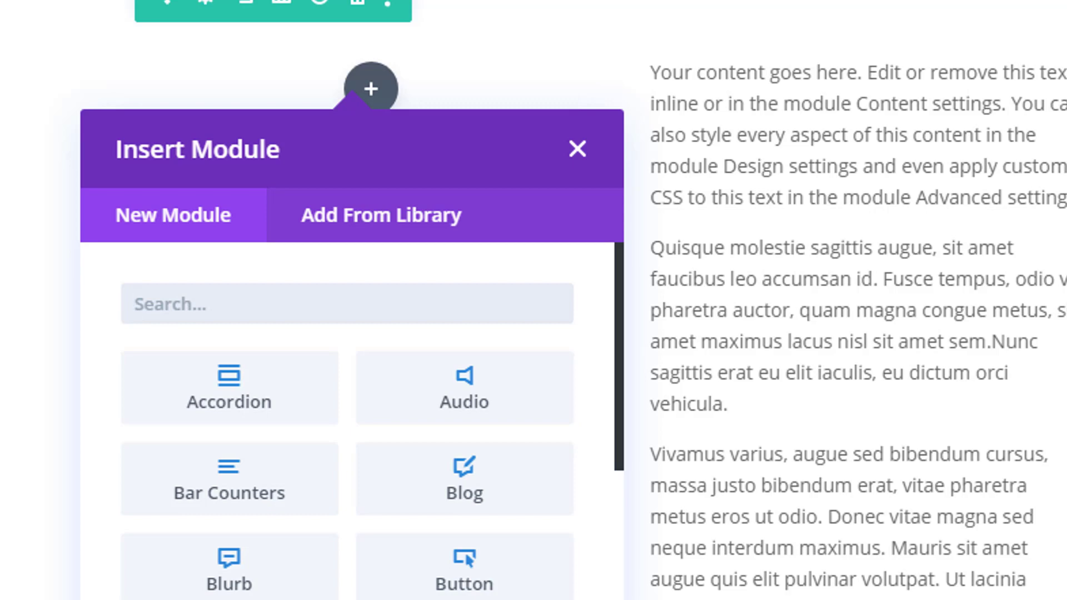
pyautogui.click(578, 148)
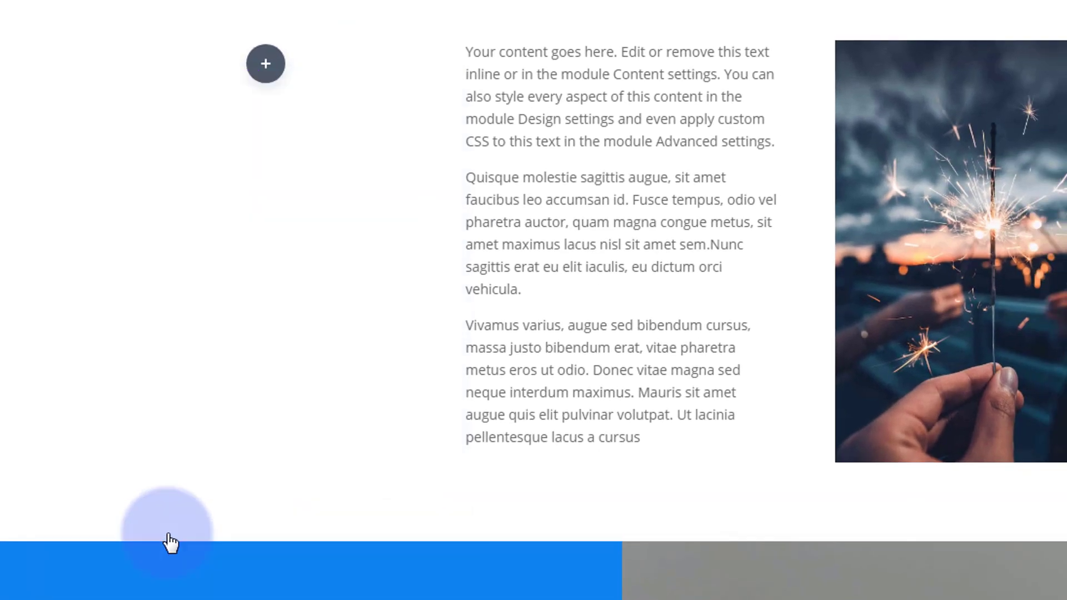
pyautogui.click(266, 63)
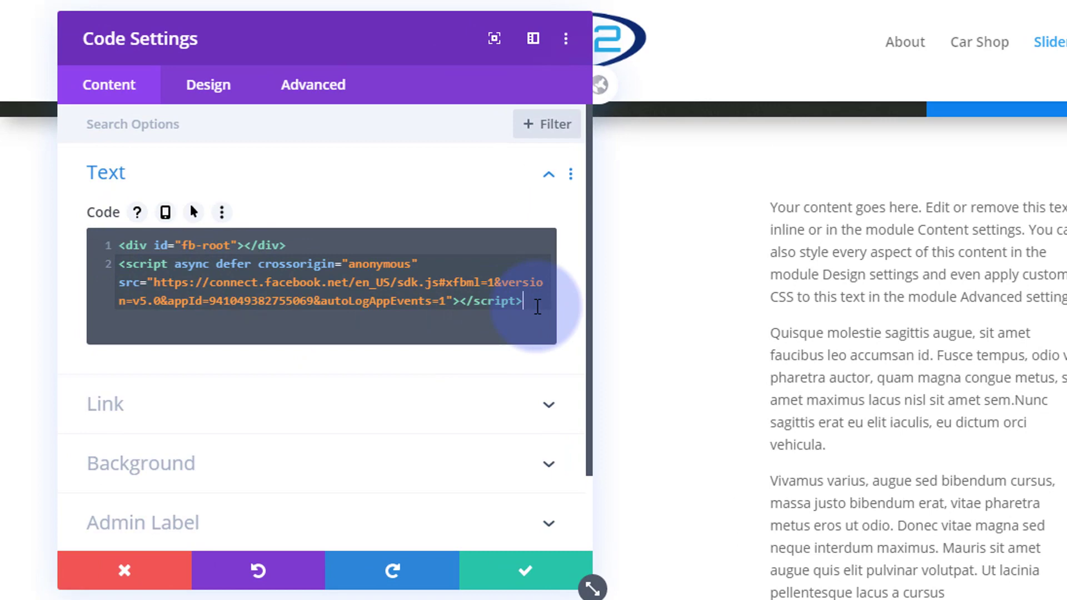
# Add the fb-page plugin markup below the SDK script and save the Code module.
pyautogui.press('Return')
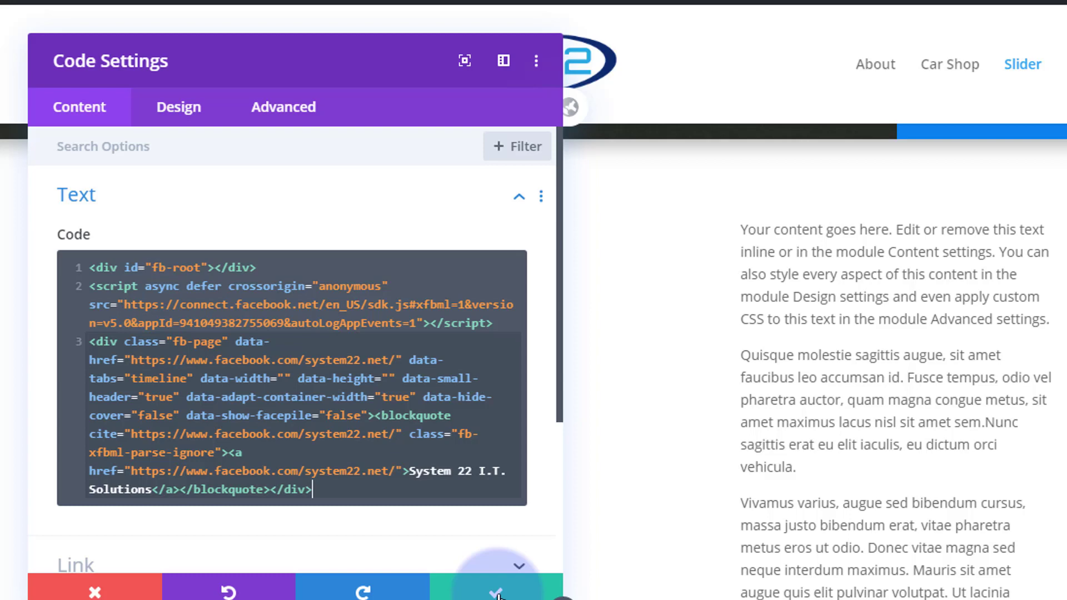
pyautogui.click(498, 590)
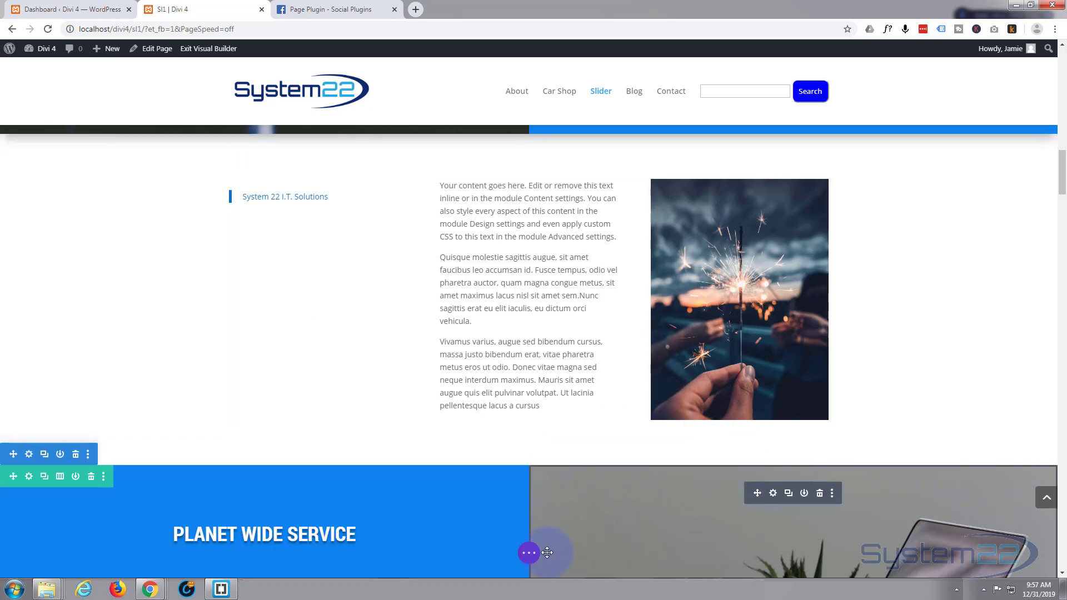
# Exit the Visual Builder to view the live page with the Facebook feed.
pyautogui.click(529, 552)
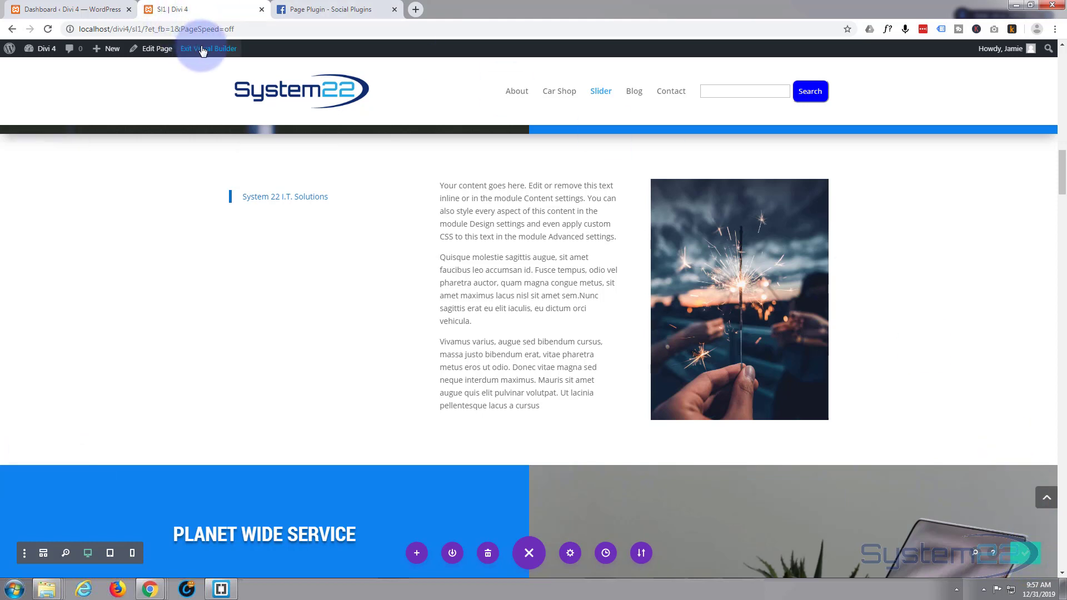
pyautogui.click(208, 48)
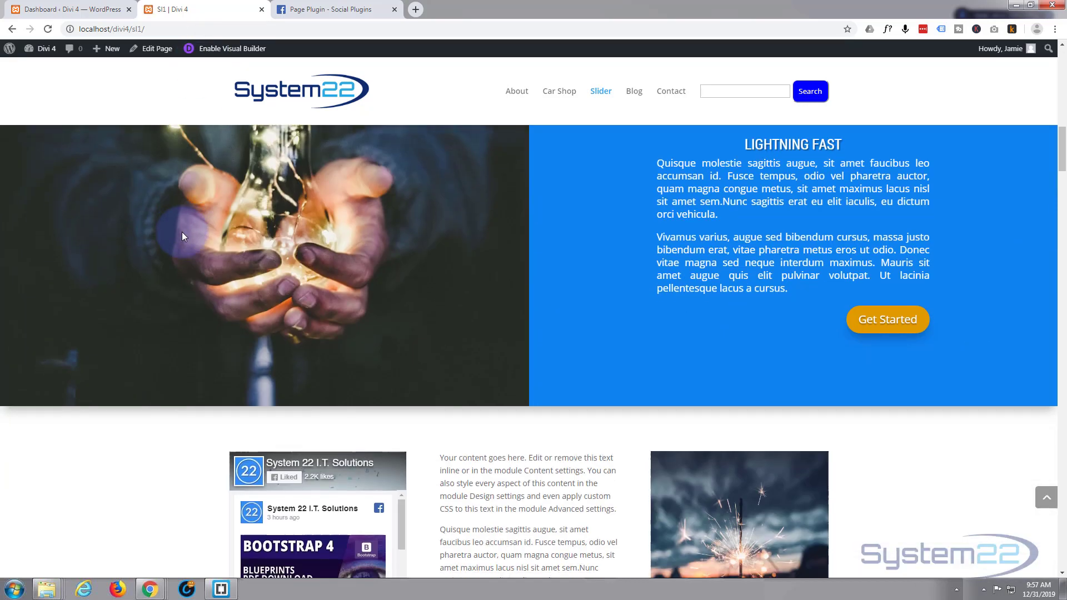
pyautogui.scroll(-3)
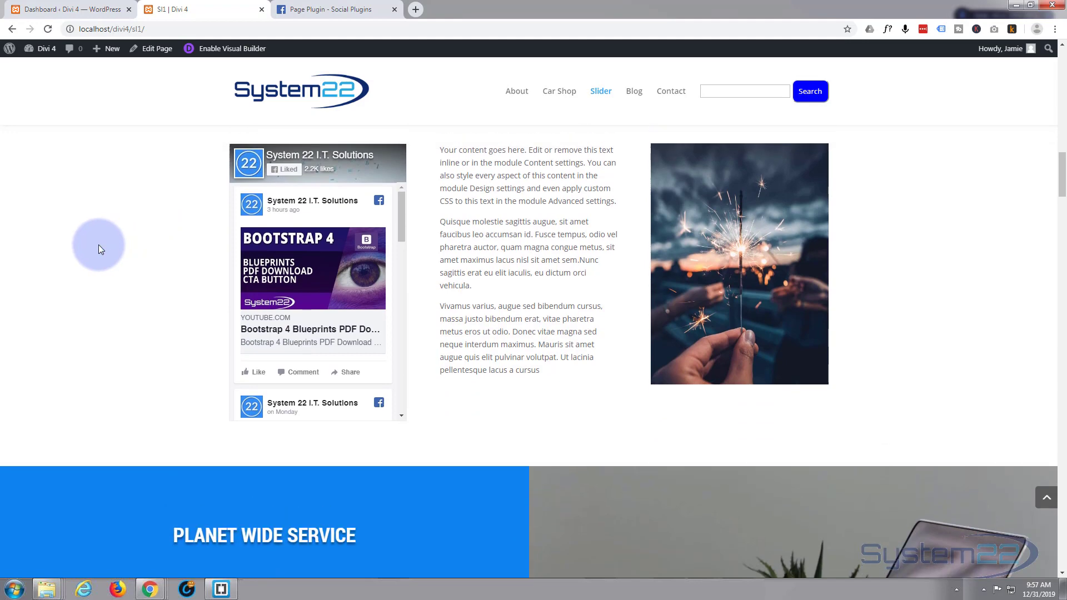
pyautogui.scroll(-3)
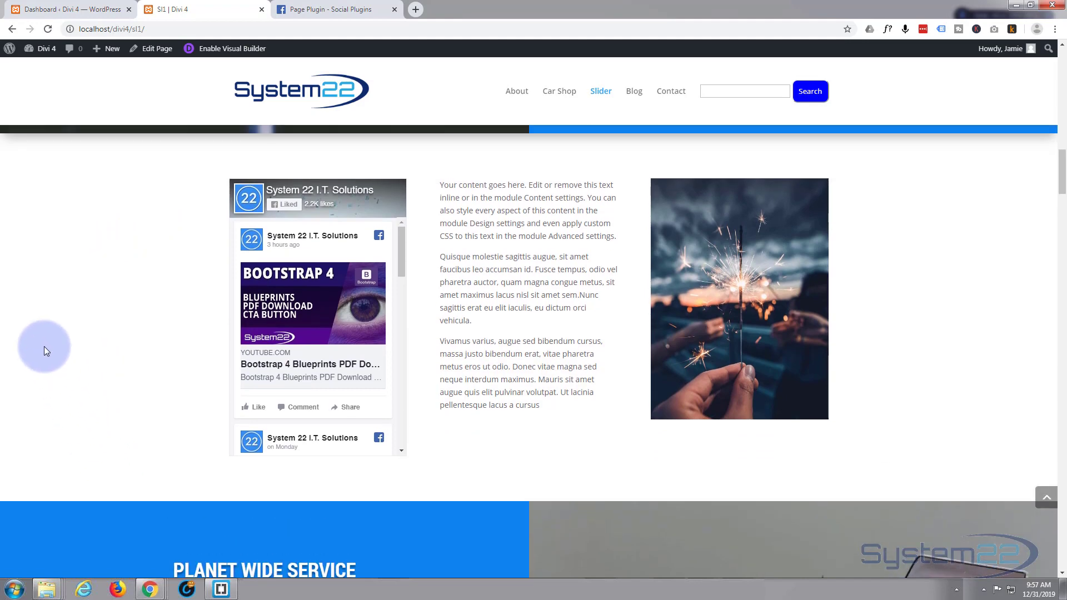
pyautogui.scroll(-3)
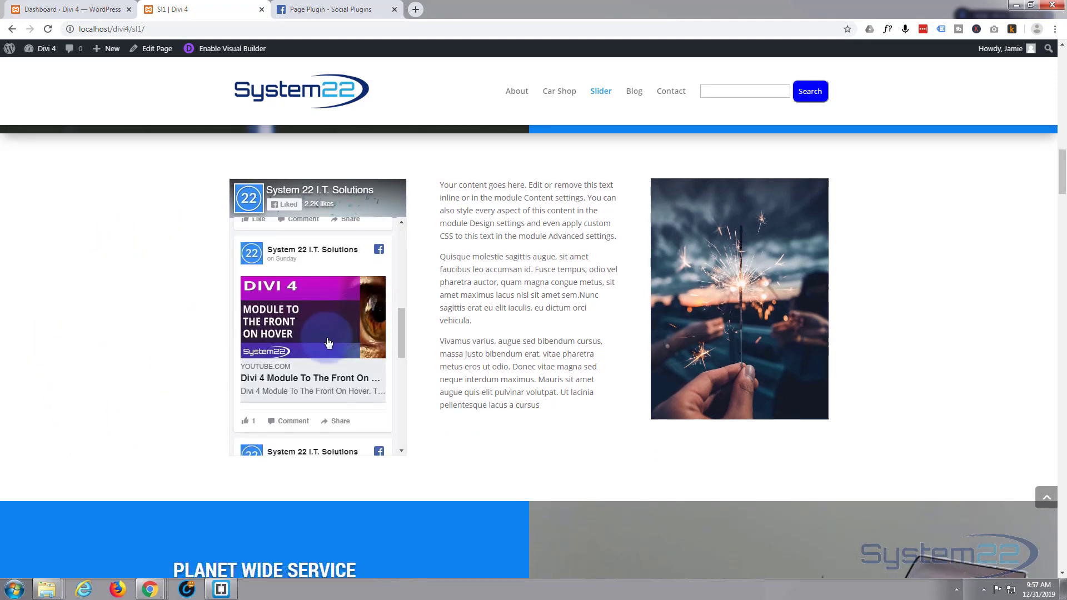
pyautogui.scroll(-3)
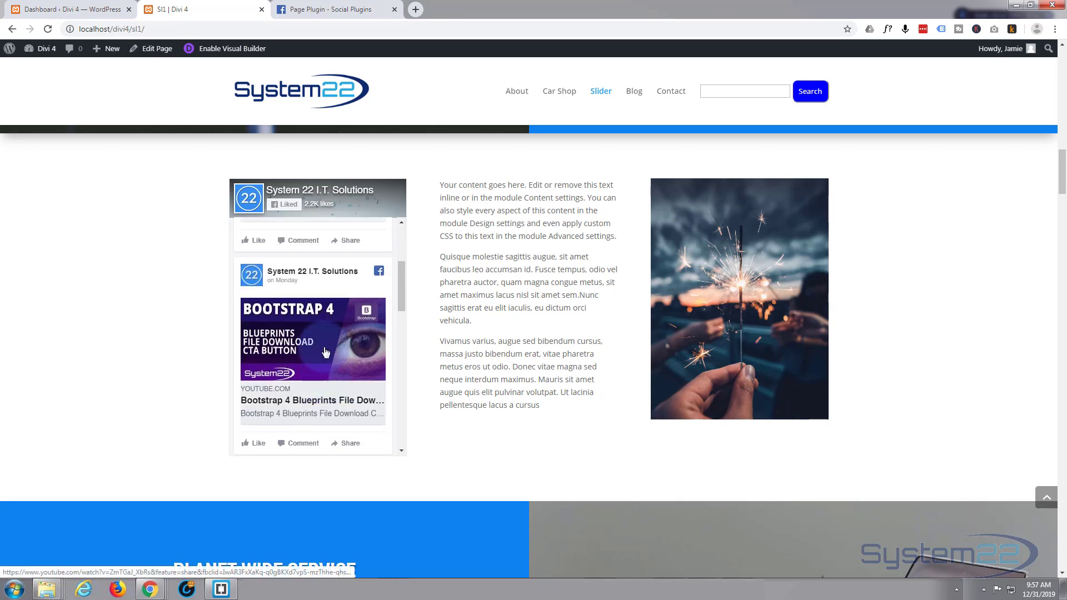
pyautogui.scroll(-3)
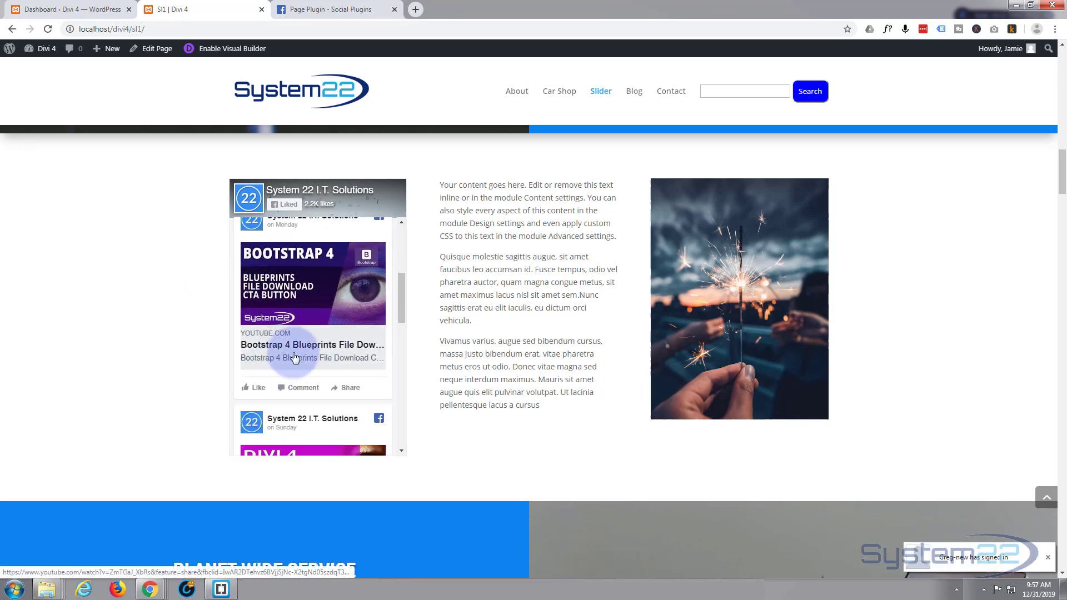
pyautogui.click(311, 345)
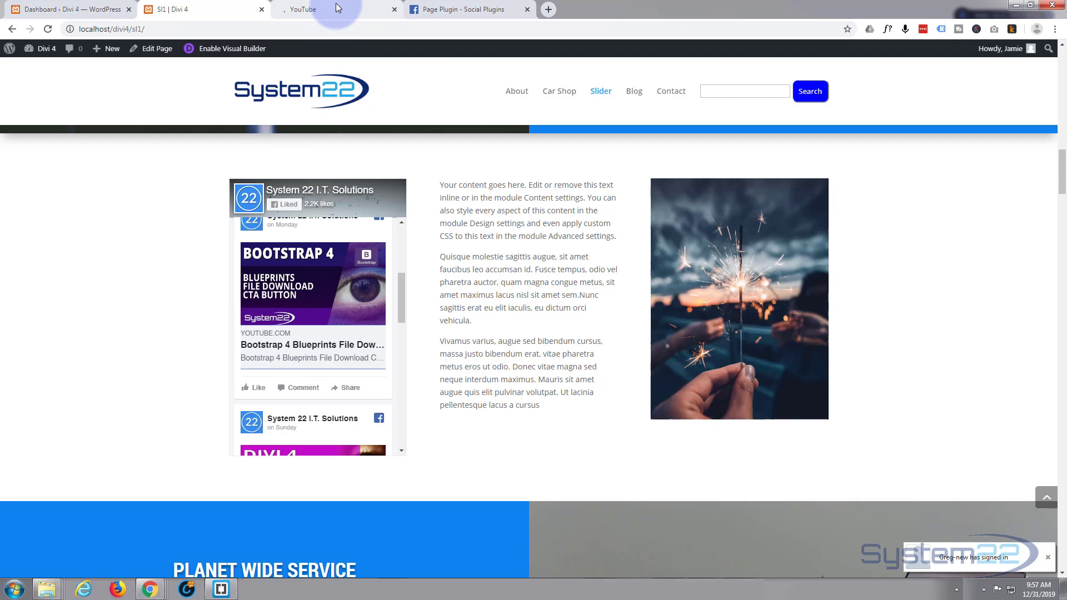
pyautogui.click(333, 8)
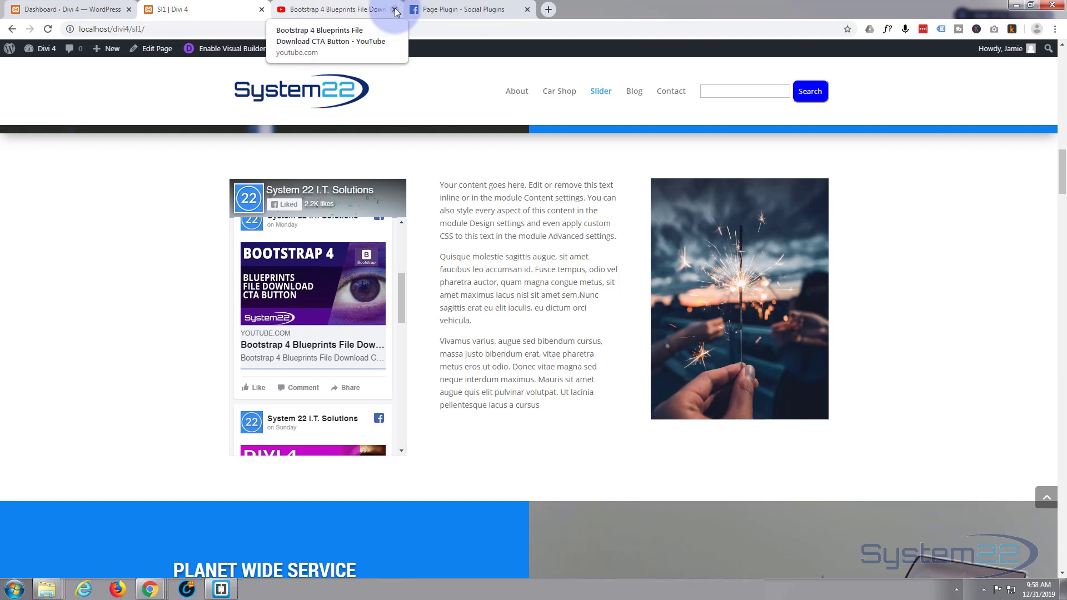
pyautogui.click(396, 10)
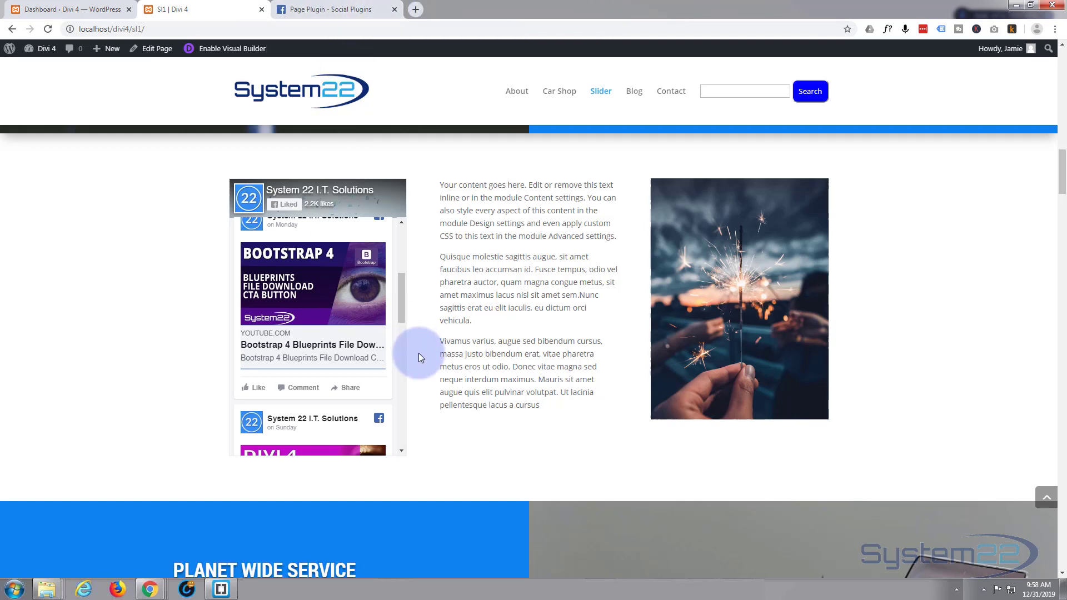
pyautogui.moveTo(496, 289)
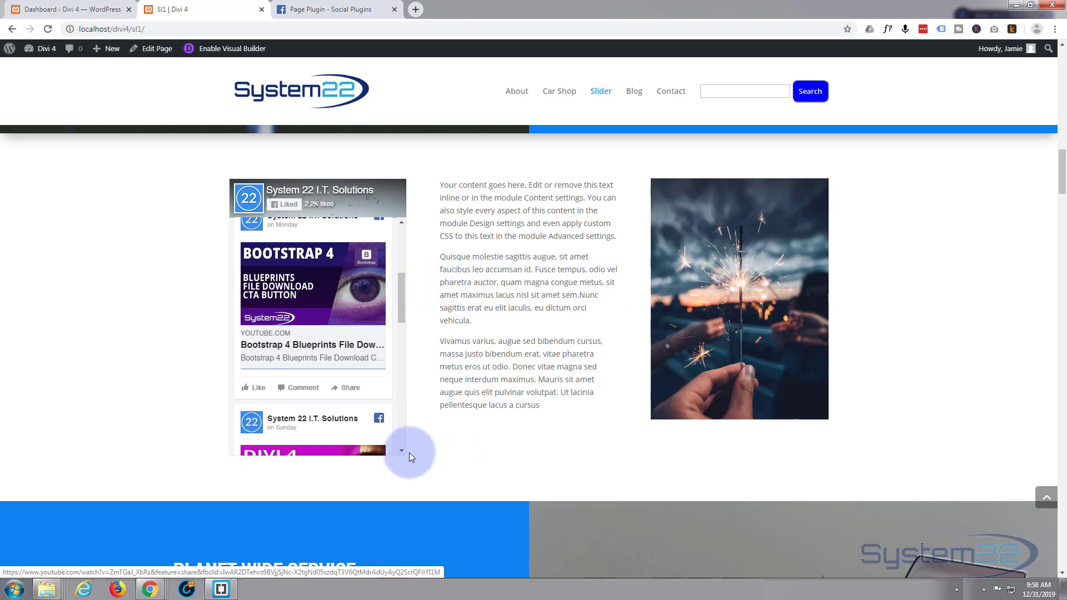
pyautogui.moveTo(407, 429)
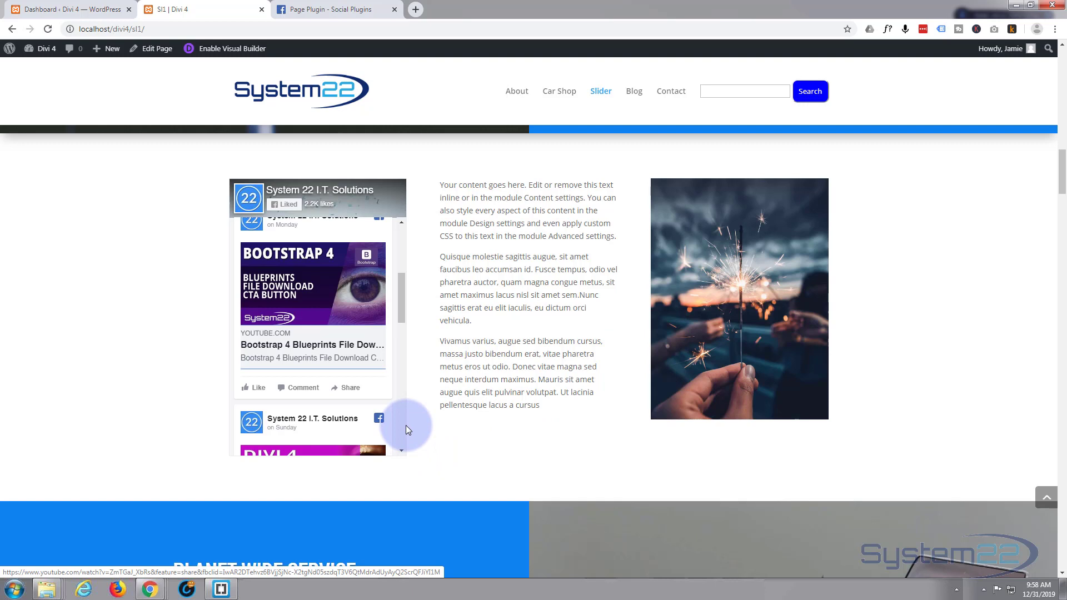
pyautogui.moveTo(377, 406)
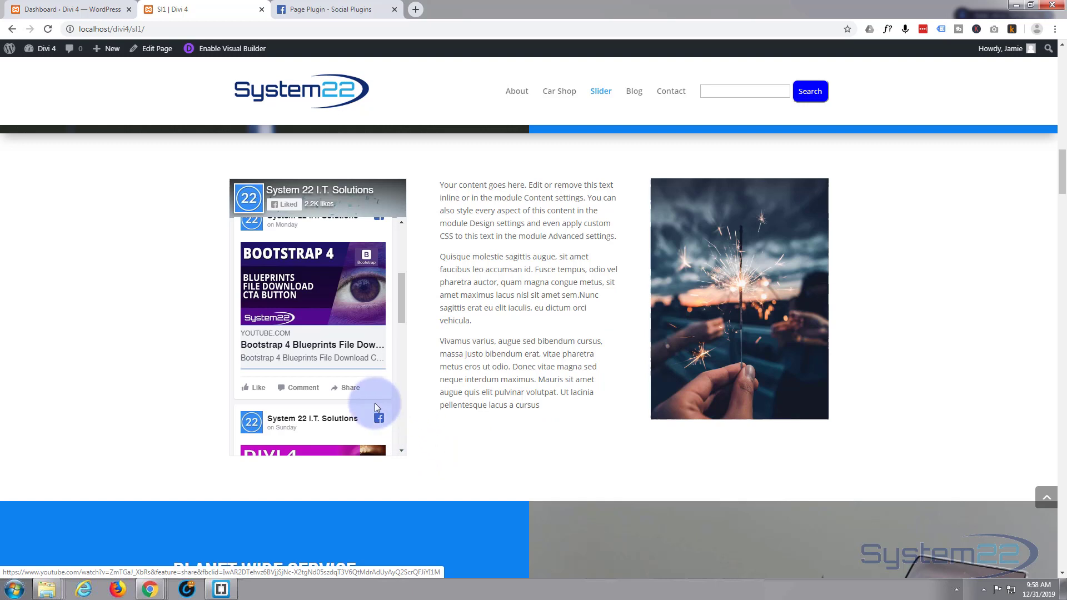
pyautogui.moveTo(415, 462)
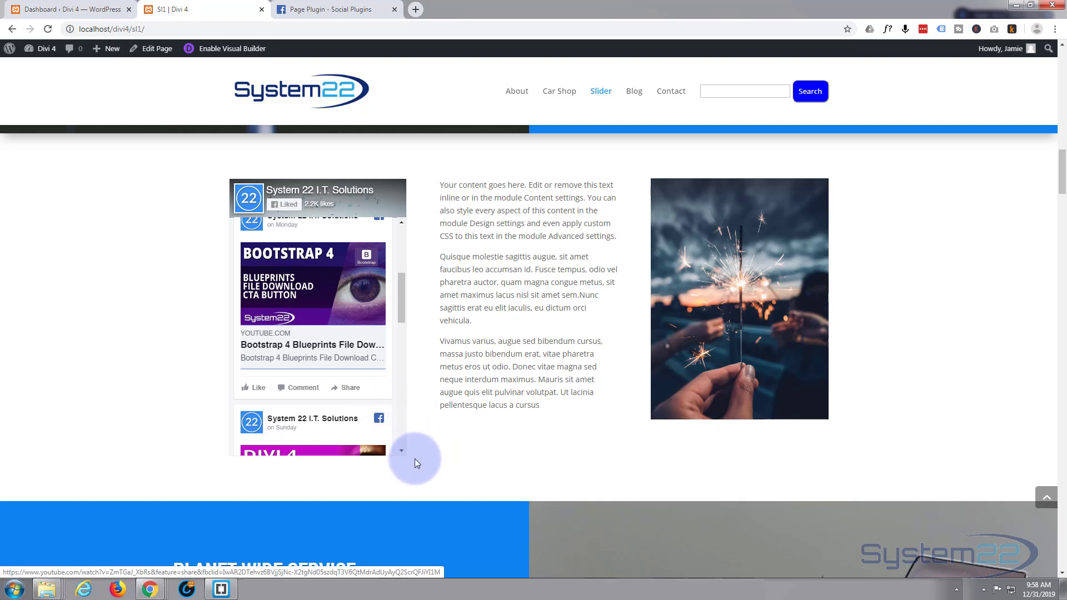
pyautogui.moveTo(417, 179)
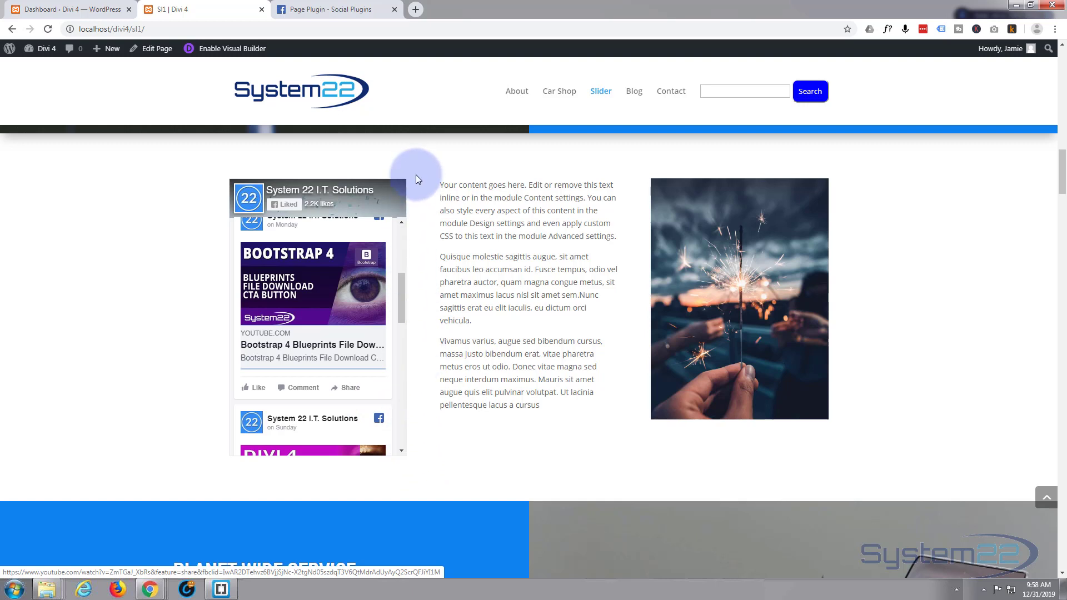
pyautogui.moveTo(401, 273)
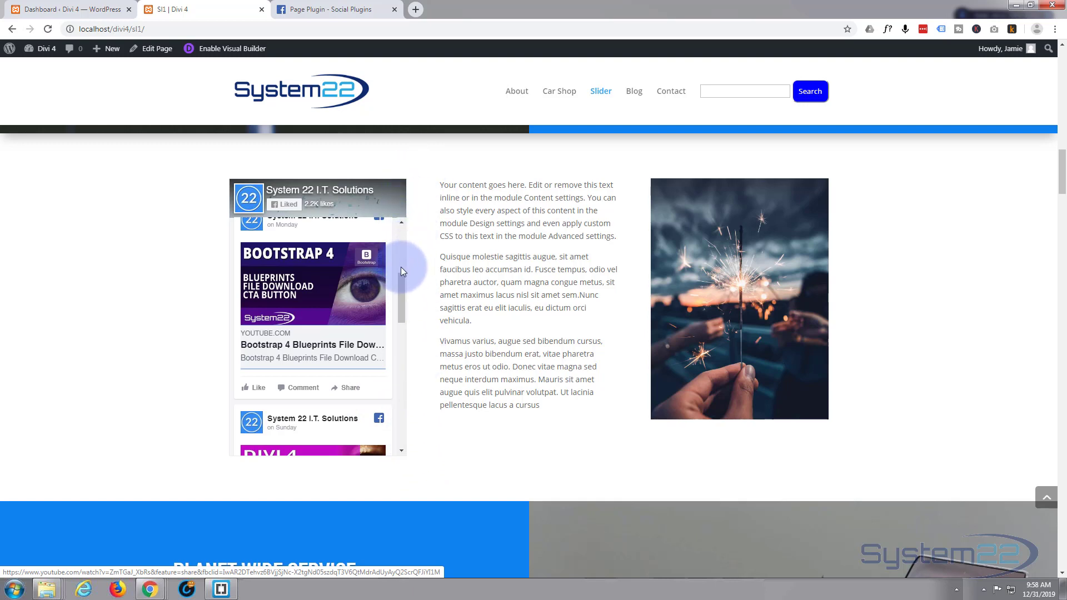
pyautogui.moveTo(400, 388)
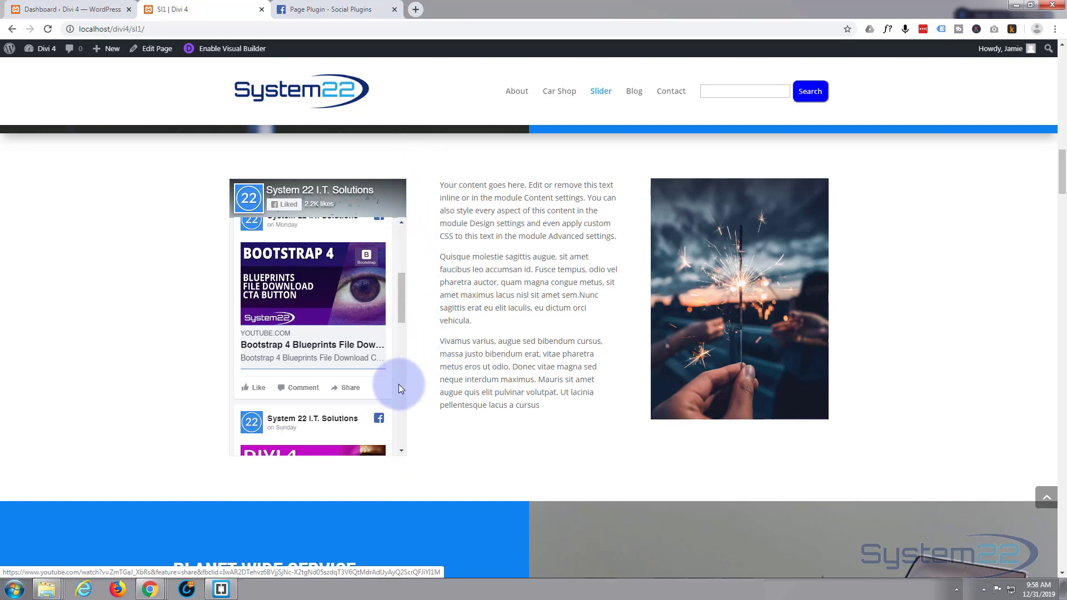
pyautogui.moveTo(422, 396)
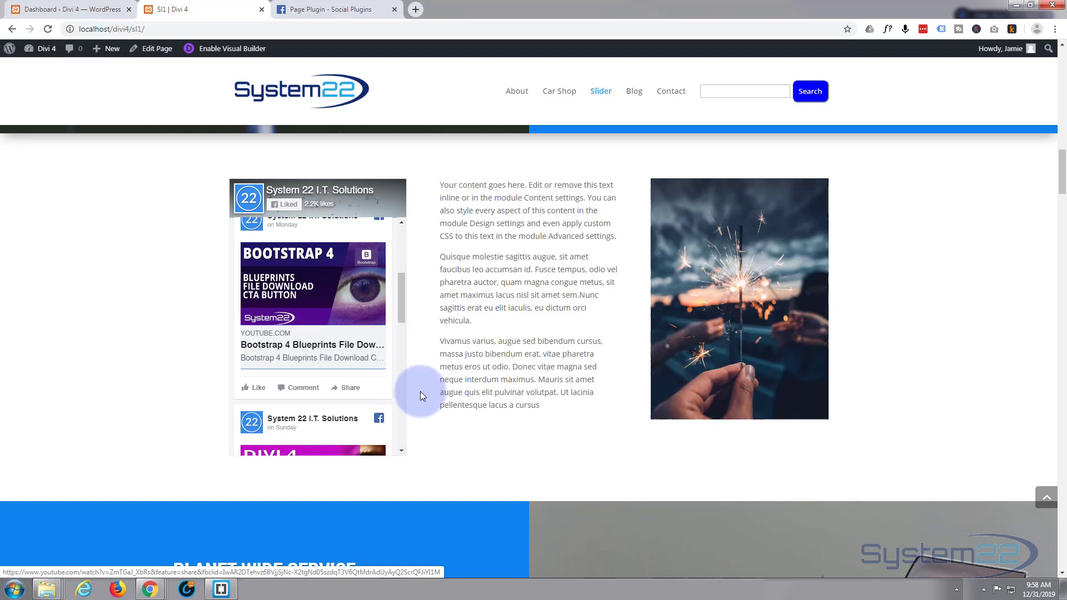
pyautogui.moveTo(398, 407)
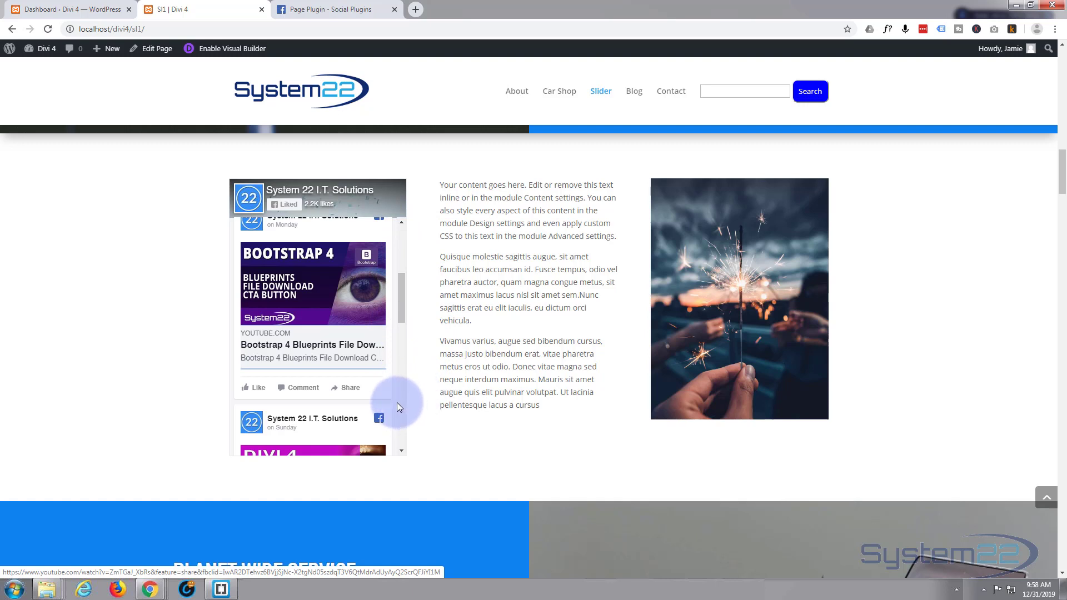
pyautogui.moveTo(402, 431)
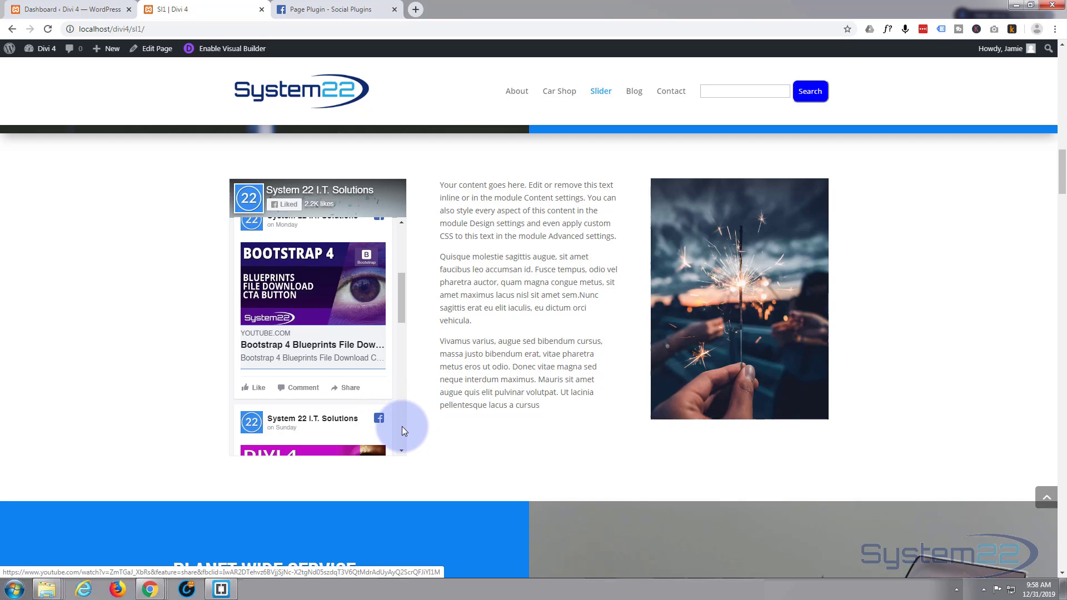
pyautogui.moveTo(398, 434)
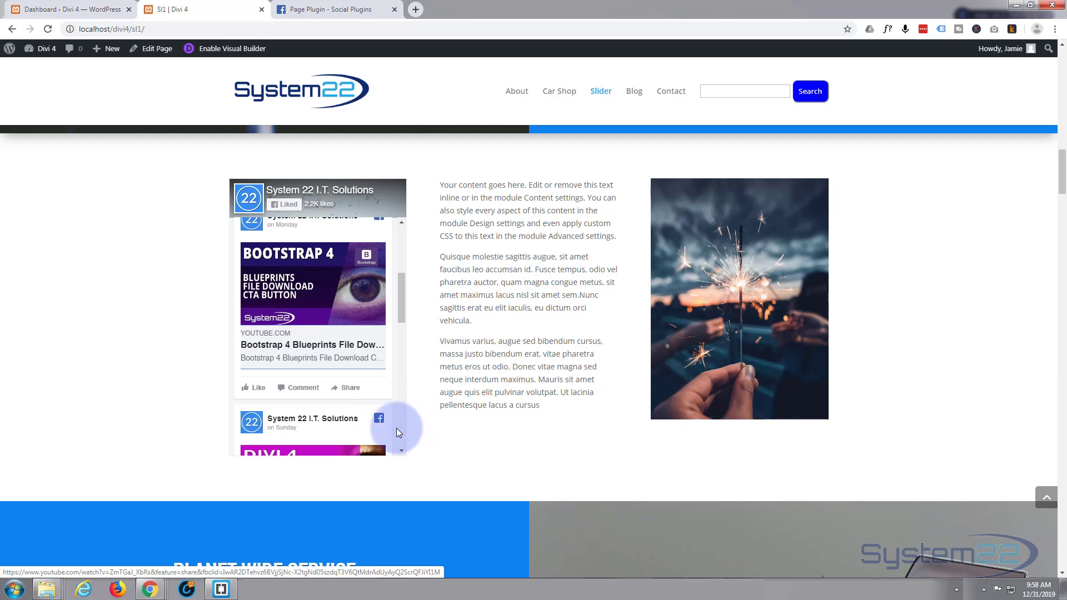
# Close the generated code window and compare the Page Plugin settings with the live Divi feed.
pyautogui.click(334, 9)
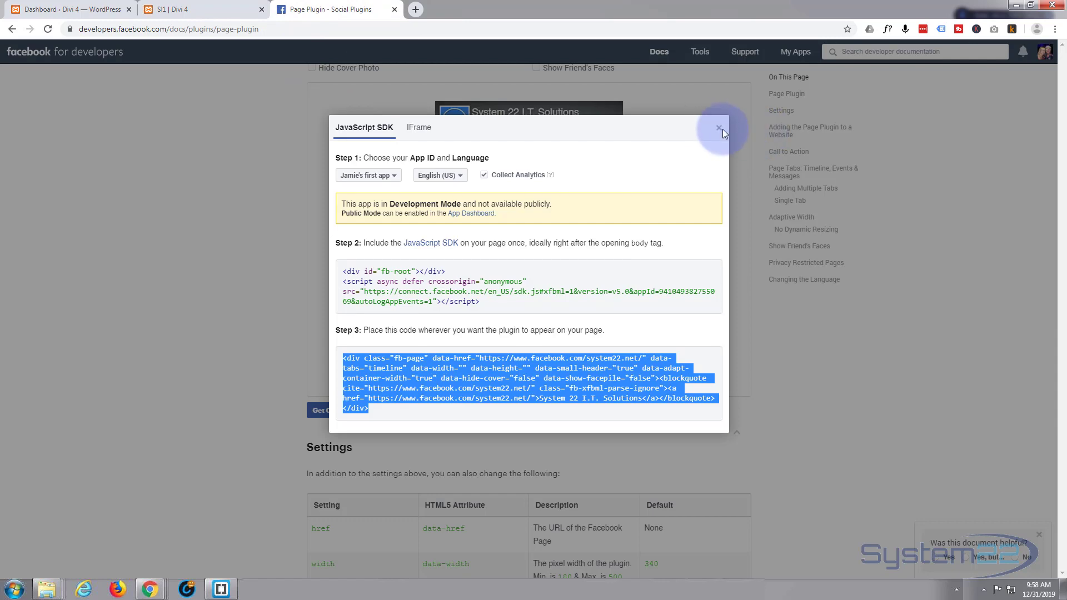
pyautogui.click(719, 128)
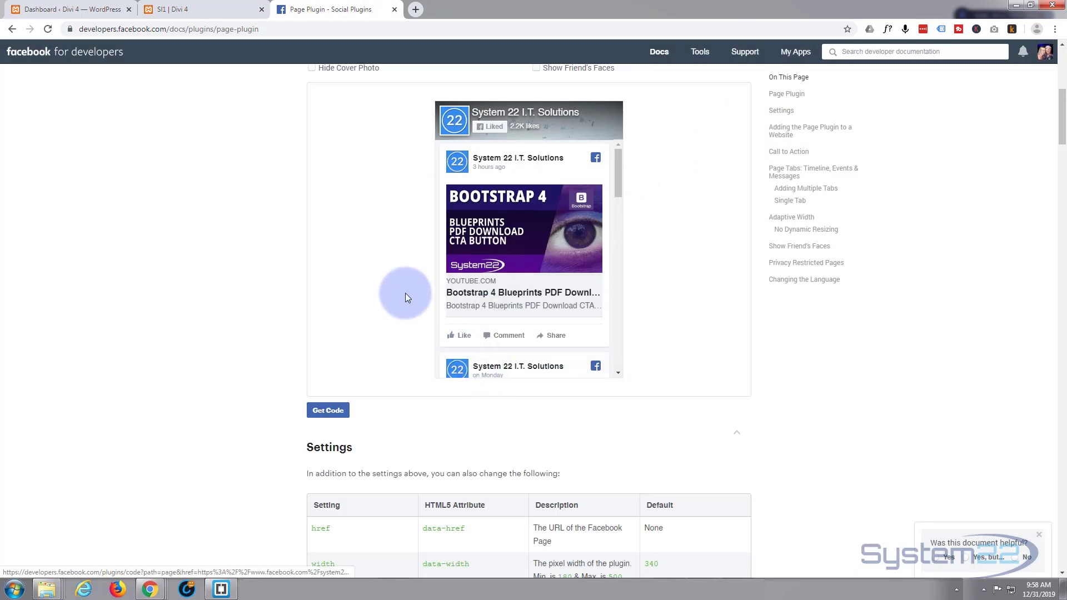
pyautogui.scroll(3)
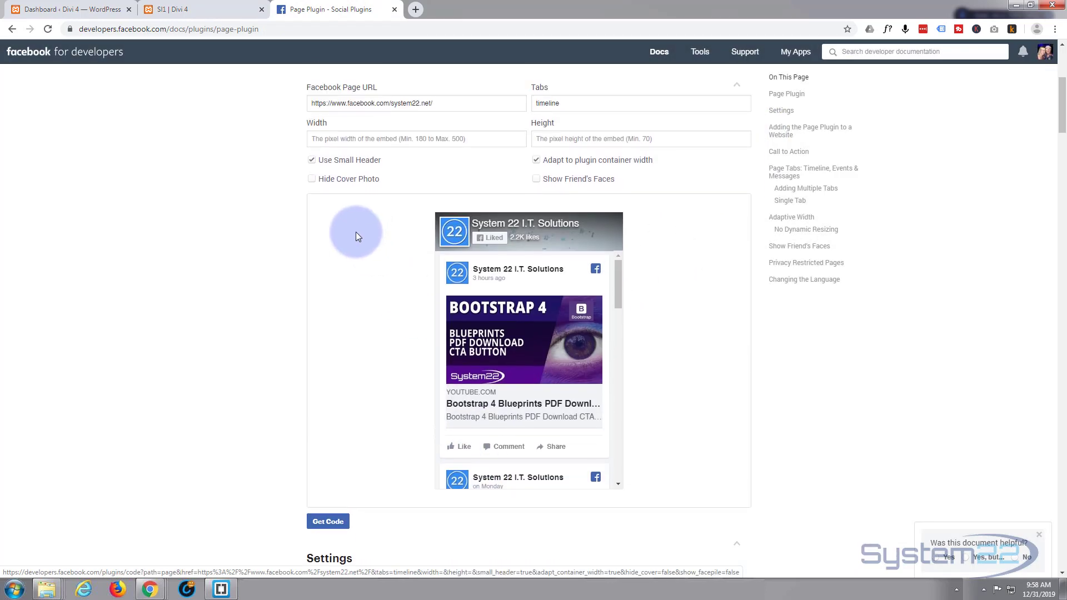
pyautogui.moveTo(329, 29)
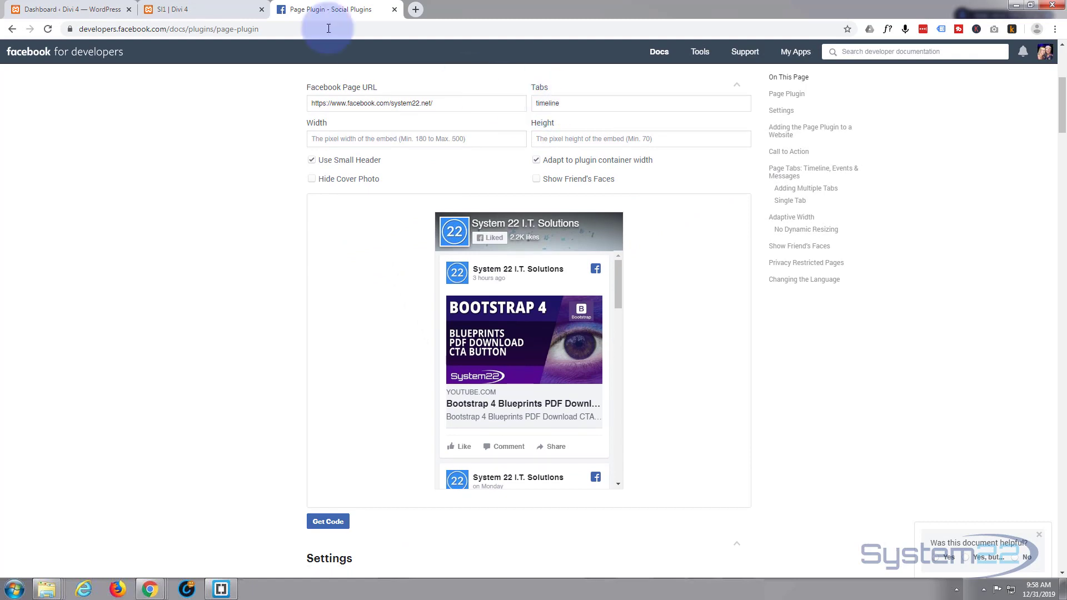
pyautogui.click(197, 9)
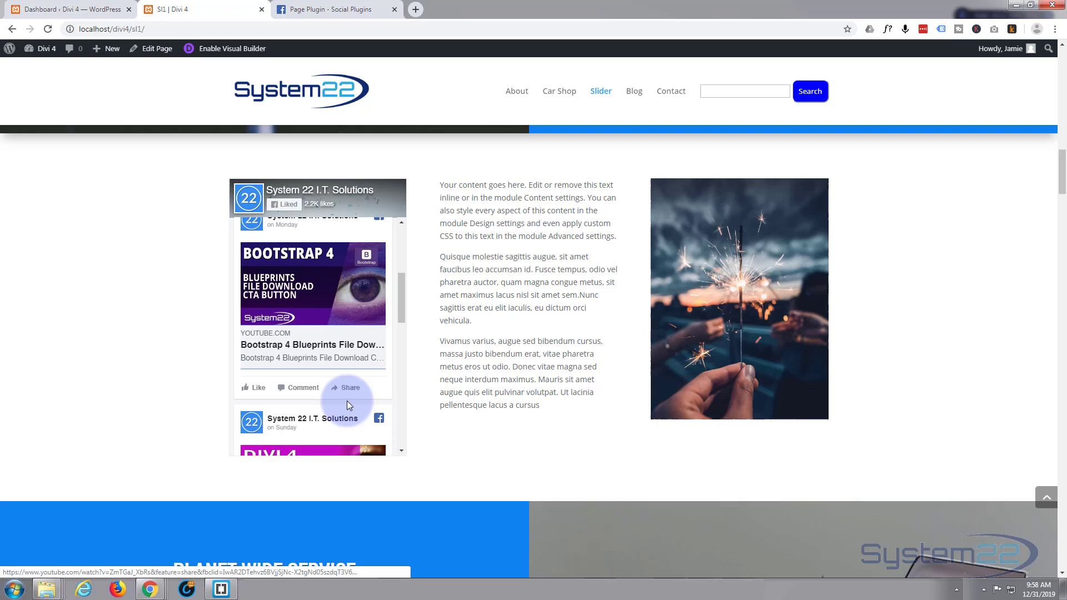
pyautogui.moveTo(302, 386)
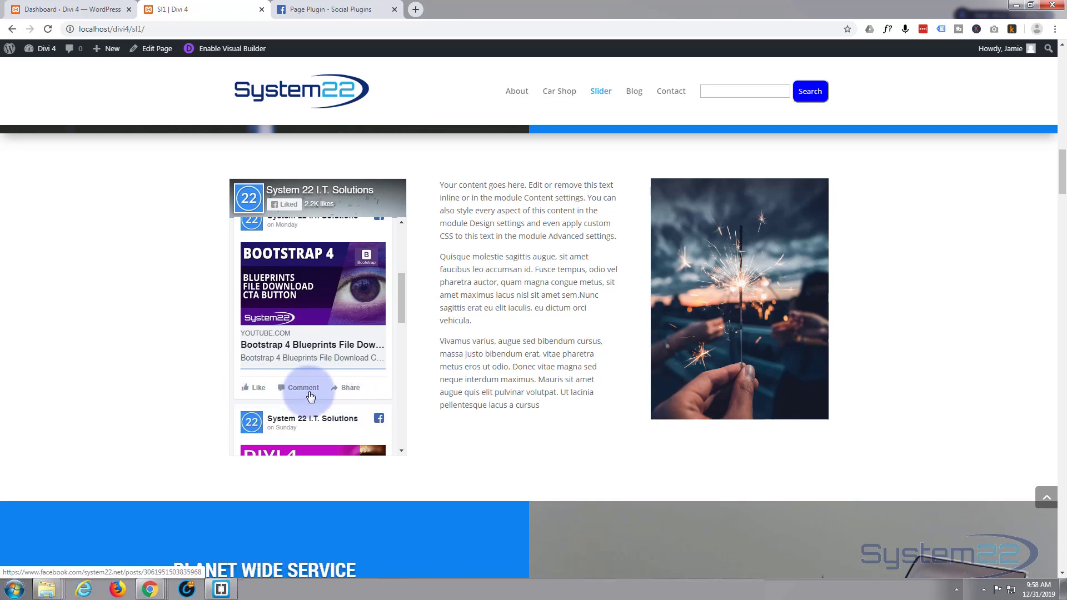
pyautogui.moveTo(456, 415)
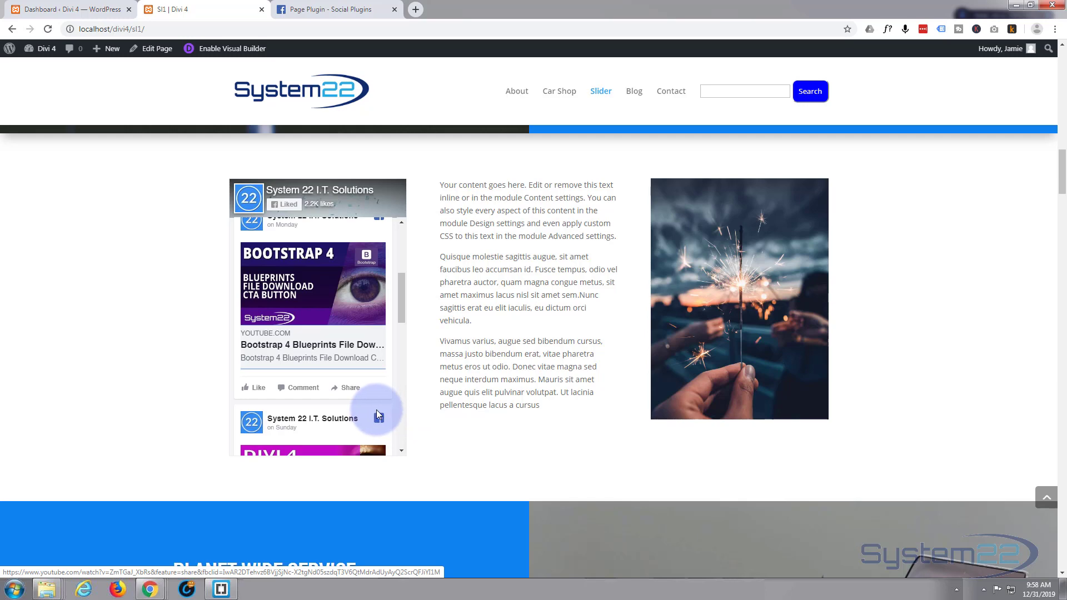
pyautogui.moveTo(317, 23)
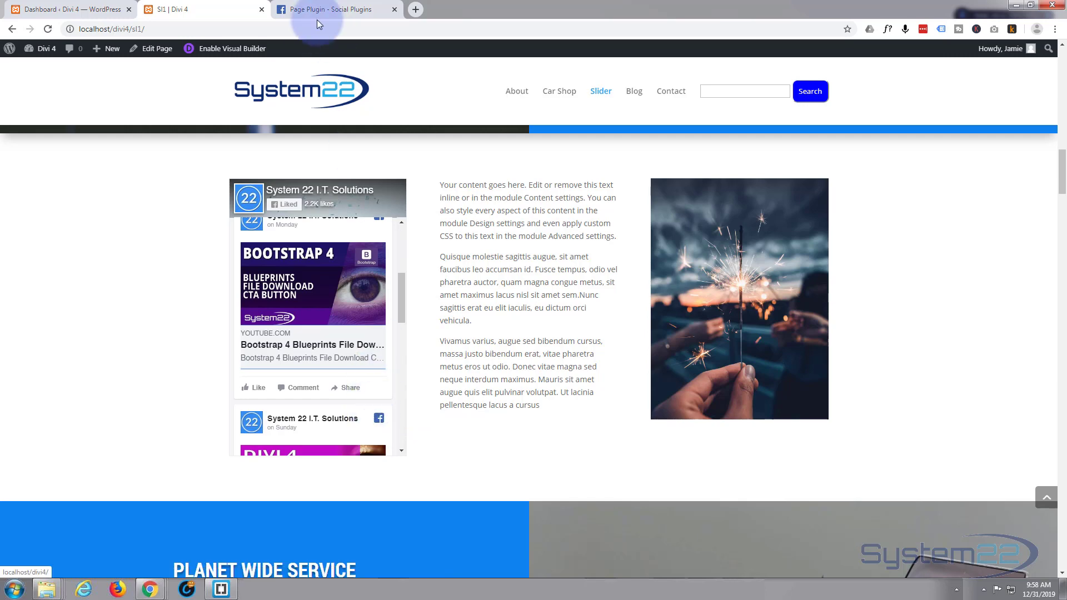
pyautogui.click(333, 9)
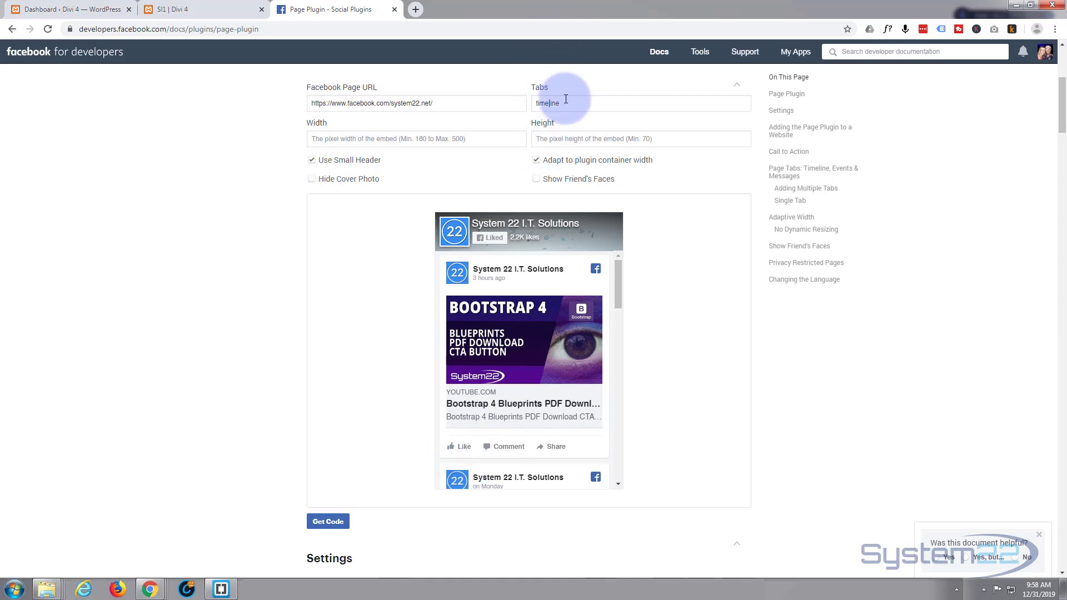
# Set the plugin Height to 450 and regenerate the embed code with data-height="450".
pyautogui.scroll(-3)
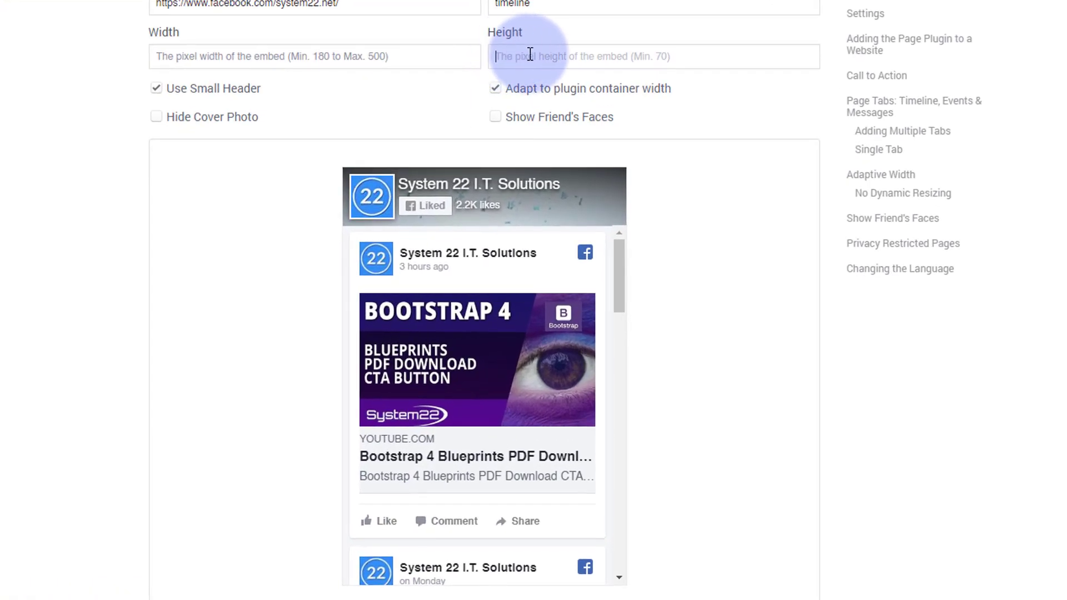
pyautogui.write('5')
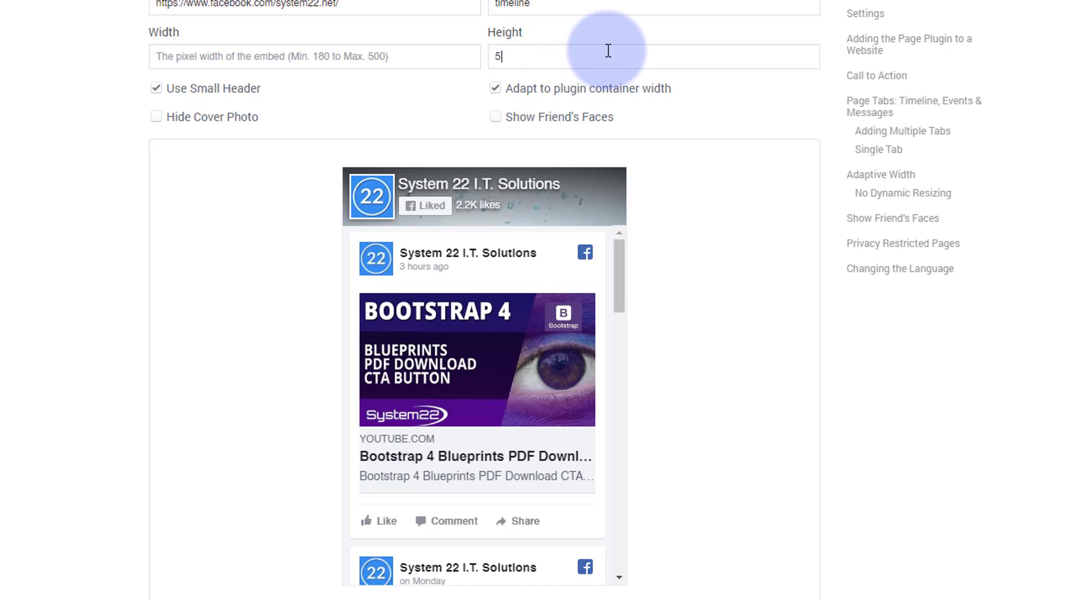
pyautogui.write('00')
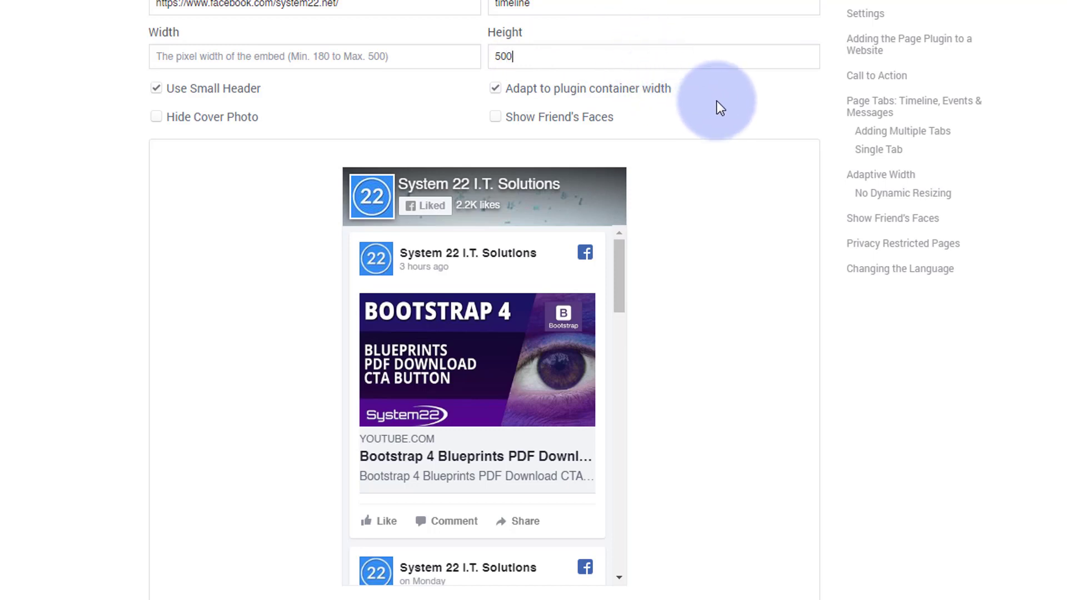
pyautogui.moveTo(687, 456)
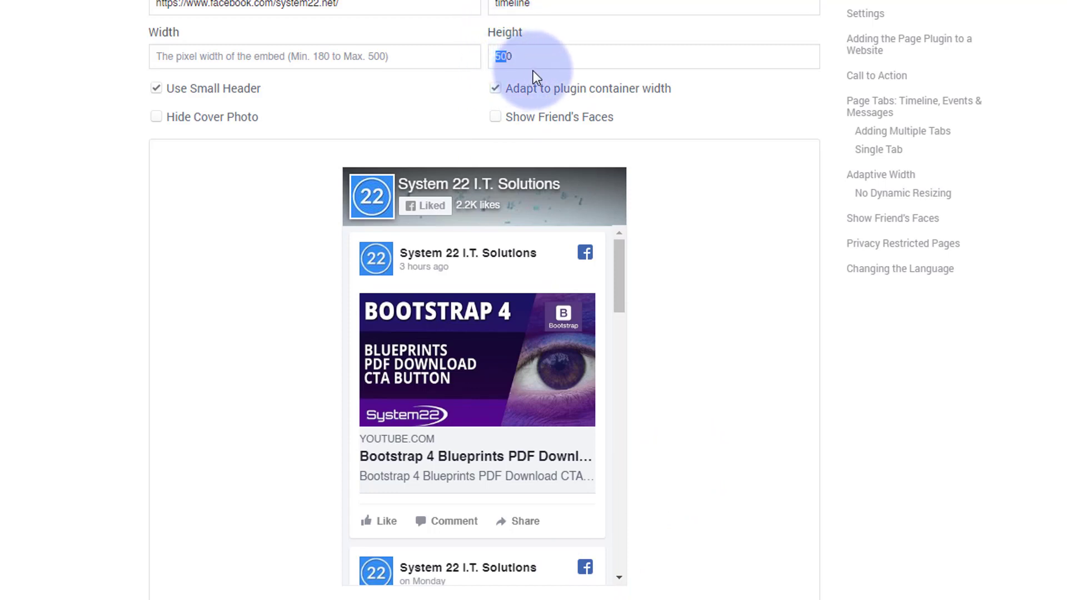
pyautogui.write('450')
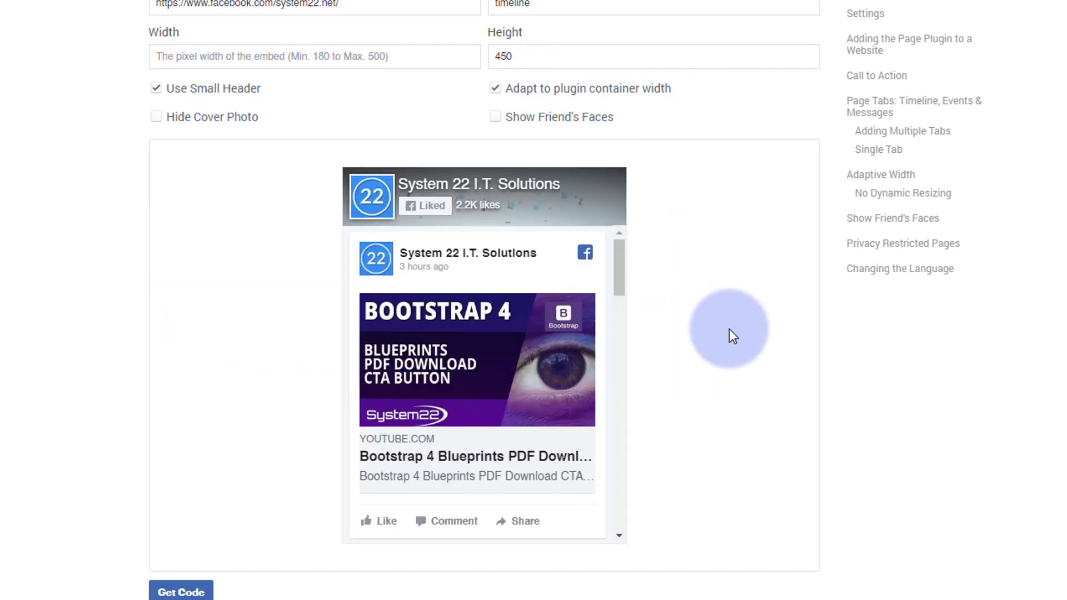
pyautogui.moveTo(475, 551)
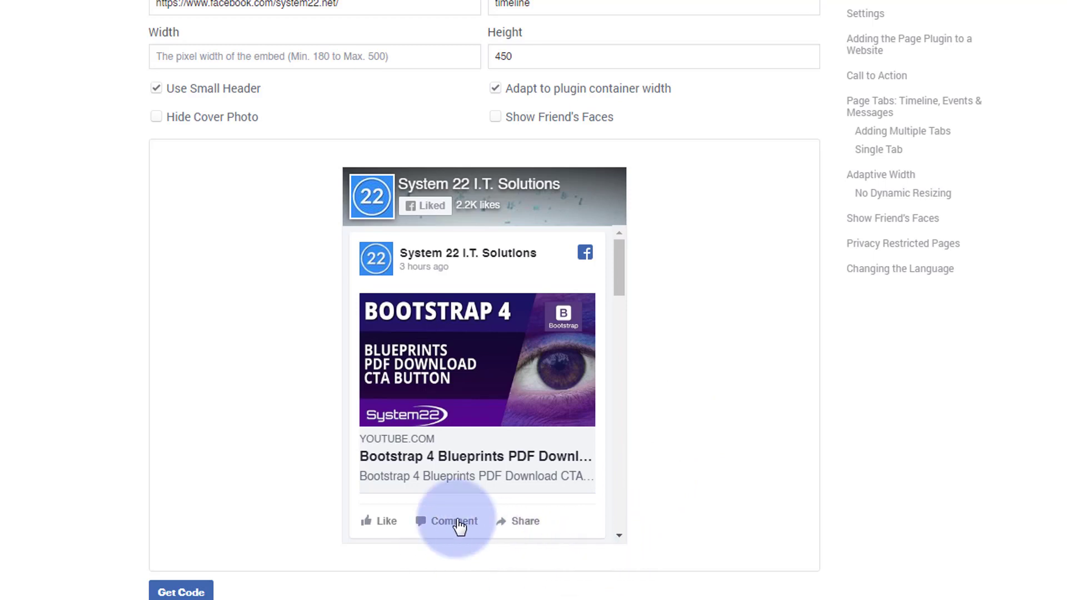
pyautogui.moveTo(512, 523)
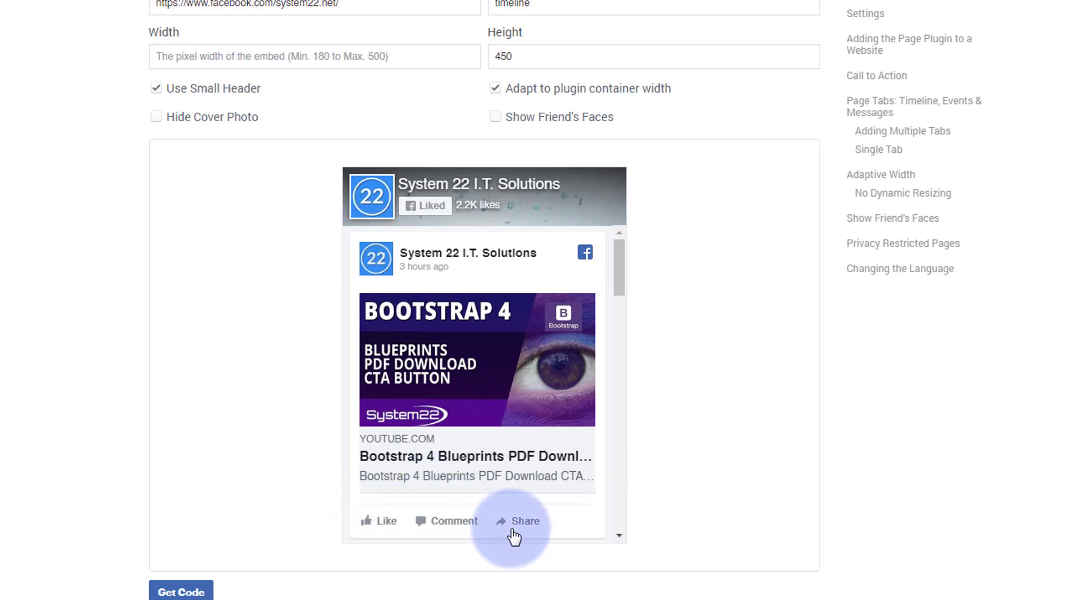
pyautogui.moveTo(400, 71)
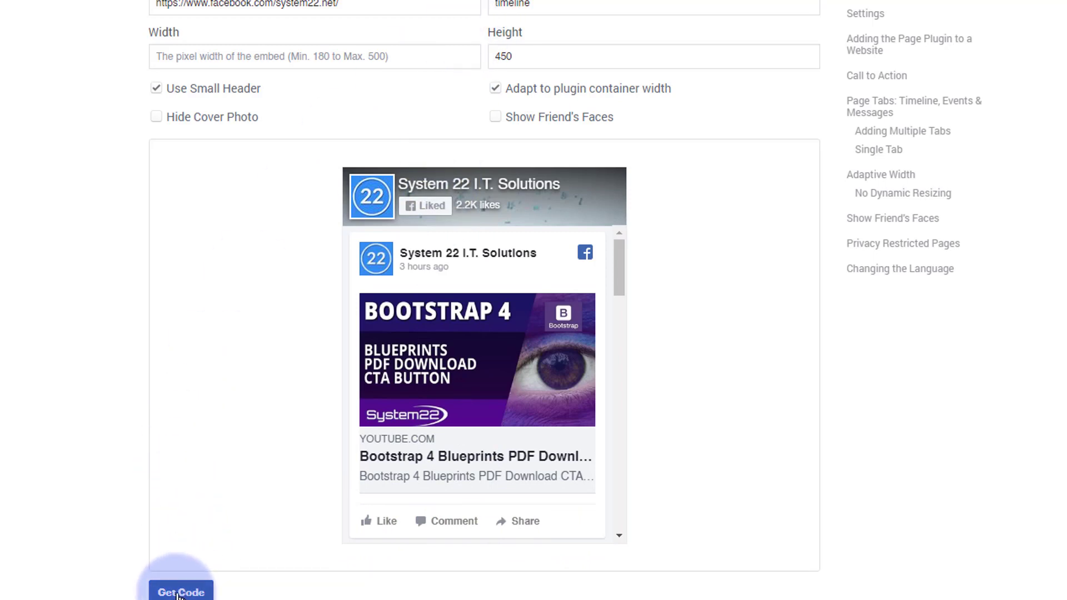
pyautogui.click(181, 593)
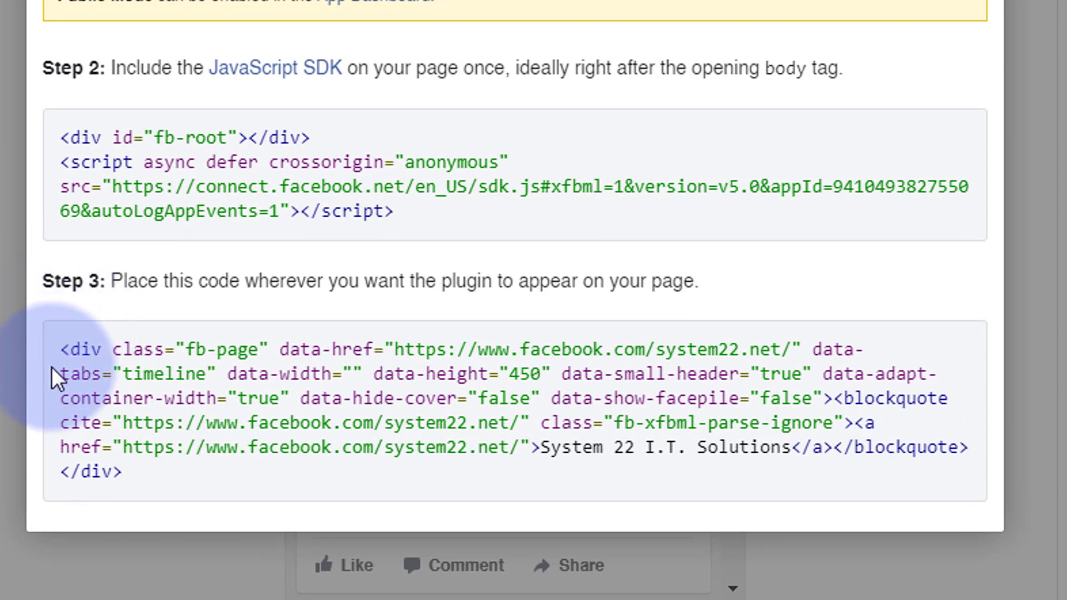
pyautogui.moveTo(455, 373)
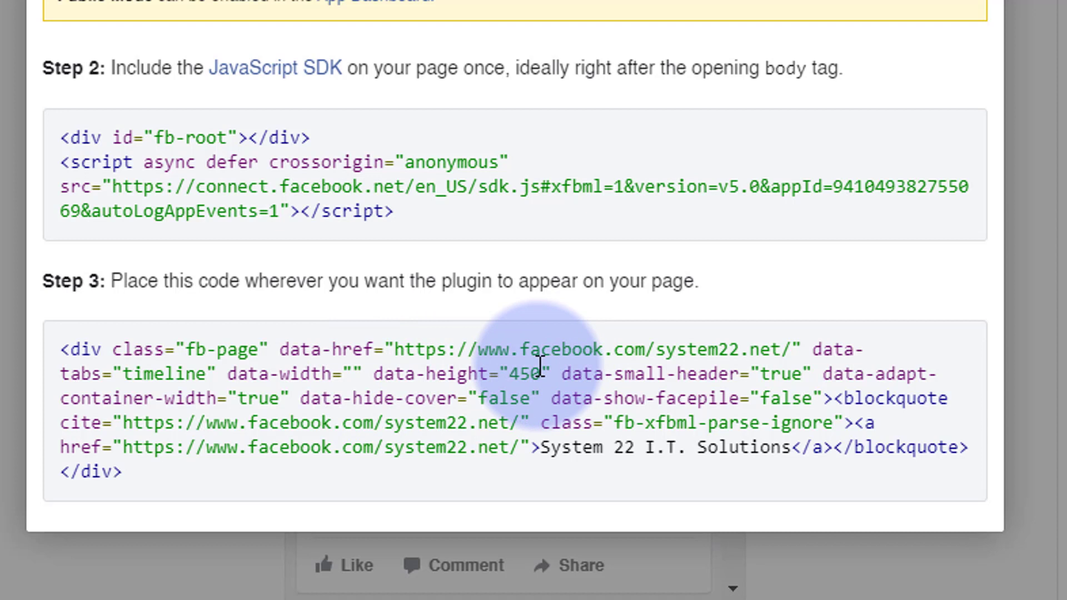
pyautogui.moveTo(374, 374)
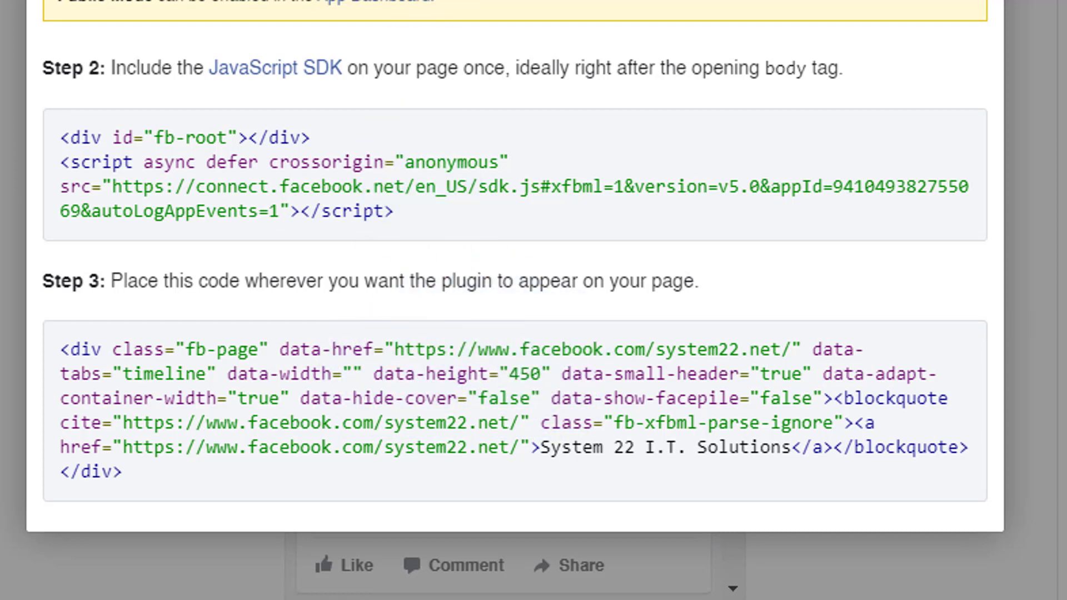
# Return to the Divi page browser tab after reviewing the height-450 embed code.
pyautogui.click(198, 9)
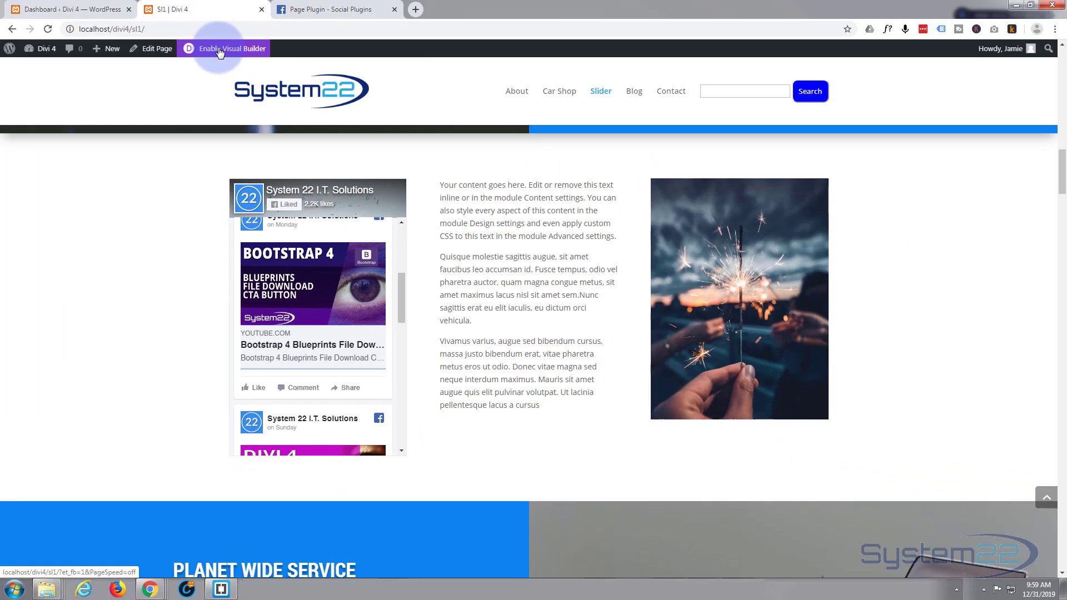
# Edit the Code module's embed so data-height reads 450 and keep the change.
pyautogui.click(230, 47)
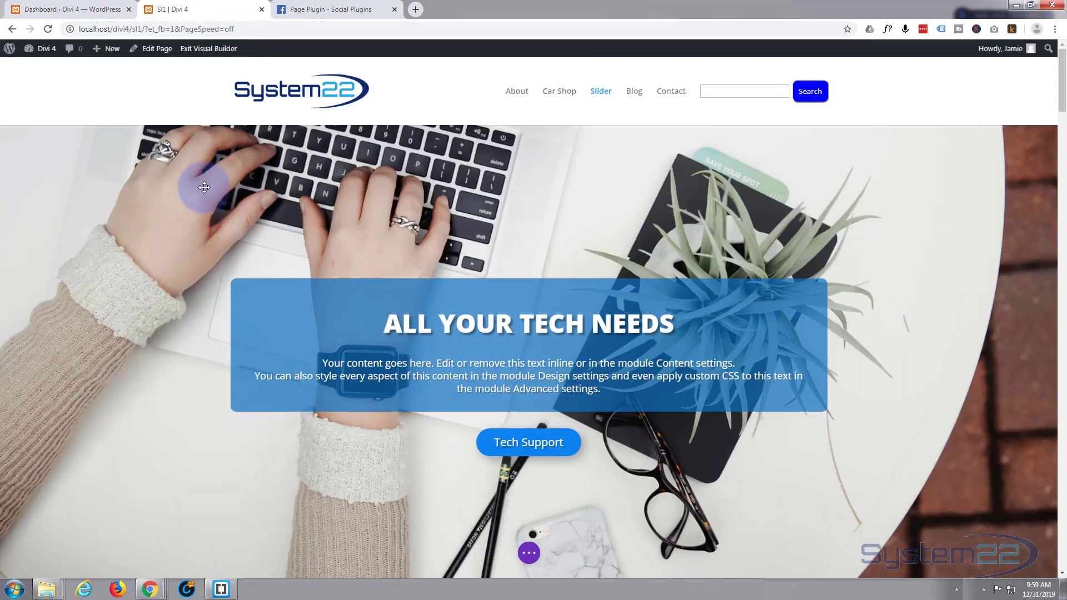
pyautogui.scroll(-3)
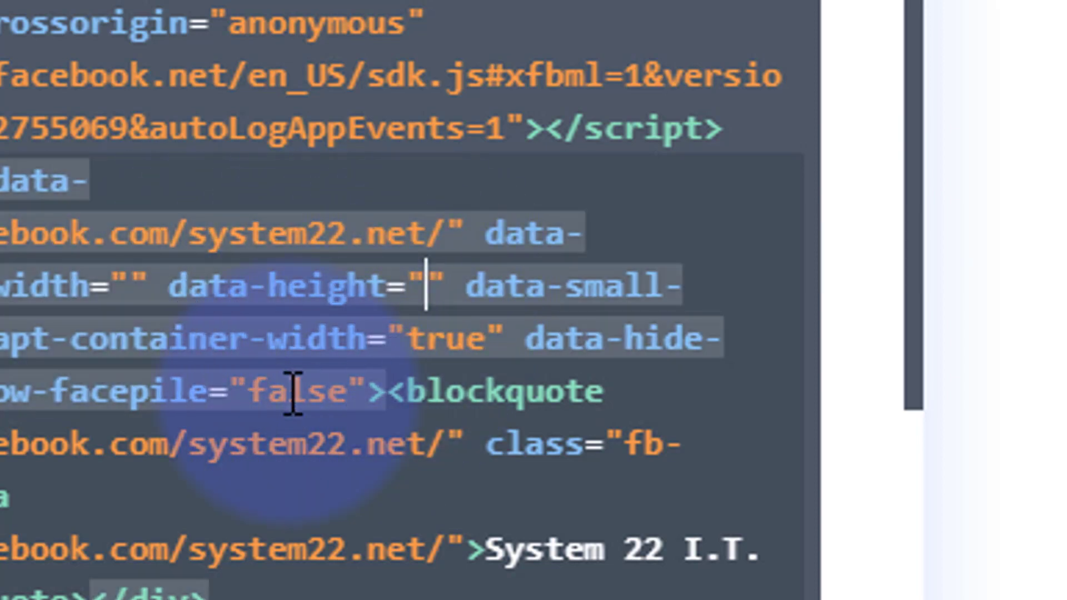
pyautogui.moveTo(96, 391)
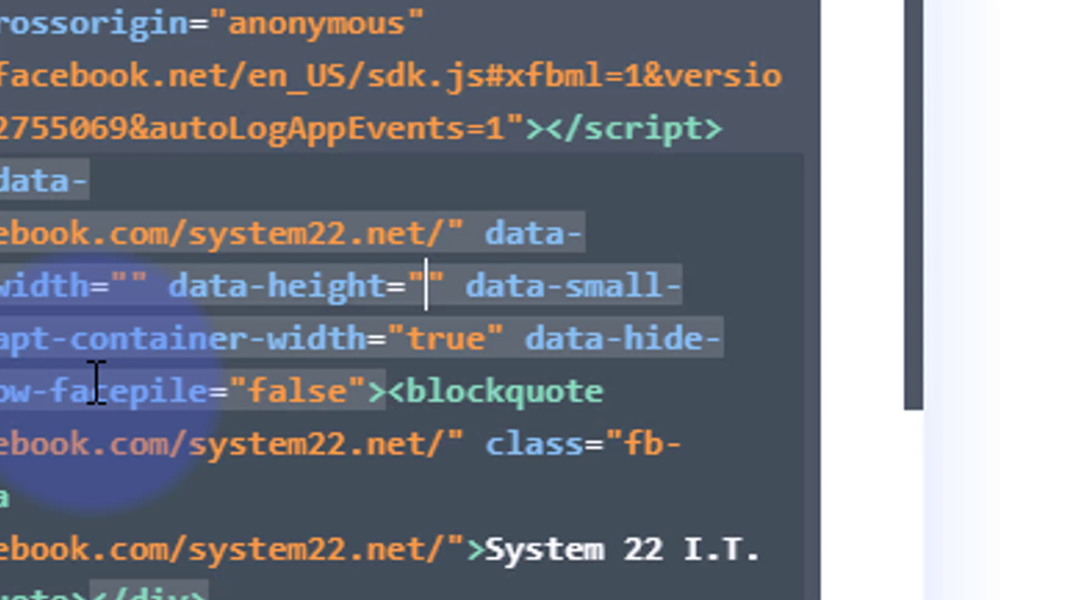
pyautogui.write('45')
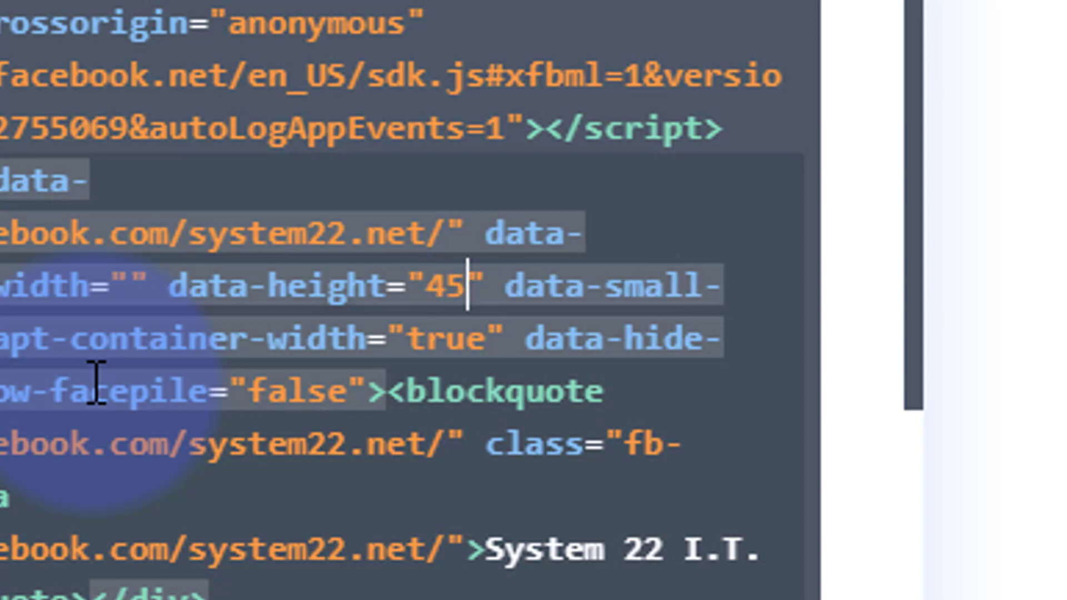
pyautogui.write('0')
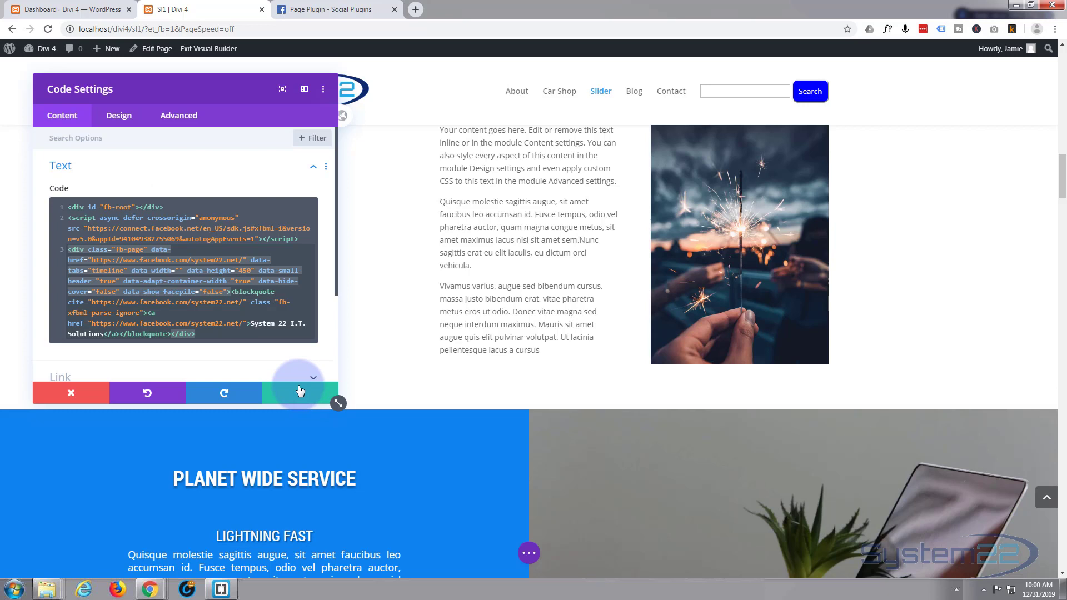
pyautogui.click(299, 392)
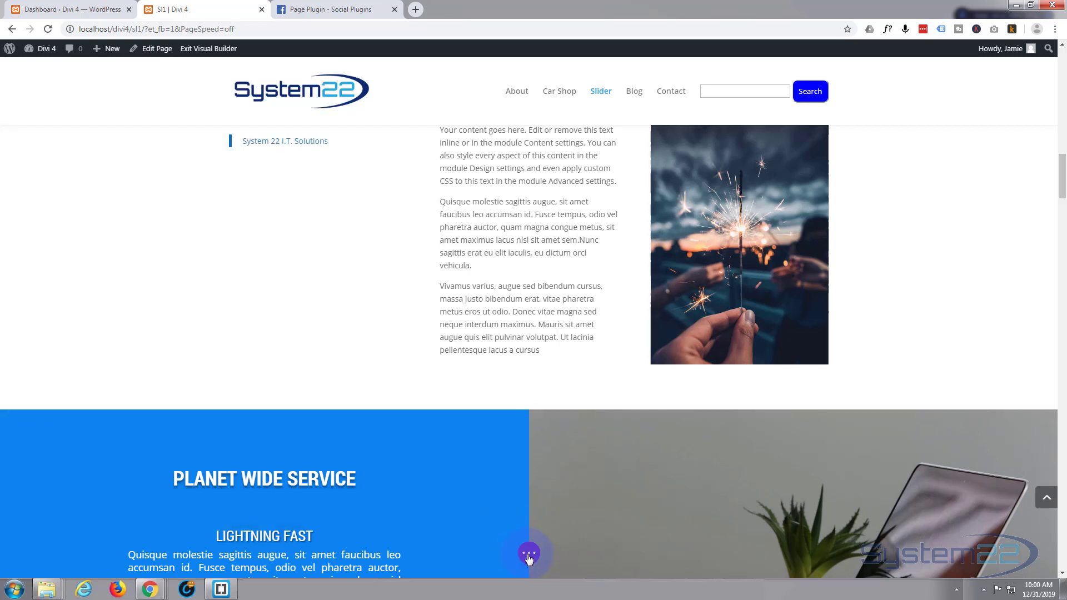
# Save the page from the builder options and exit to the live page.
pyautogui.click(529, 552)
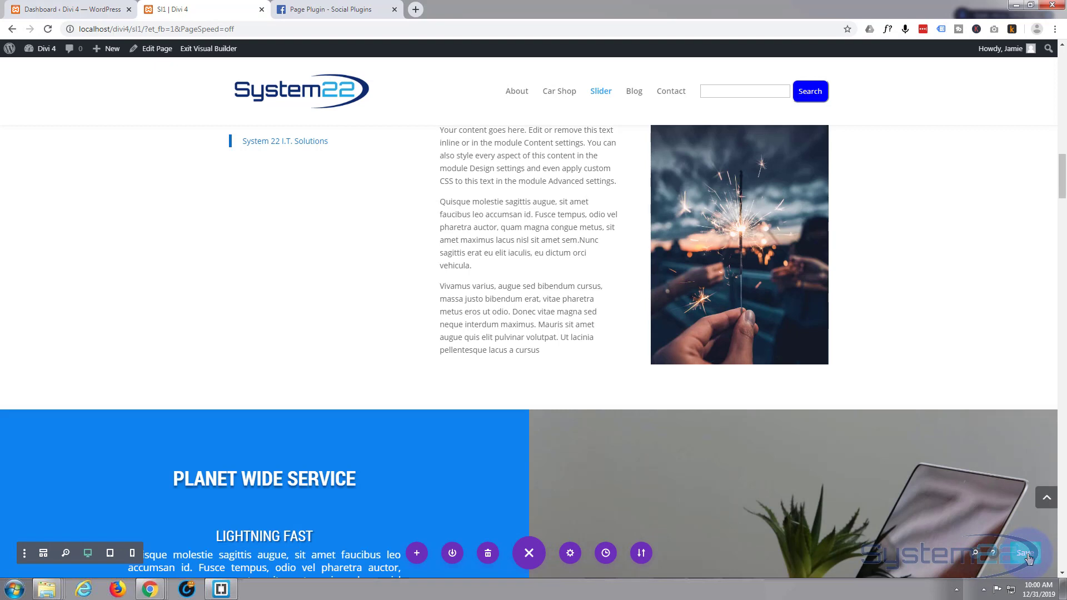
pyautogui.moveTo(208, 48)
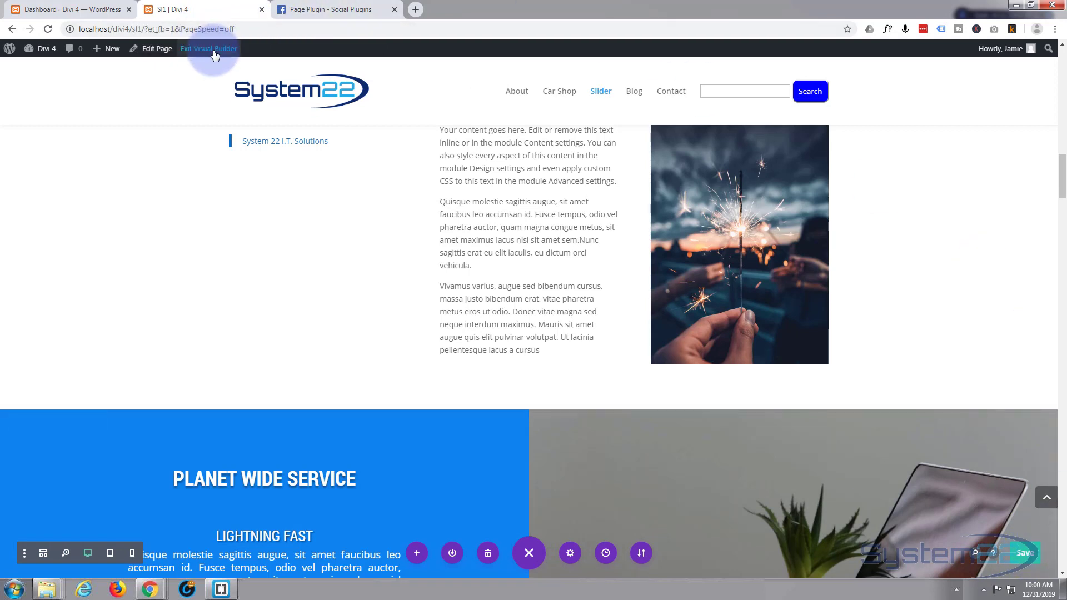
pyautogui.click(207, 47)
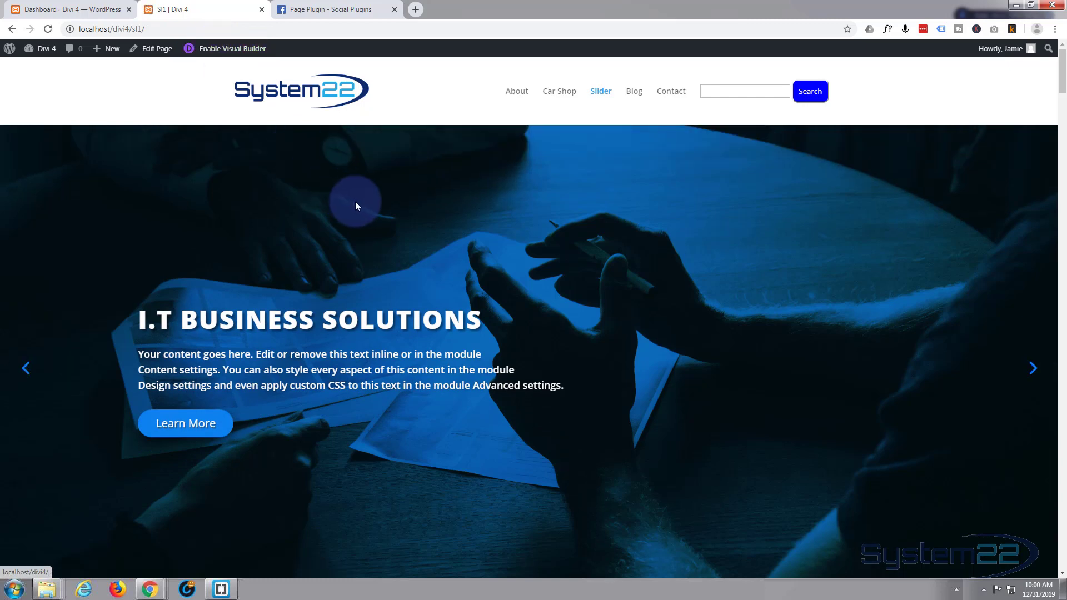
pyautogui.scroll(-3)
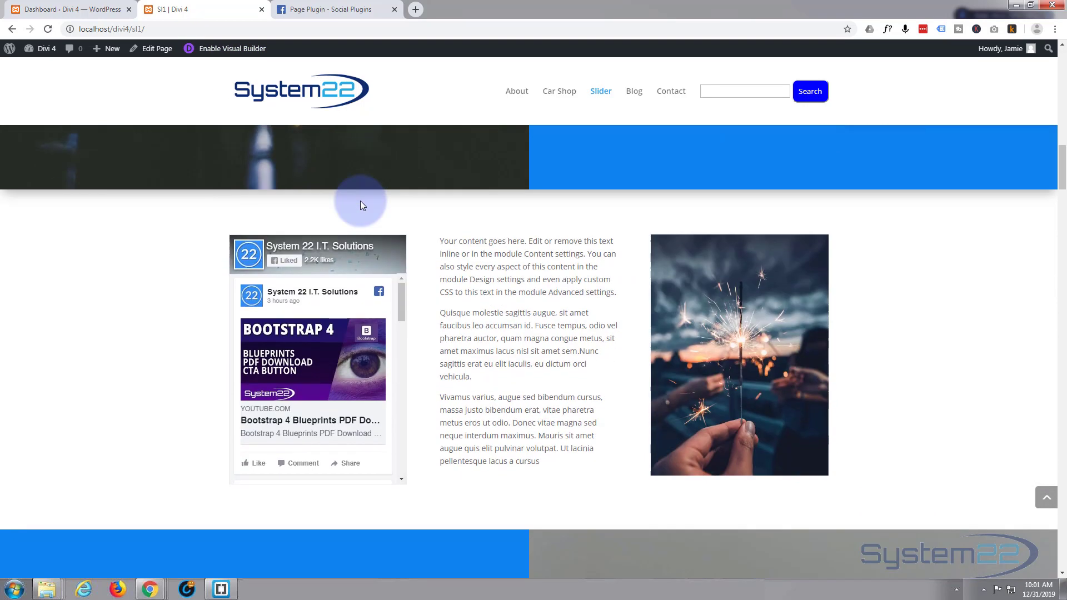
# Scroll to the feed section and scroll through several System 22 Facebook posts.
pyautogui.scroll(-3)
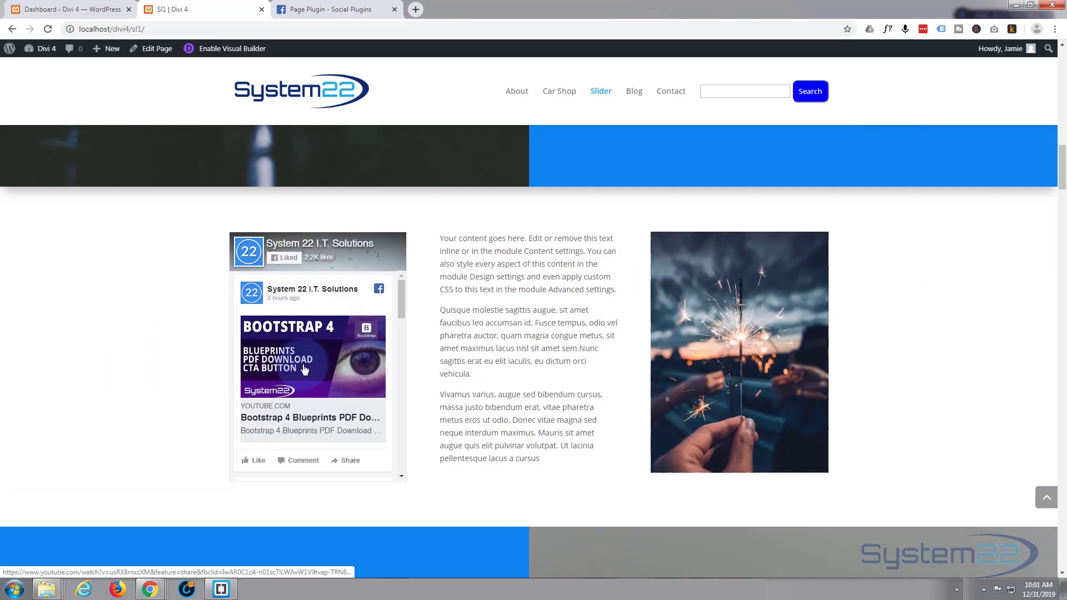
pyautogui.scroll(-3)
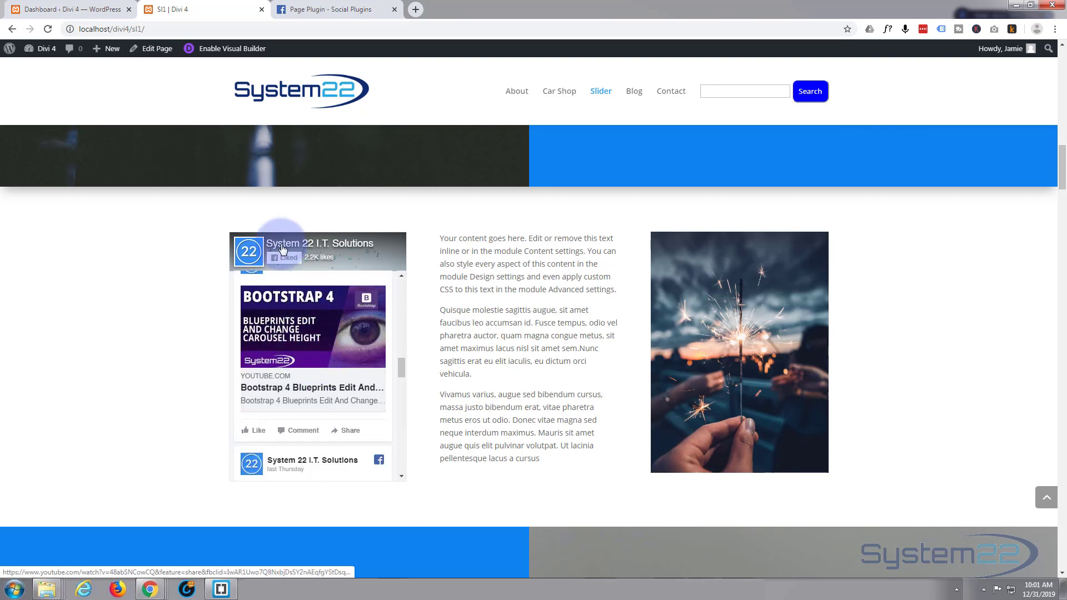
pyautogui.moveTo(405, 330)
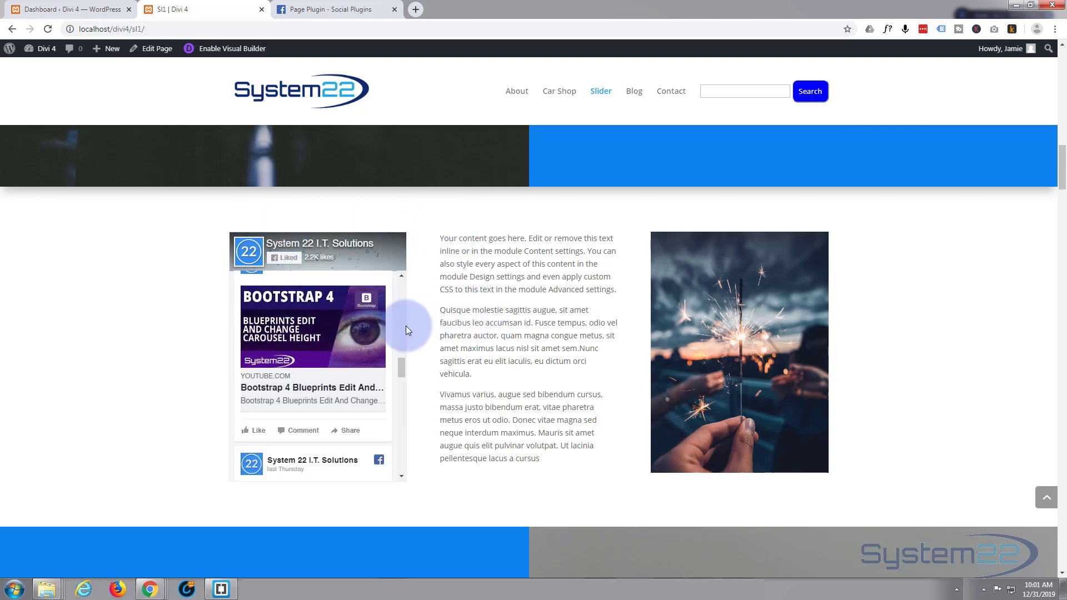
pyautogui.moveTo(900, 176)
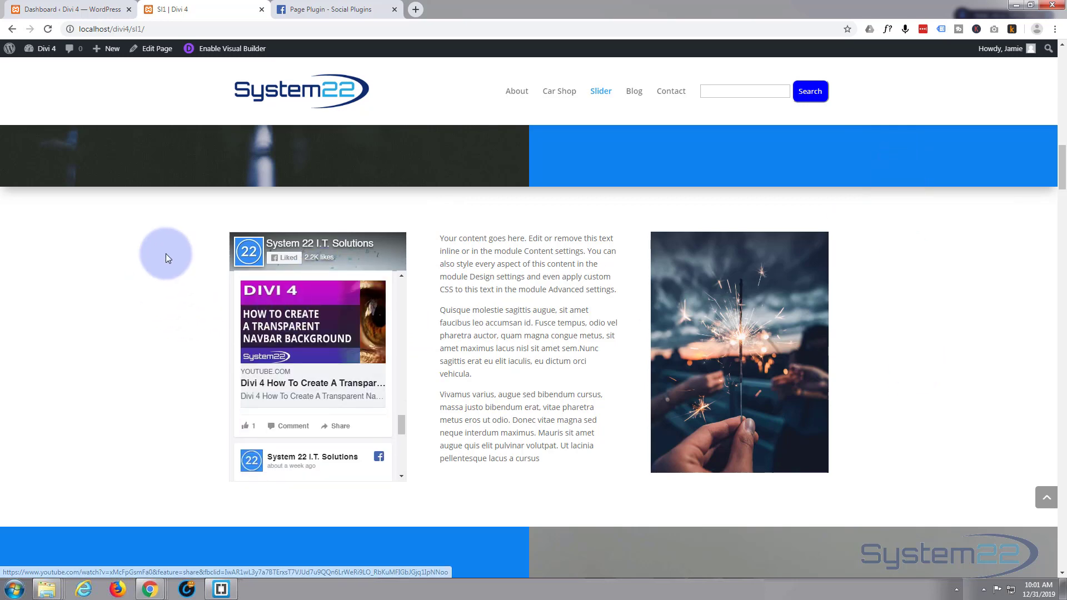
pyautogui.moveTo(329, 378)
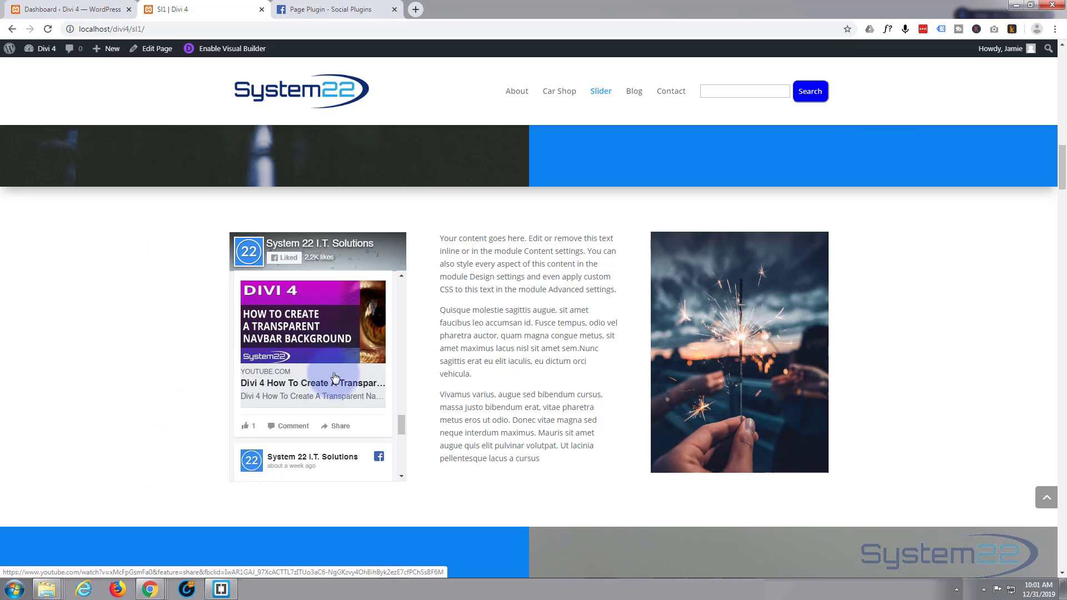
pyautogui.scroll(-3)
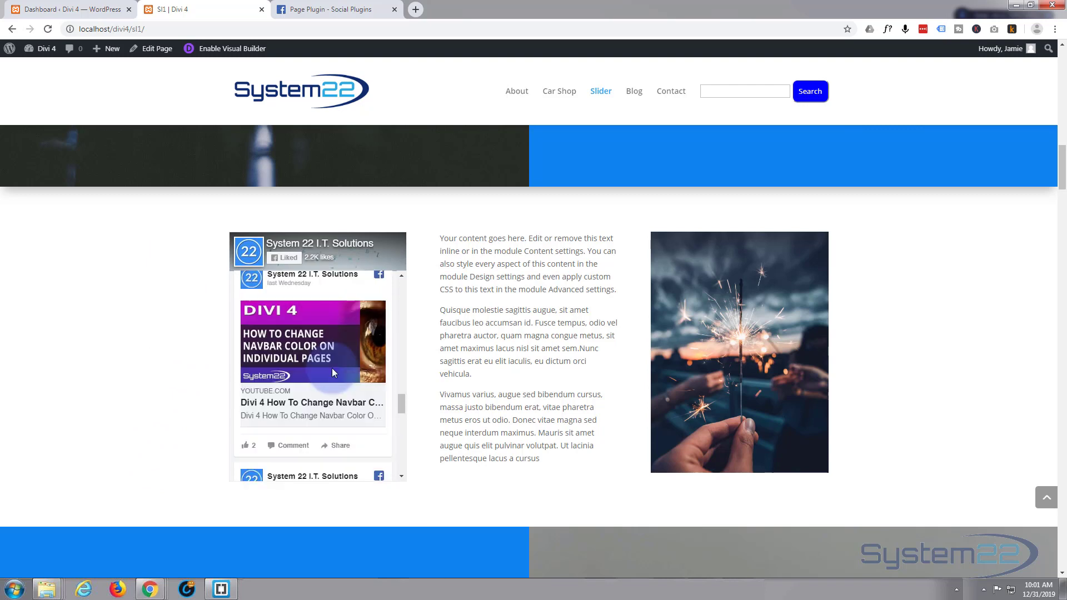
pyautogui.scroll(-3)
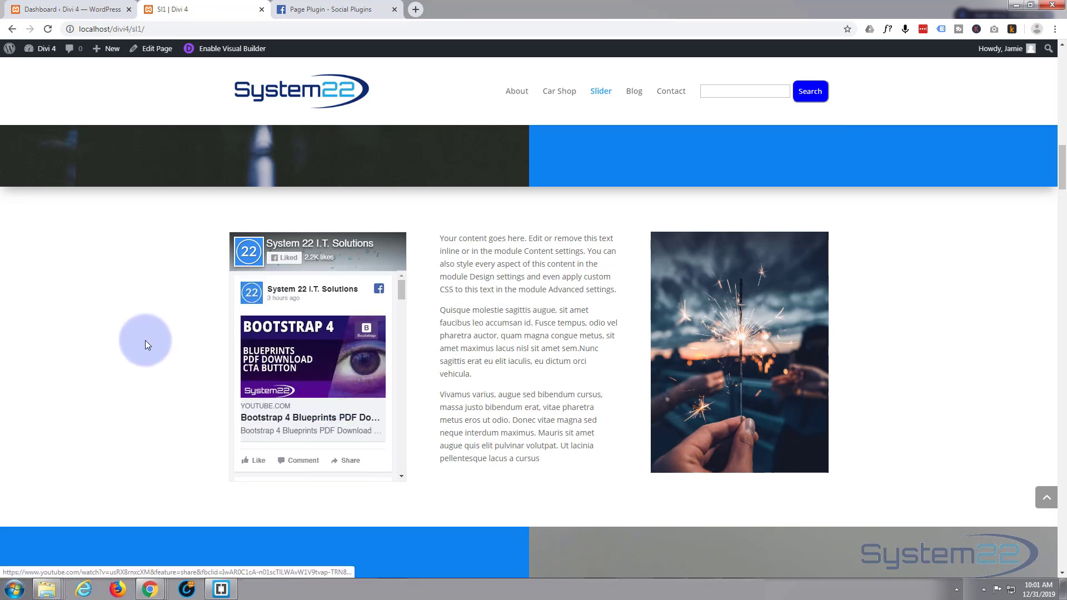
pyautogui.moveTo(45, 340)
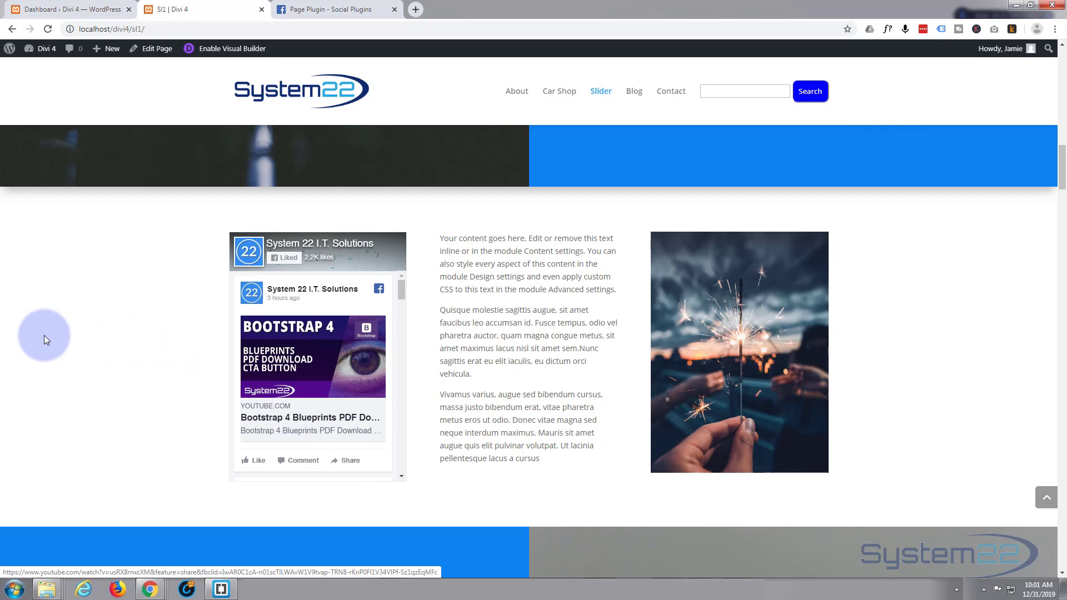
pyautogui.moveTo(162, 340)
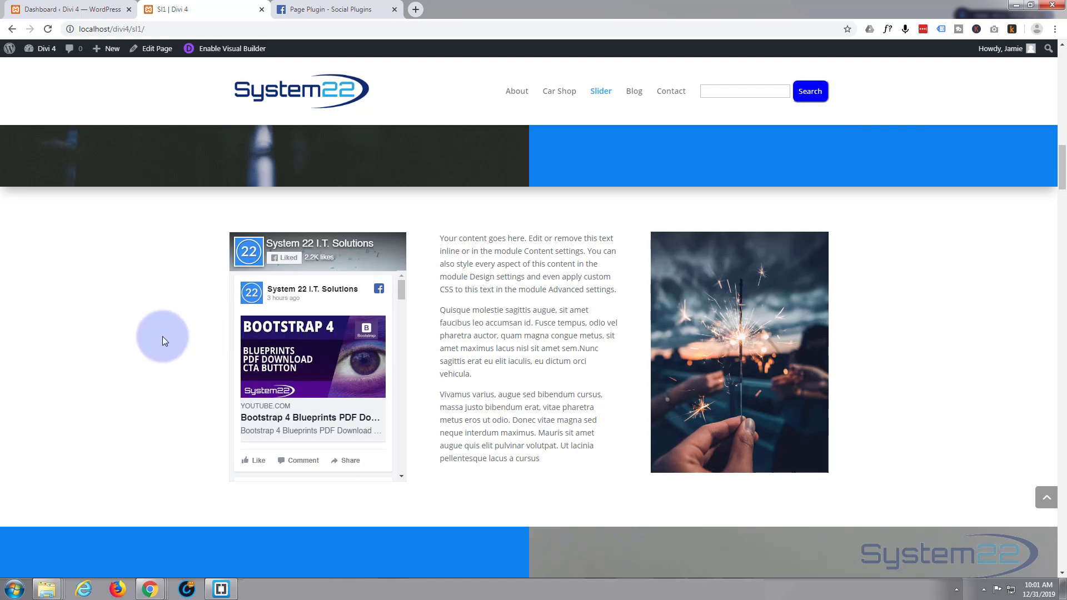
pyautogui.moveTo(155, 339)
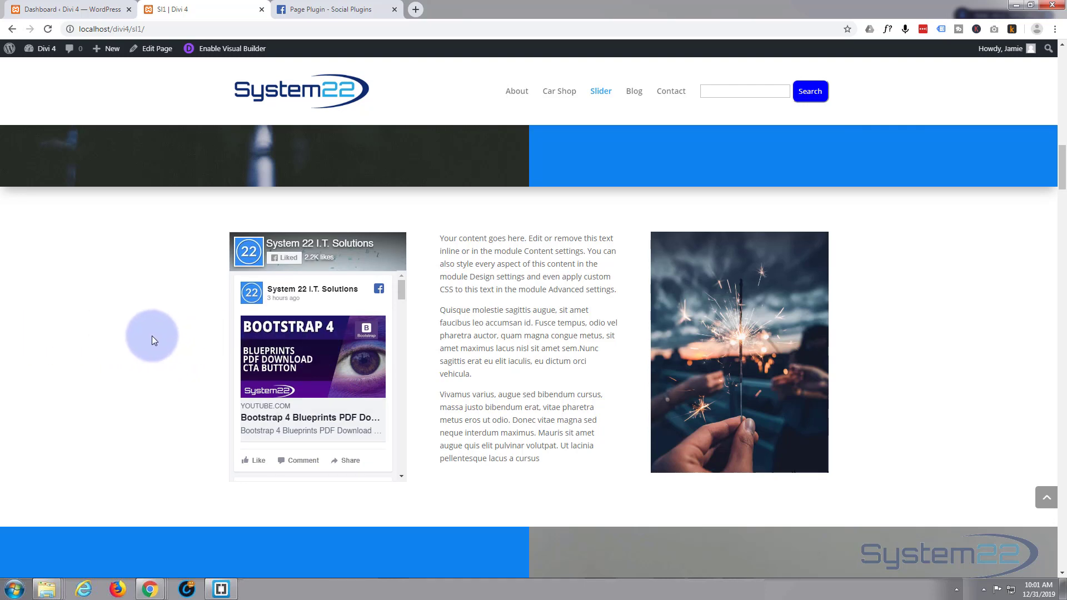